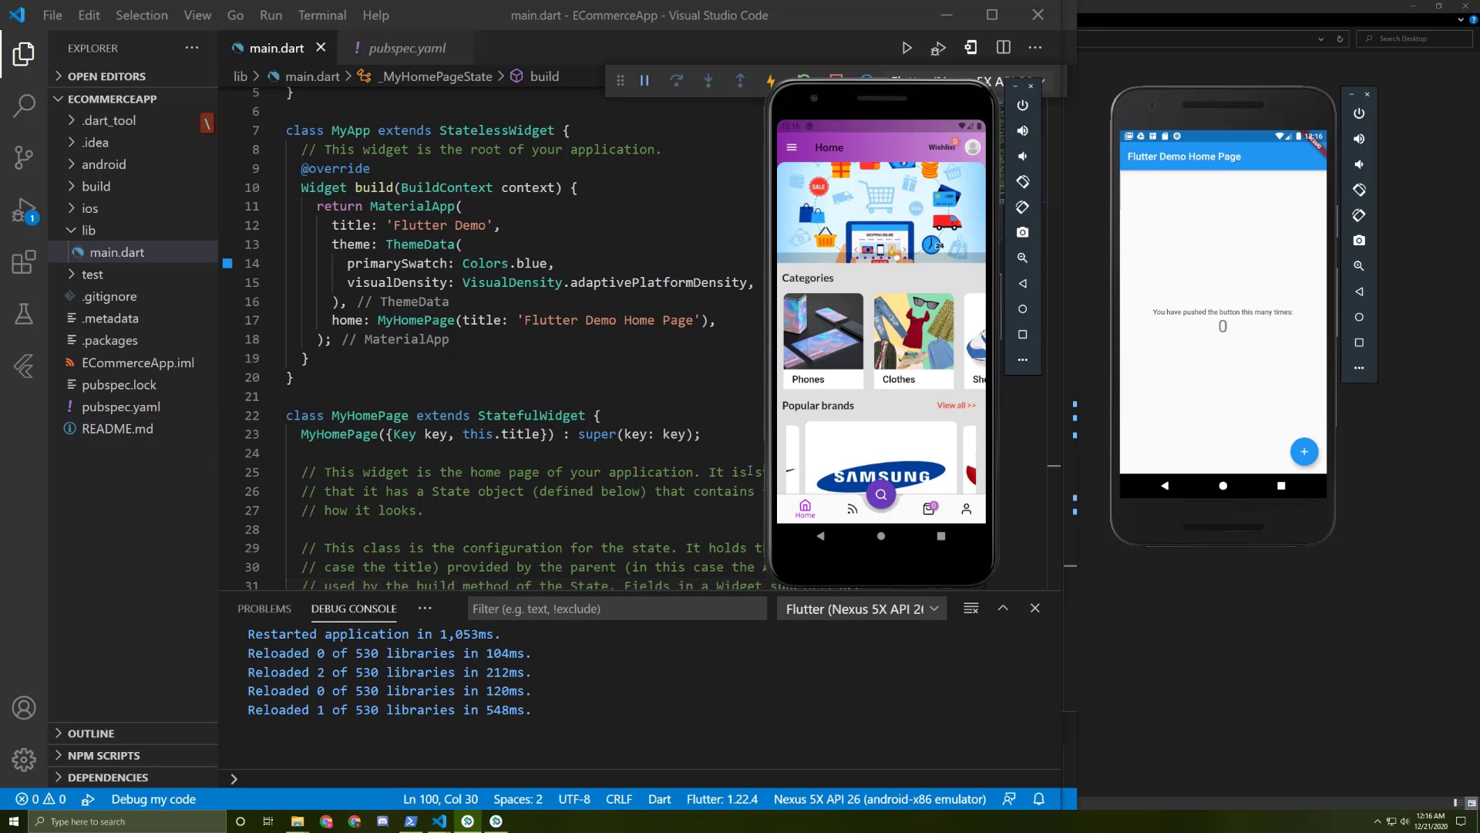
{"action": "mouse_move", "coordinate": [887, 519]}
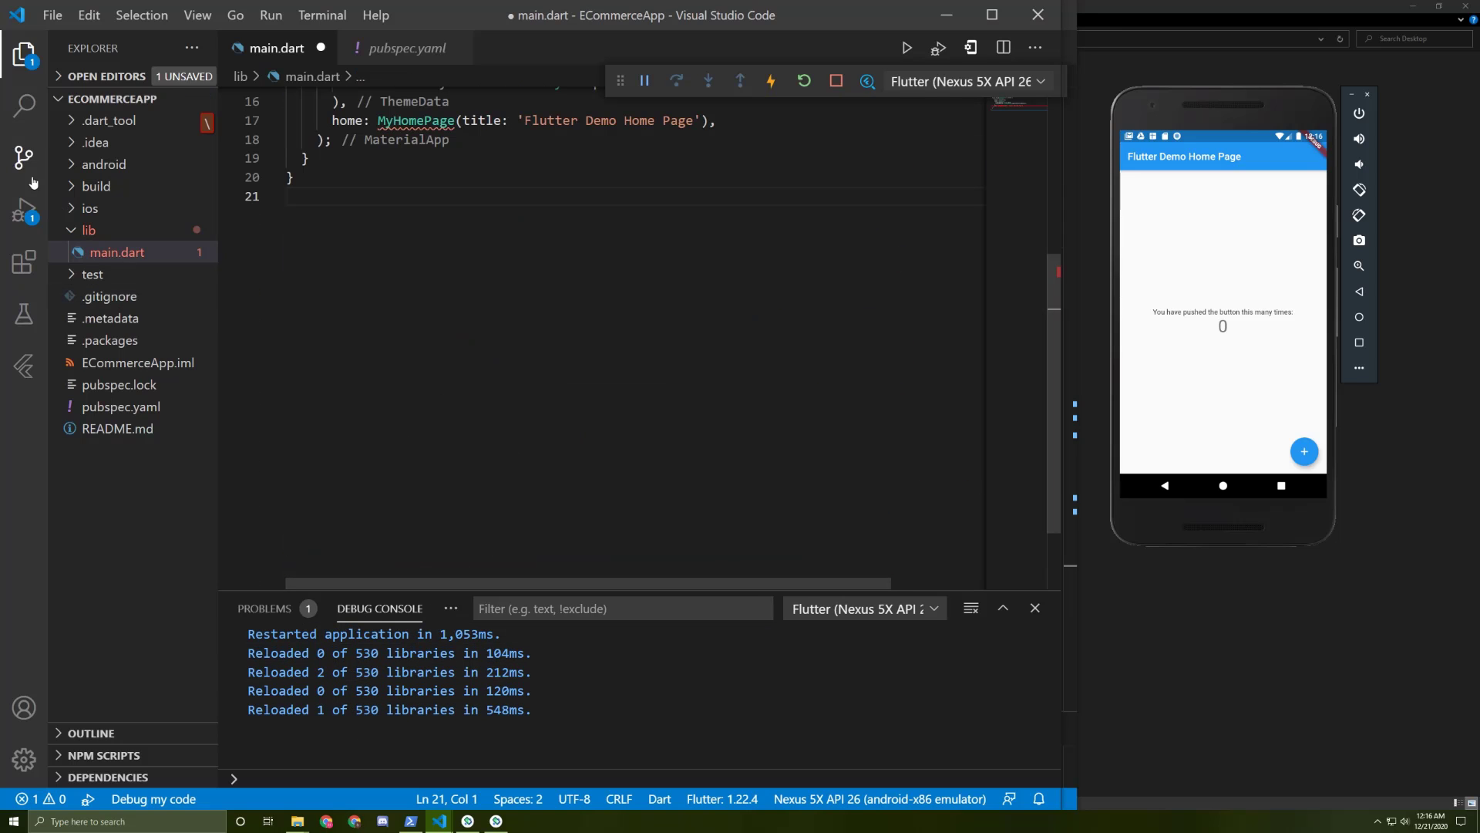
- Create a screens folder under lib containing home.dart and feeds.dart
{"action": "right_click", "coordinate": [117, 252]}
{"action": "type", "text": "screens"}
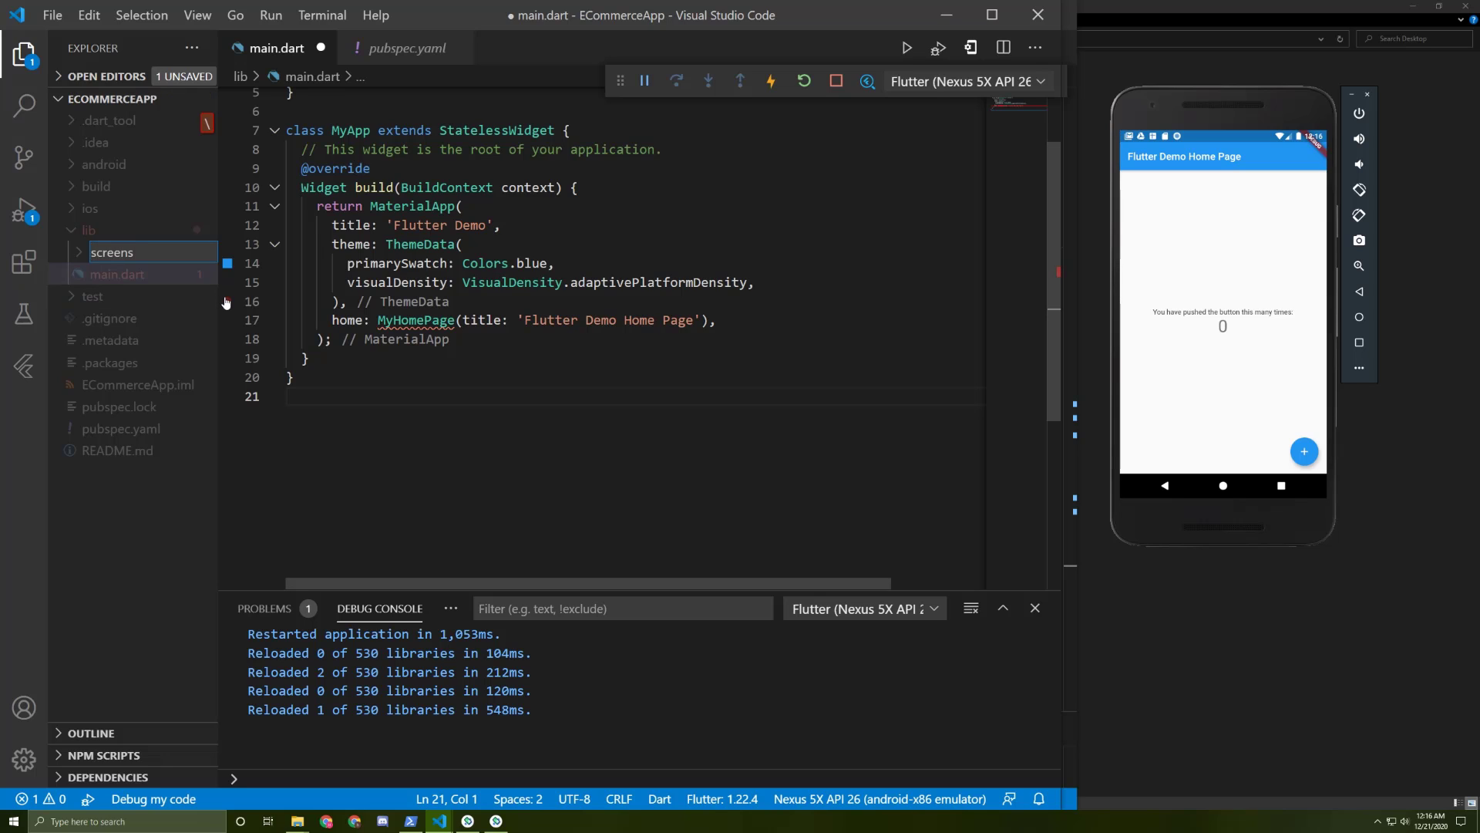
{"action": "right_click", "coordinate": [112, 252]}
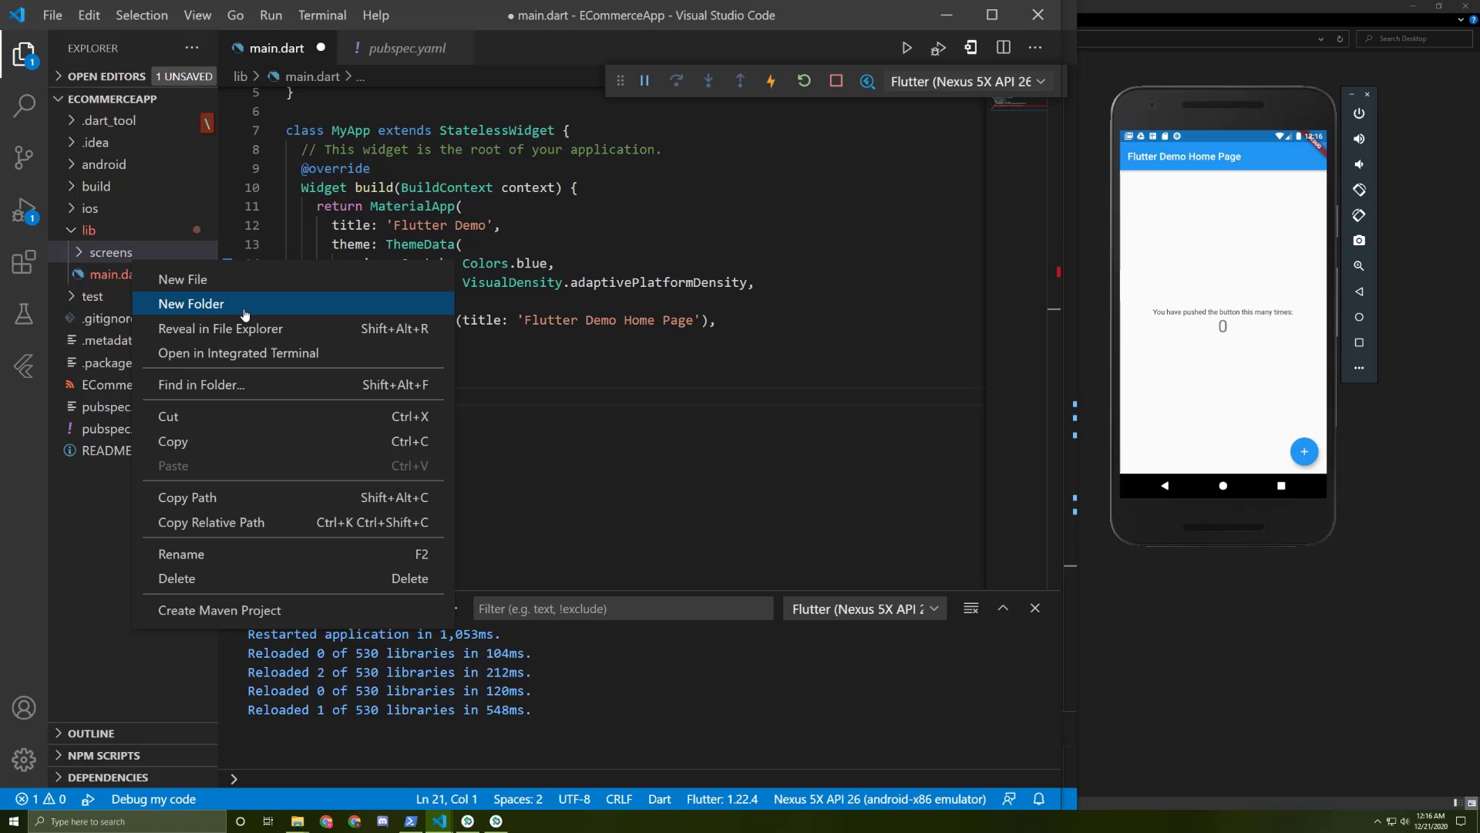
{"action": "left_click", "coordinate": [191, 303]}
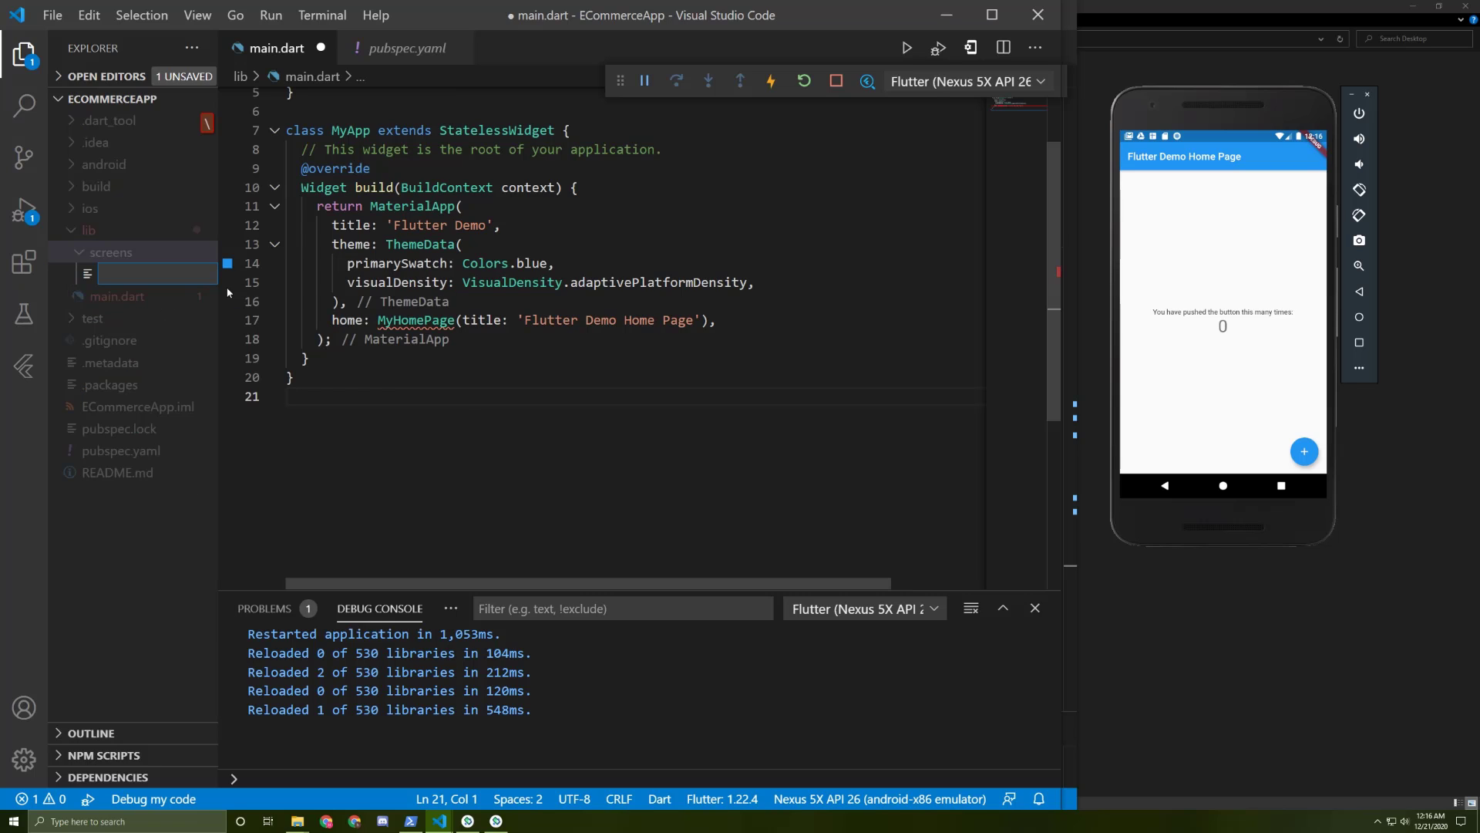
{"action": "type", "text": "home.dar"}
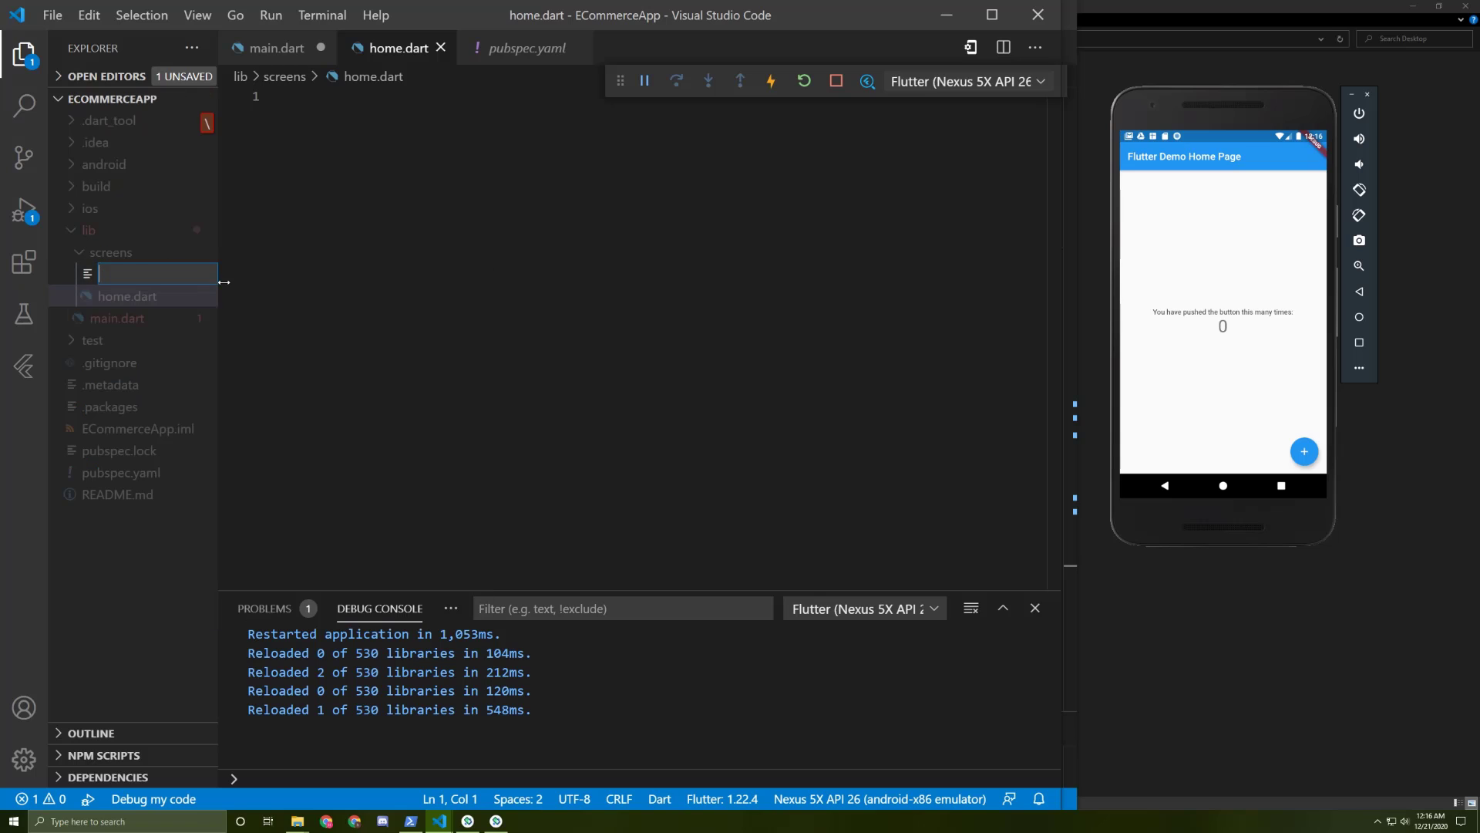
{"action": "type", "text": "feeds.da"}
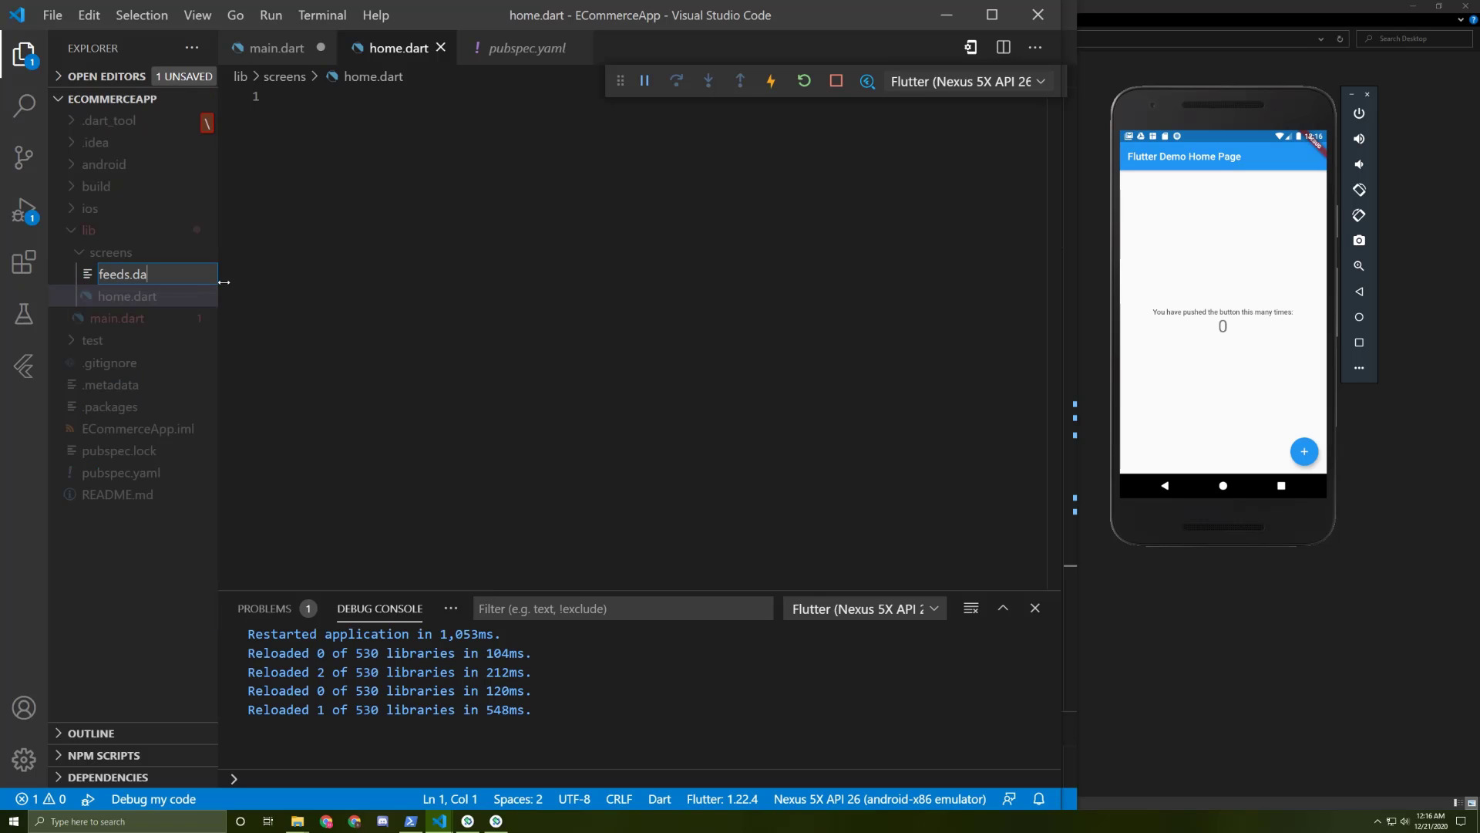
- Add search.dart, cart.dart and user_info.dart to the screens folder
{"action": "right_click", "coordinate": [118, 274]}
{"action": "type", "text": "se"}
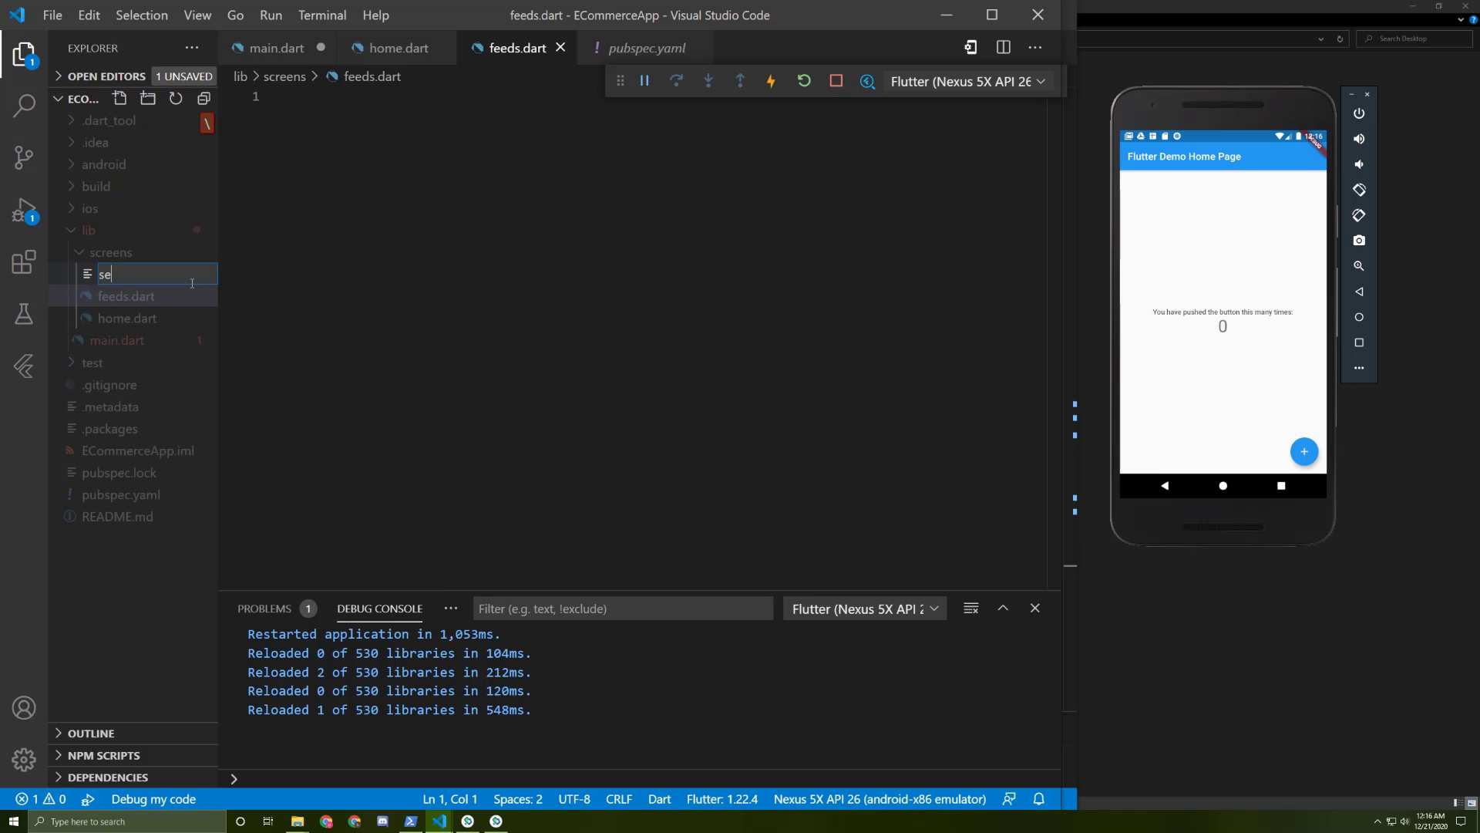
{"action": "type", "text": "arch"}
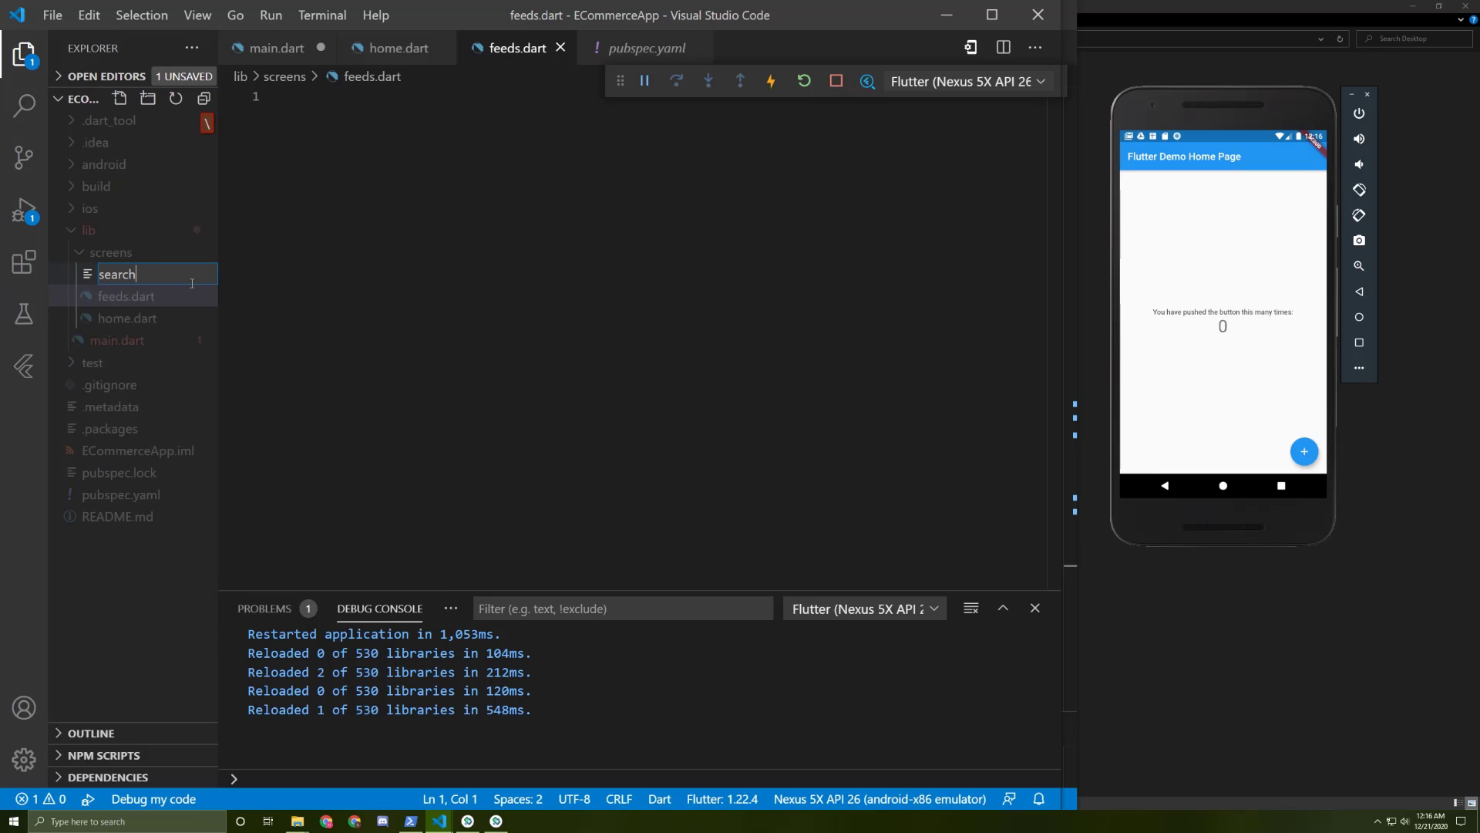
{"action": "key", "text": "Enter"}
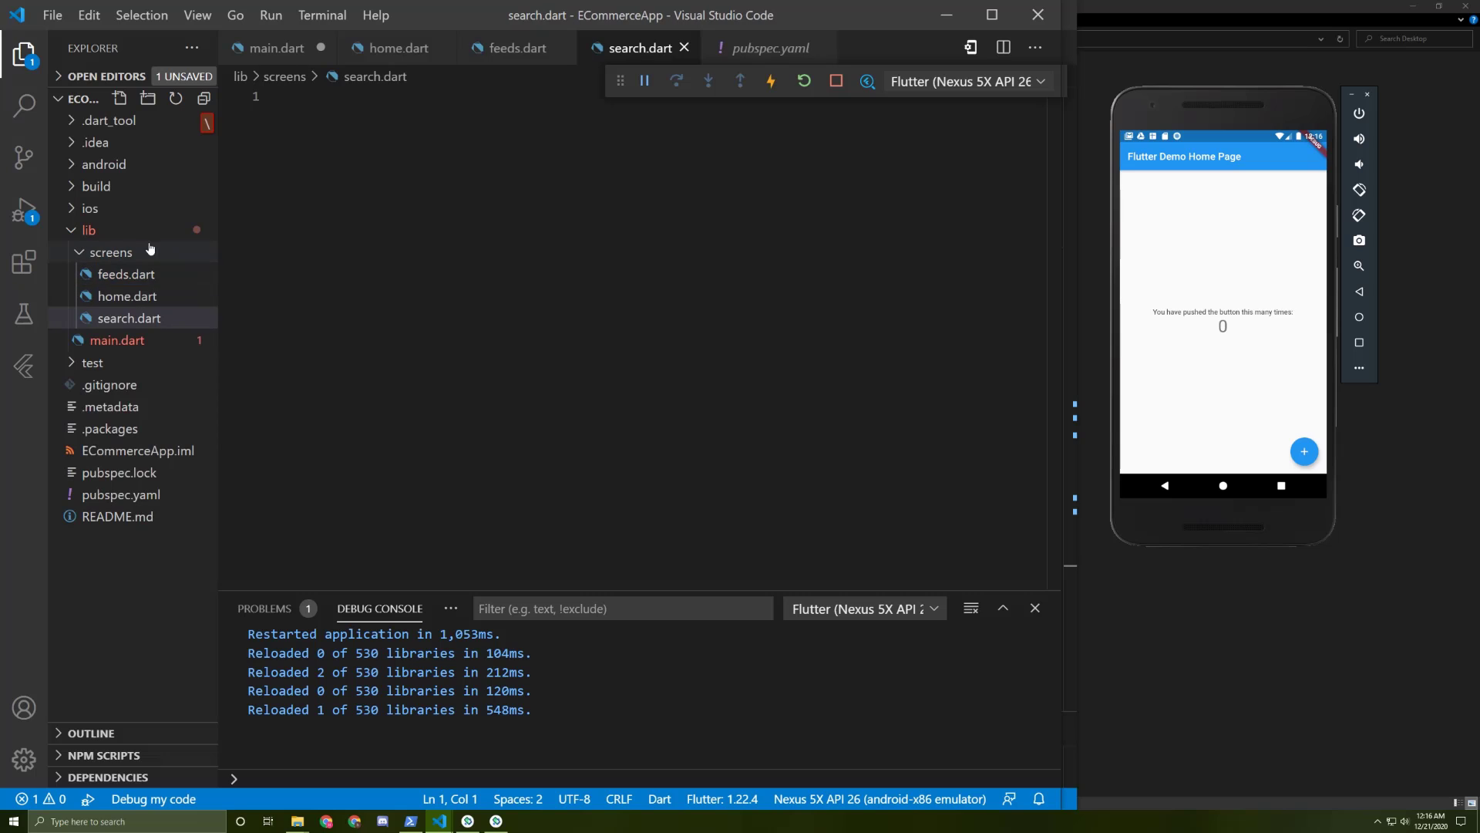
{"action": "type", "text": "cart"}
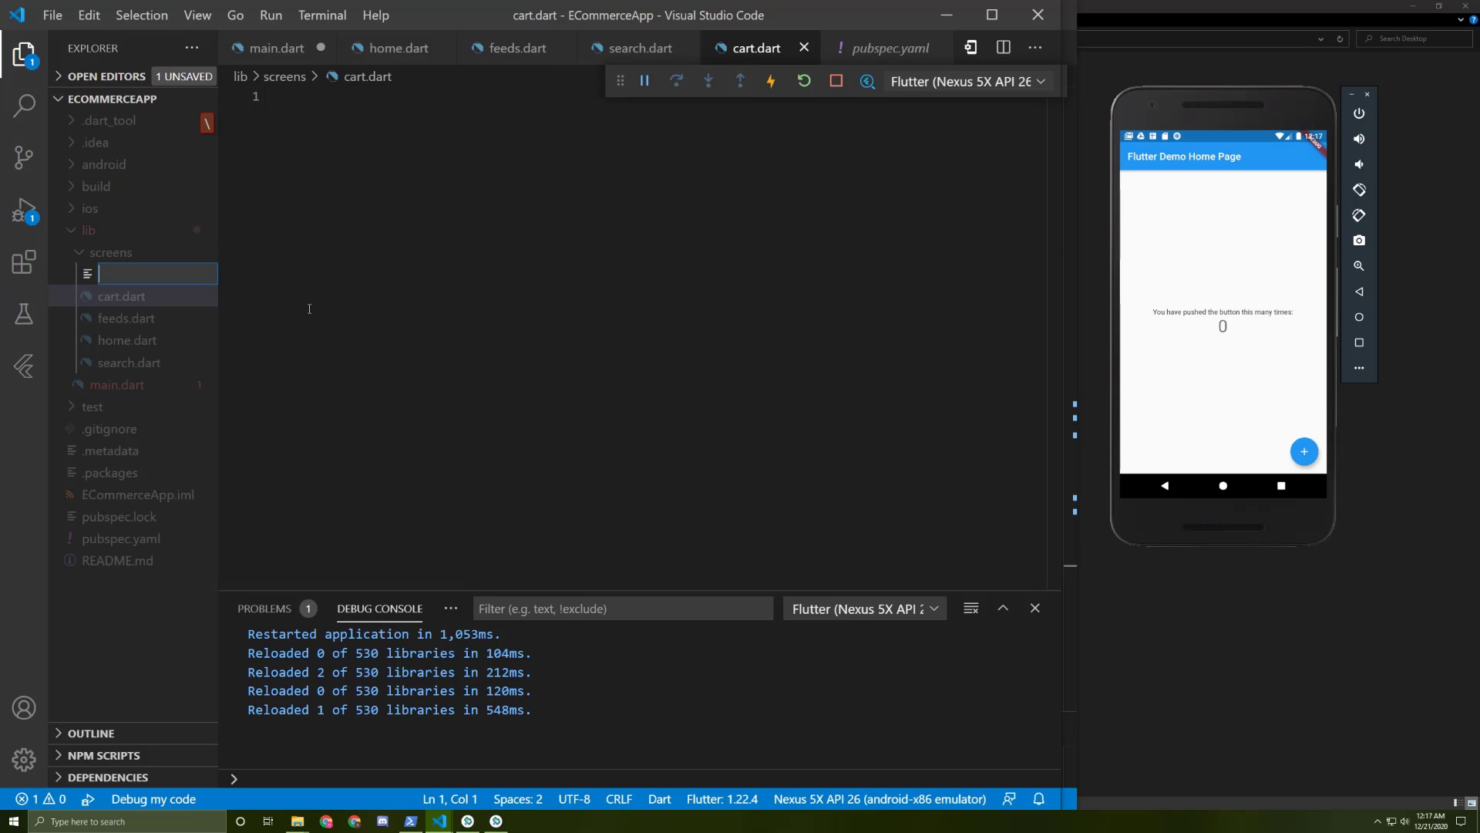
{"action": "type", "text": "user_info"}
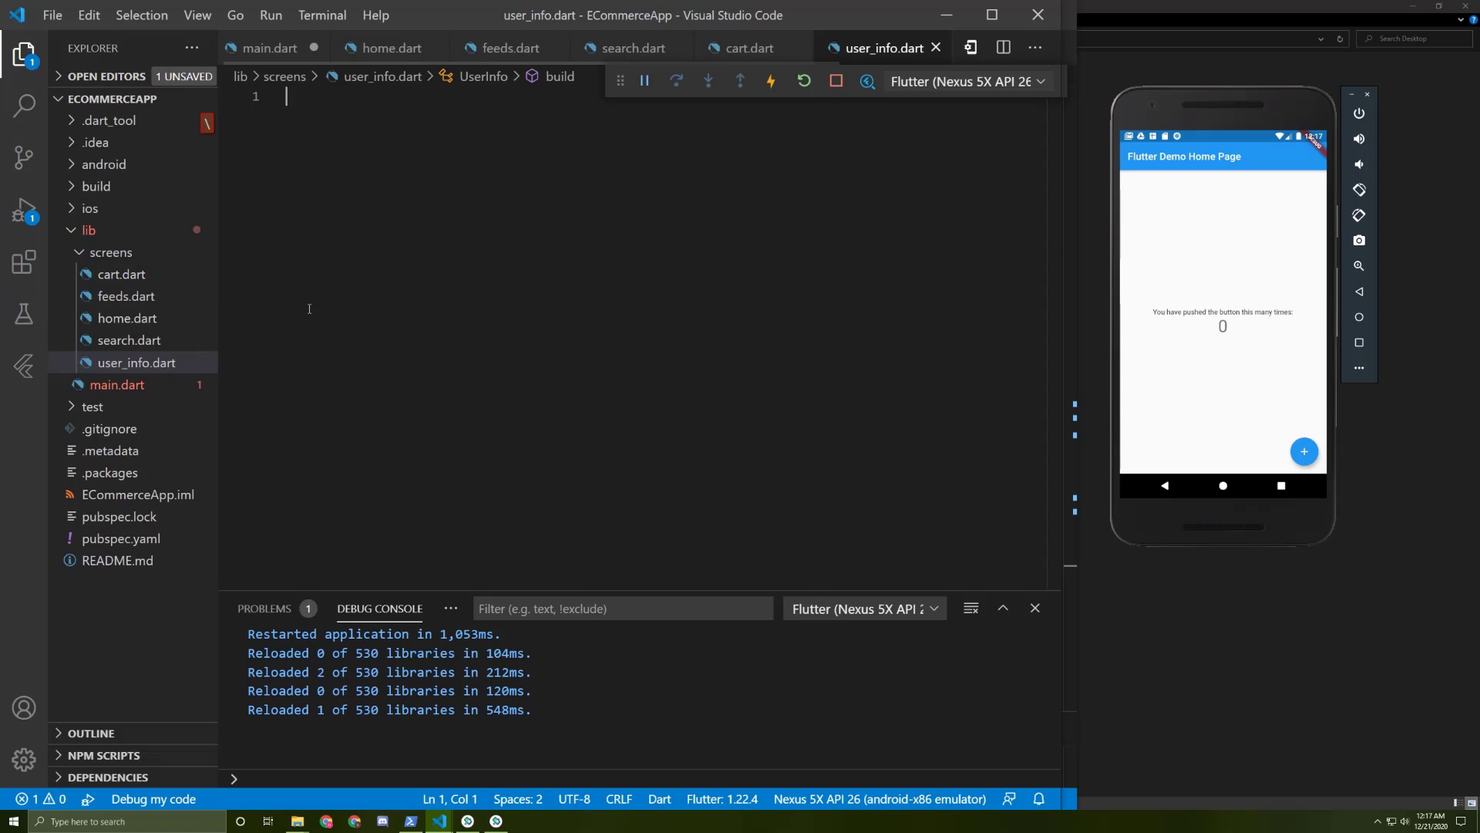
{"action": "mouse_move", "coordinate": [126, 296]}
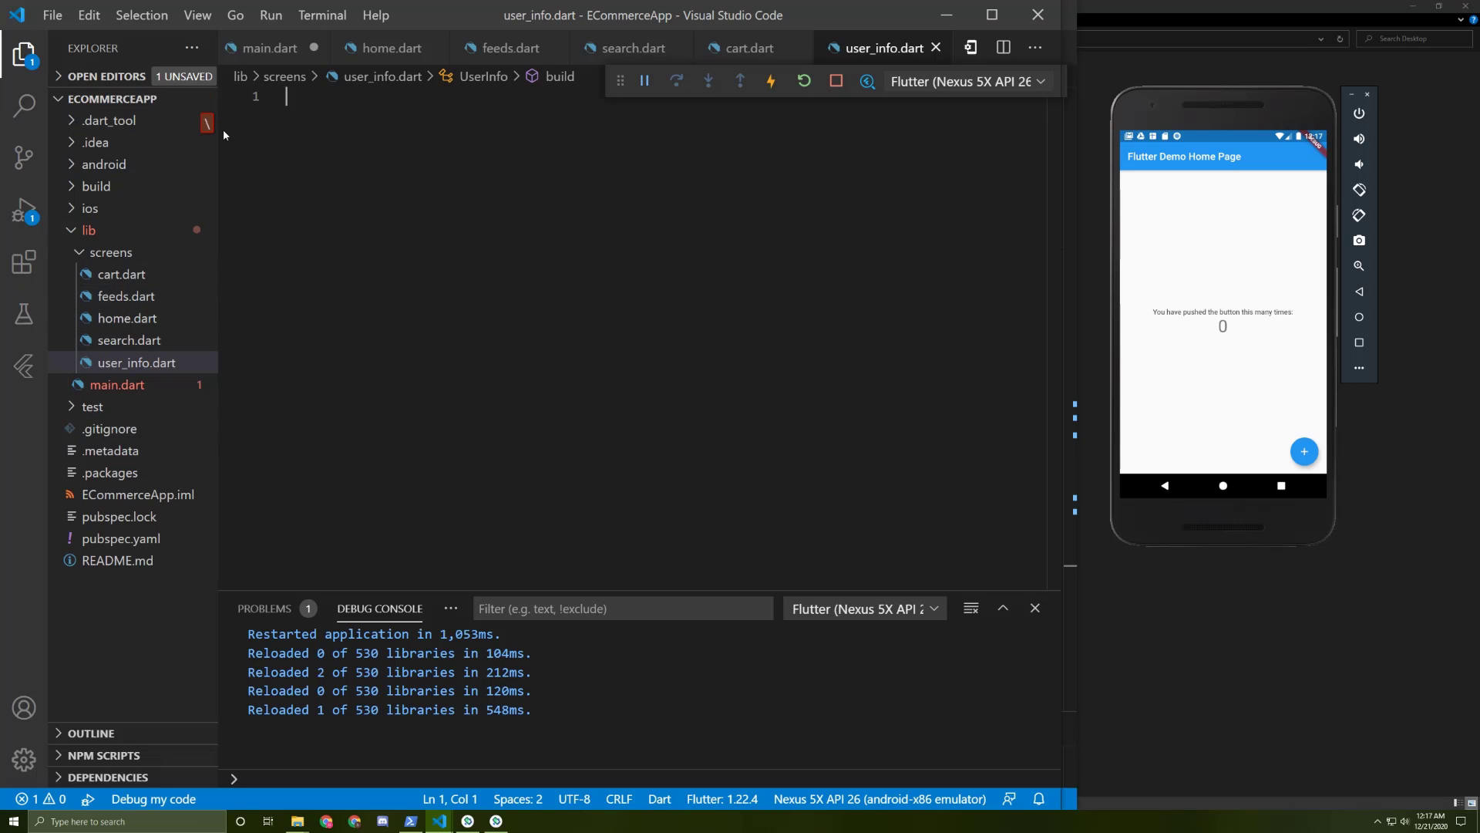
- Import material.dart and create a UserInfo StatelessWidget returning a Scaffold
{"action": "type", "text": "import '';"}
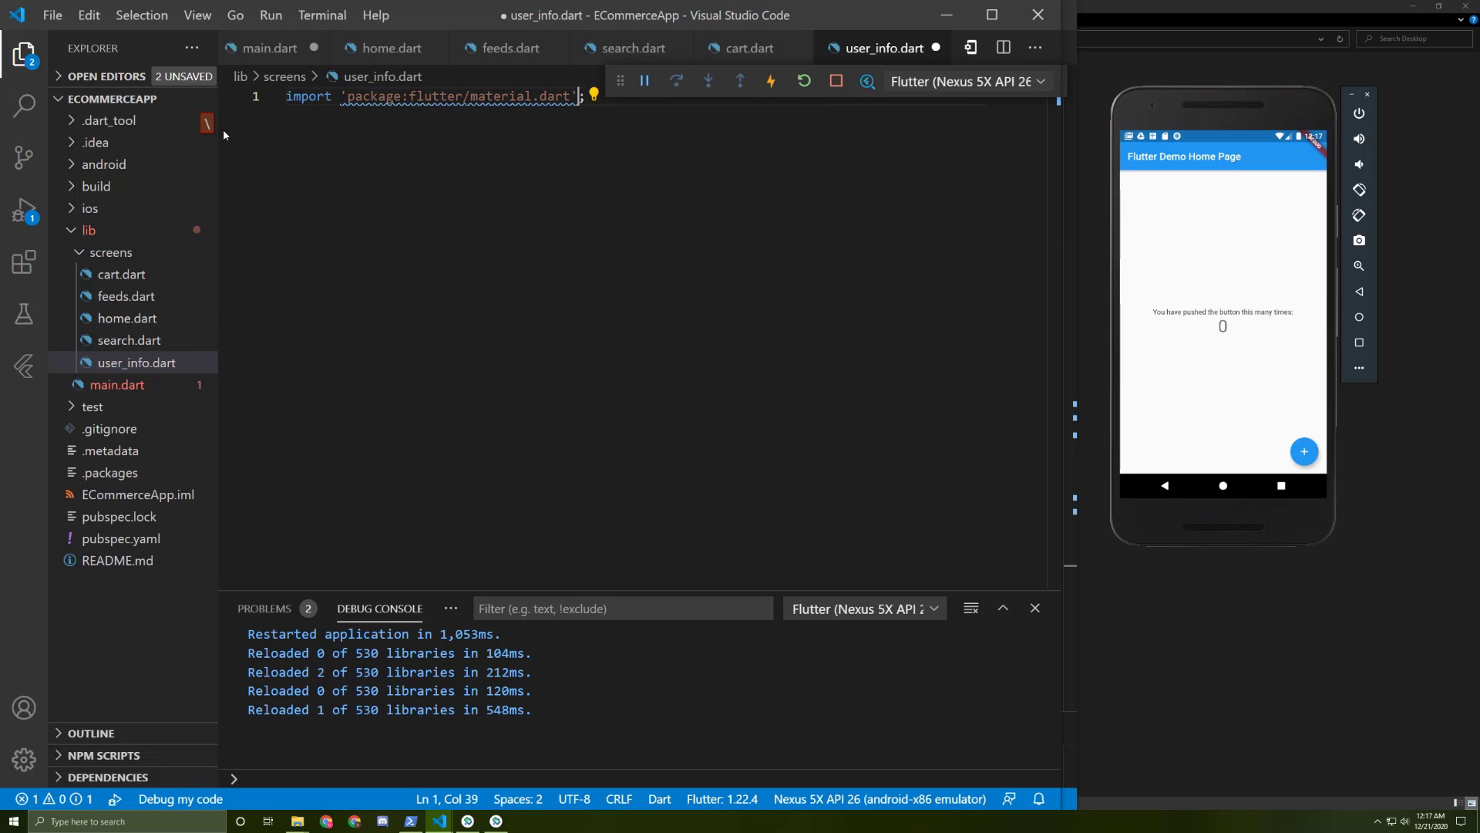
{"action": "type", "text": "st"}
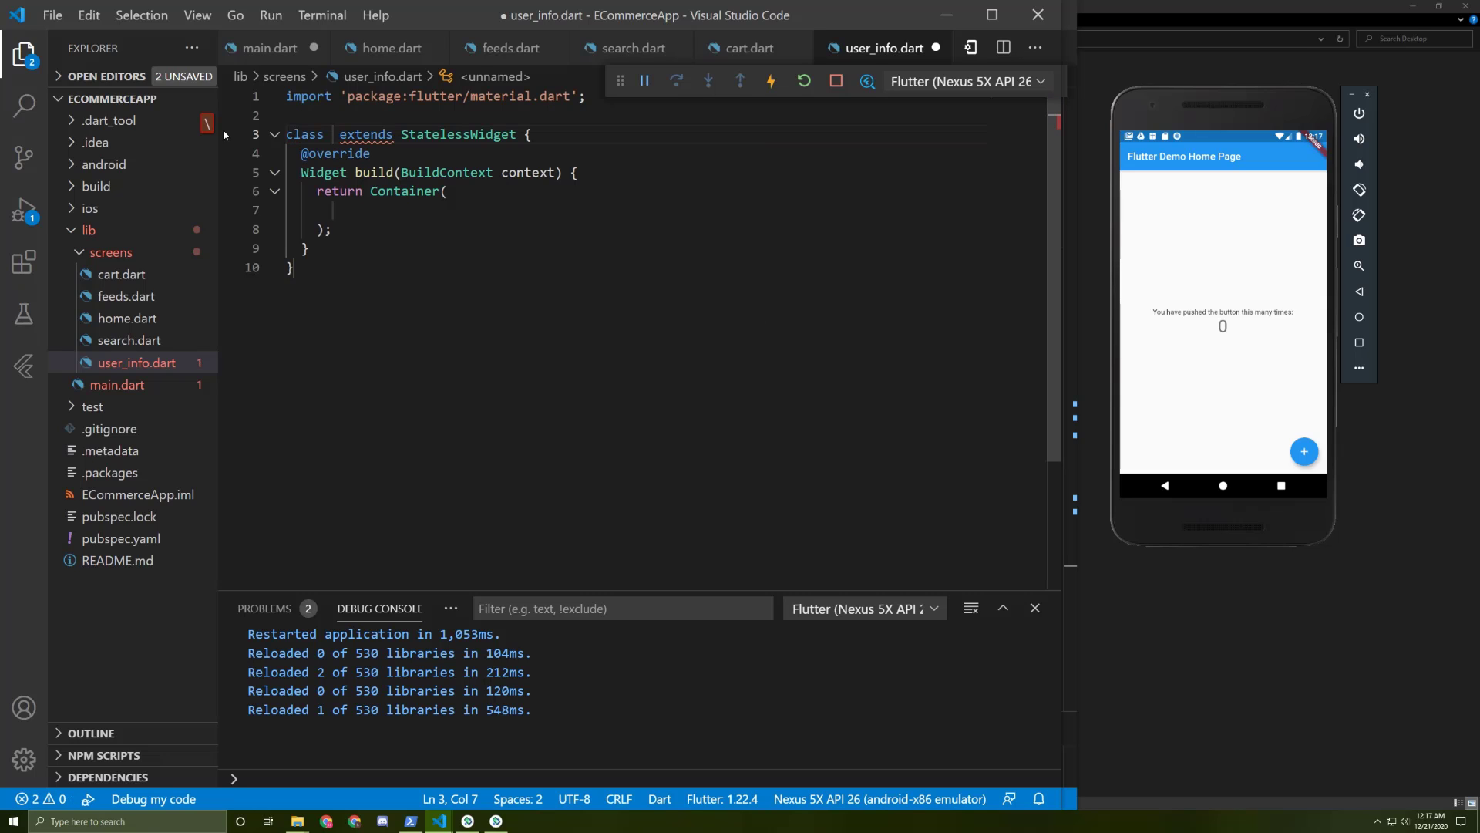
{"action": "type", "text": "User"}
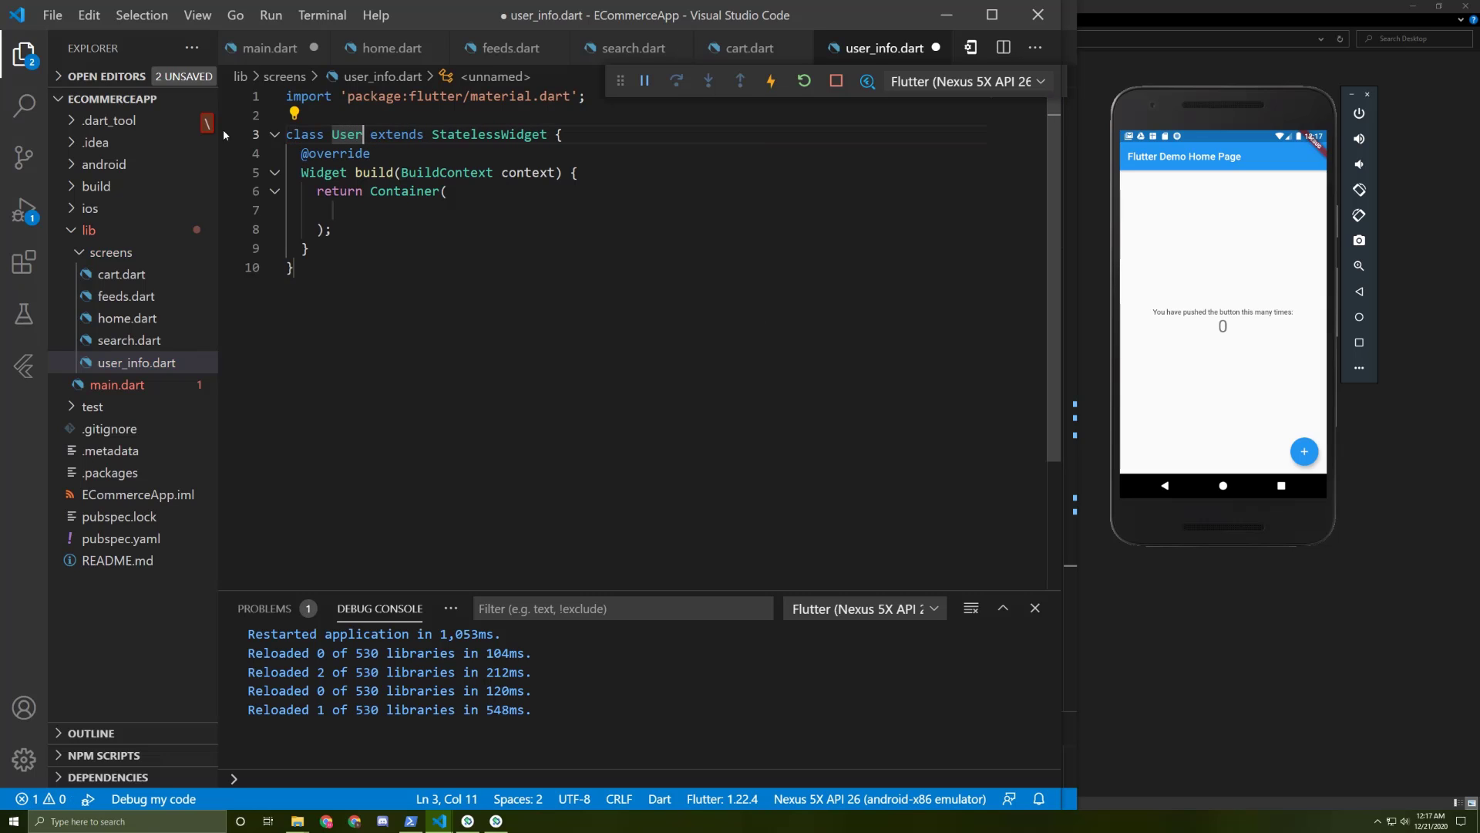
{"action": "type", "text": "Info"}
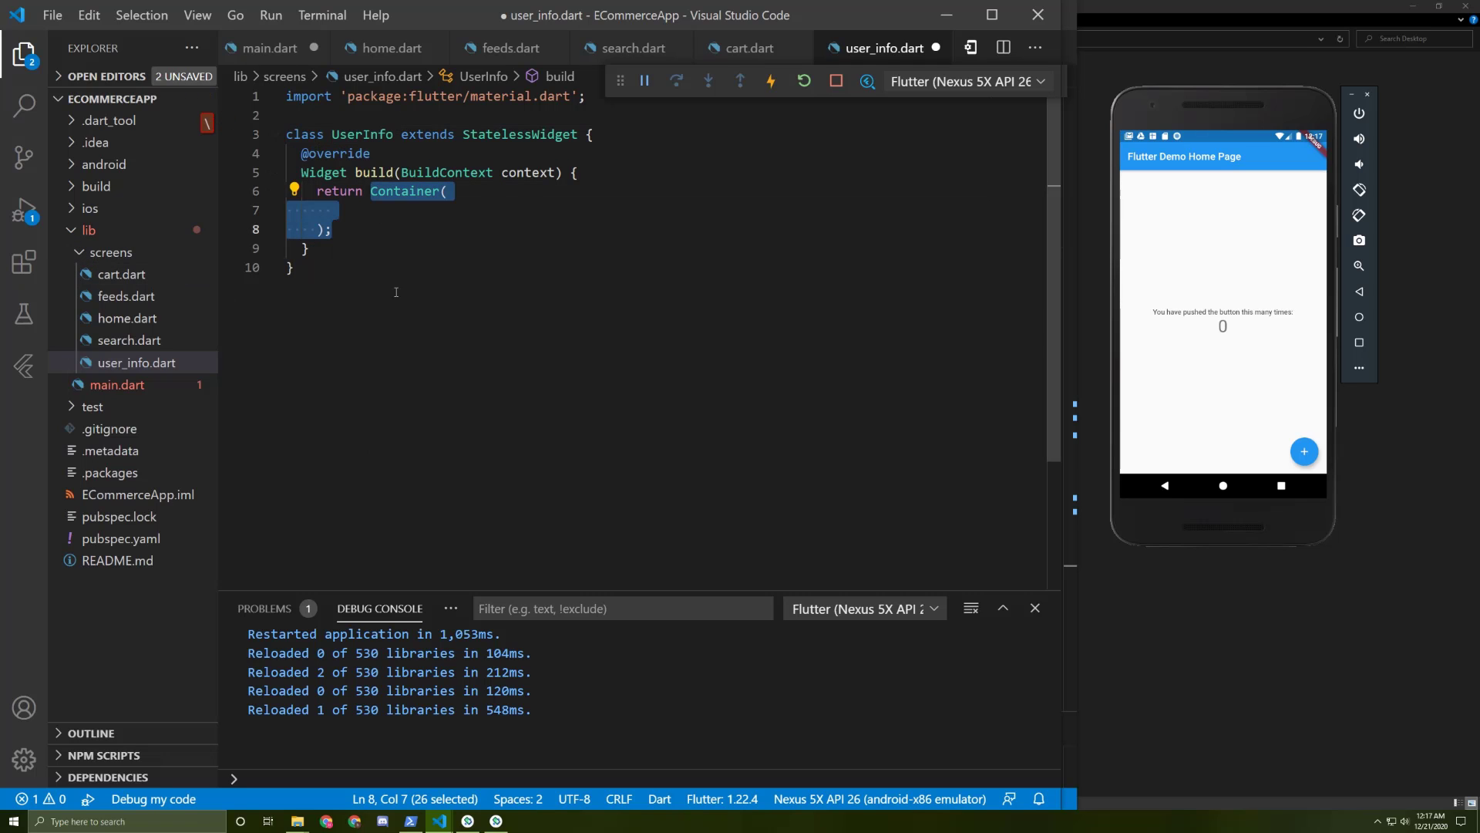
{"action": "type", "text": "Sca"}
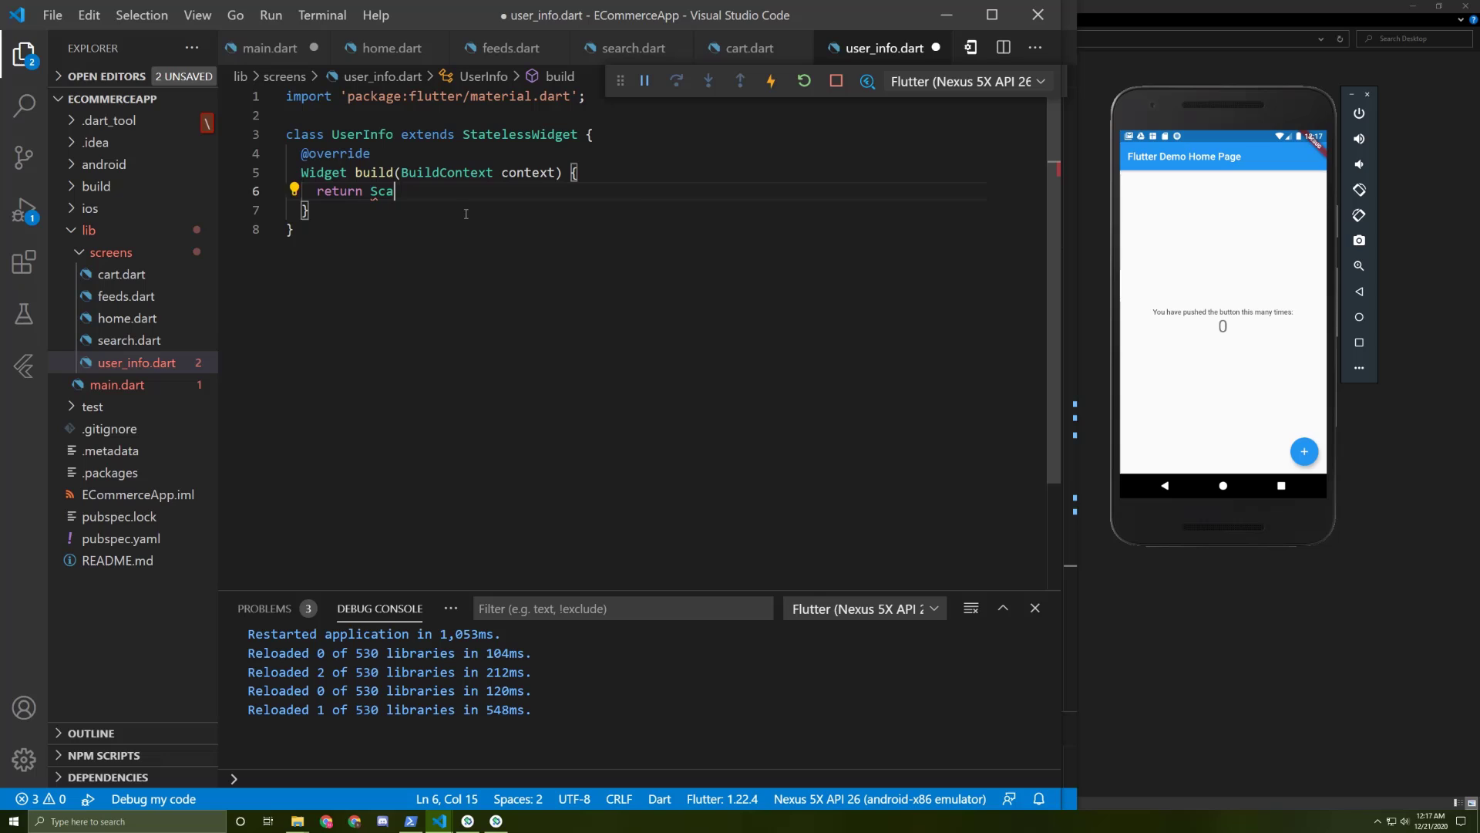
{"action": "type", "text": "ffold()"}
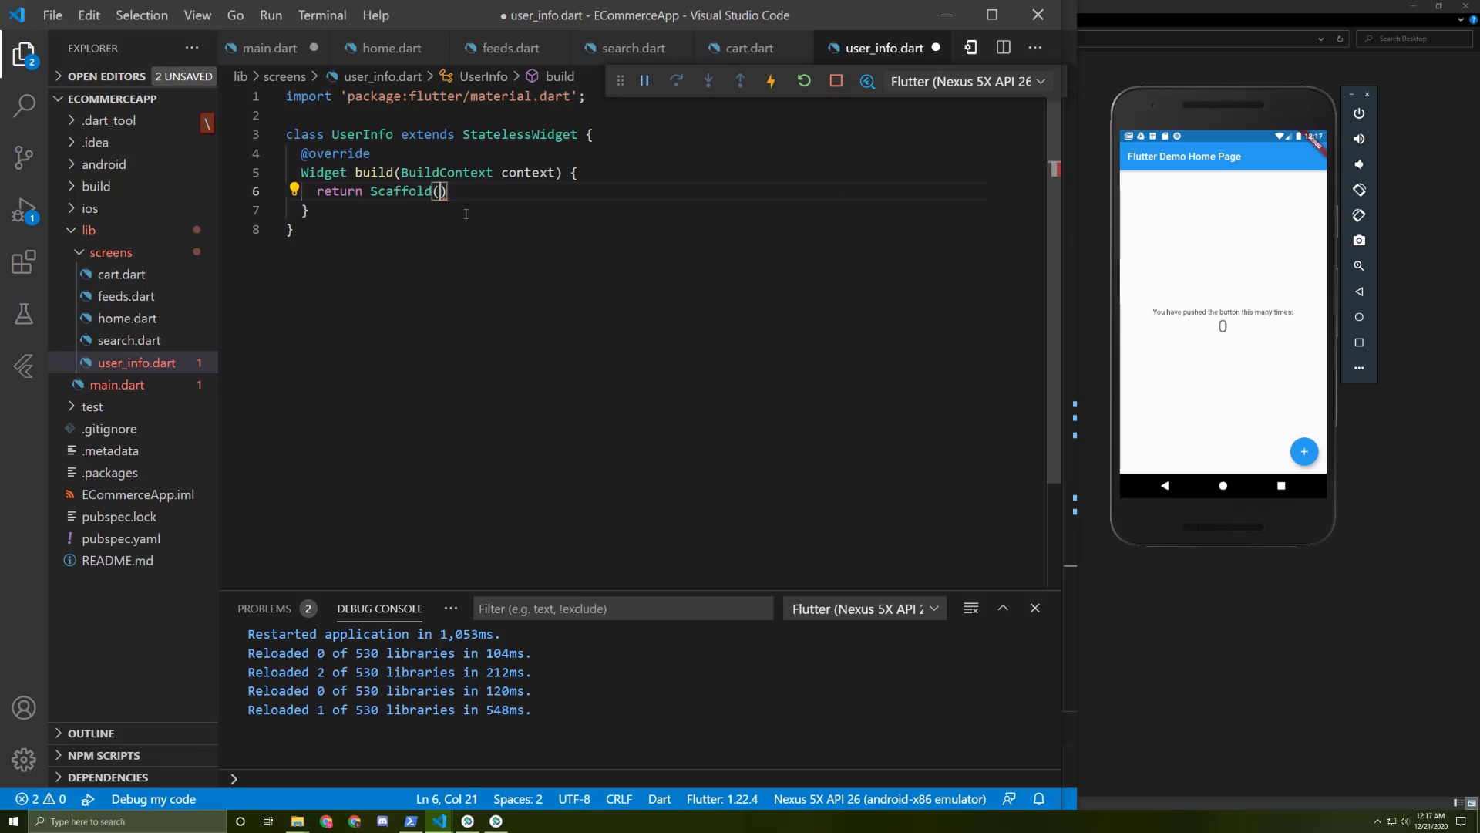
- Give the Scaffold a body of Center with Text 'User info', then reformat the code
{"action": "type", "text": ";"}
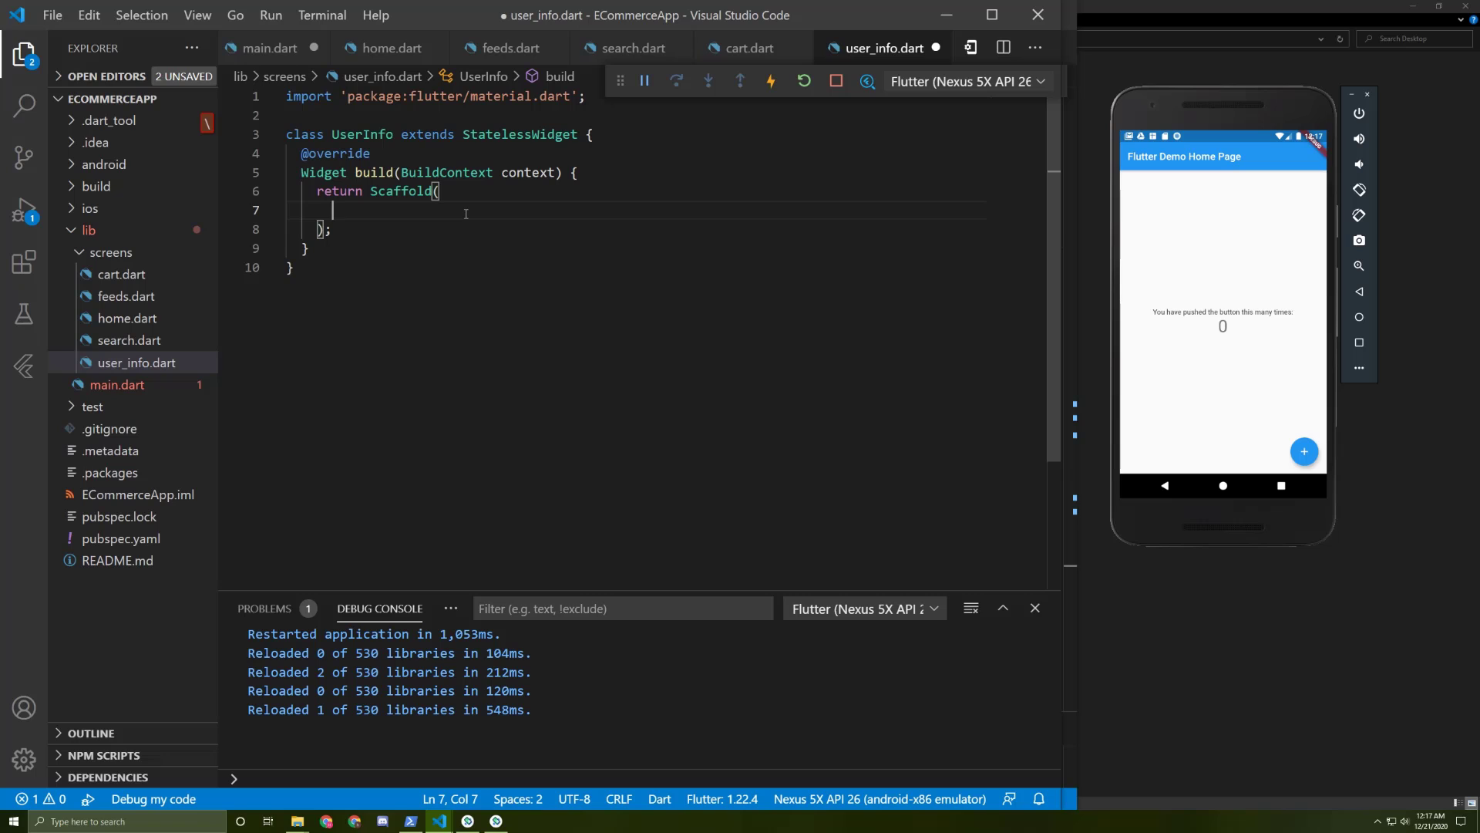
{"action": "type", "text": "body: ,"}
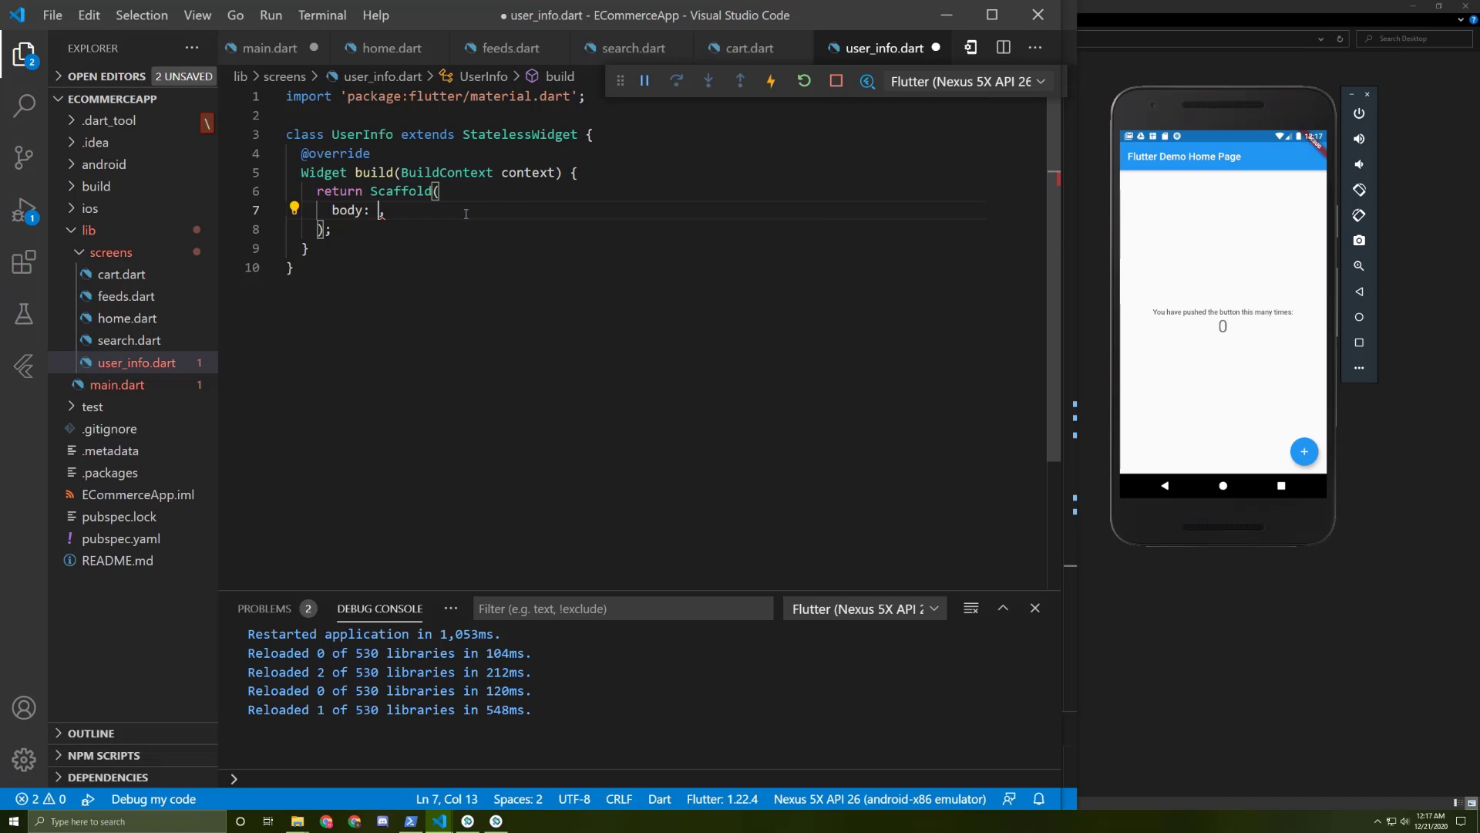
{"action": "type", "text": "Center("}
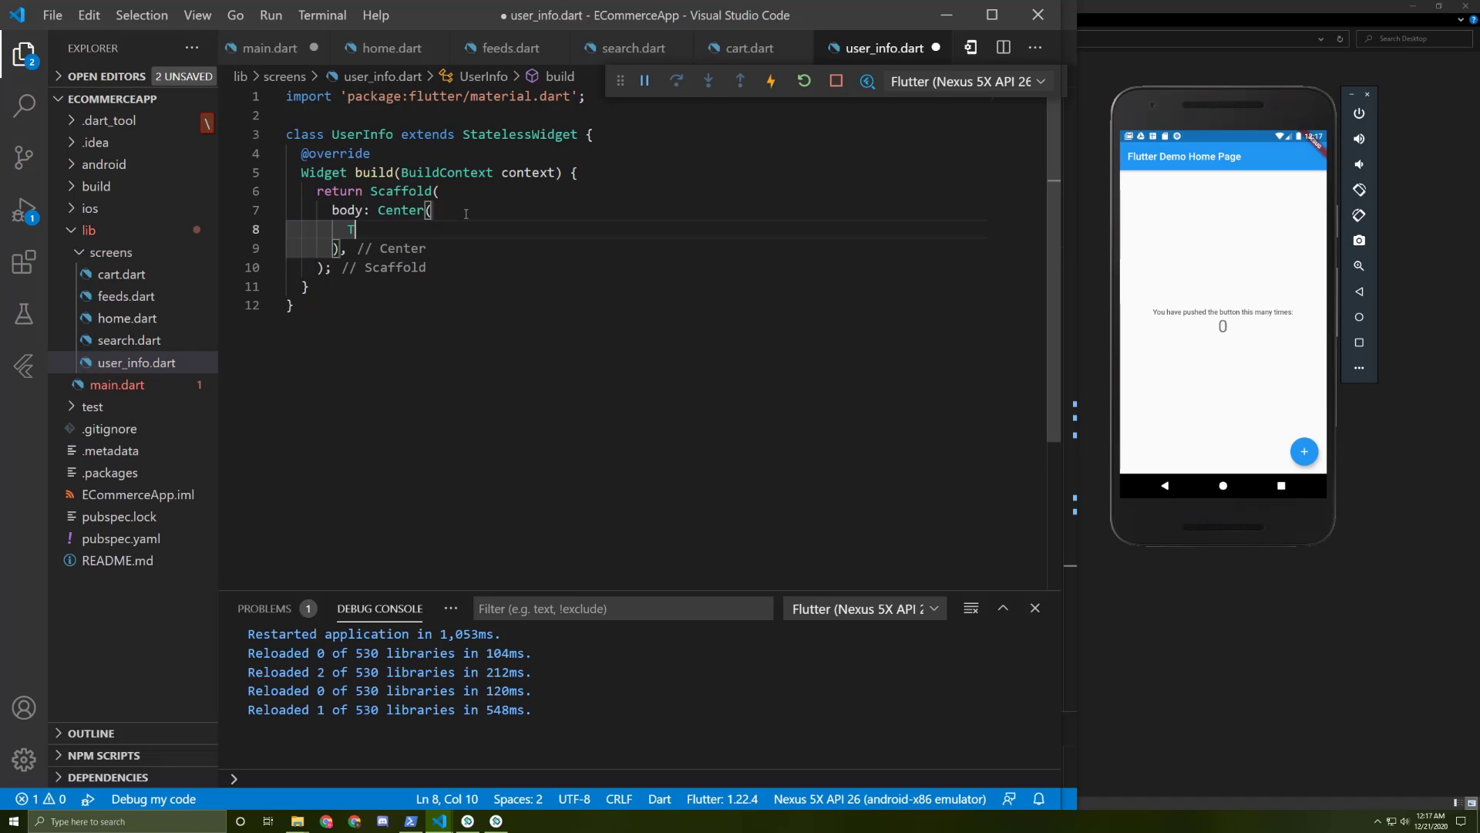
{"action": "type", "text": "Text()"}
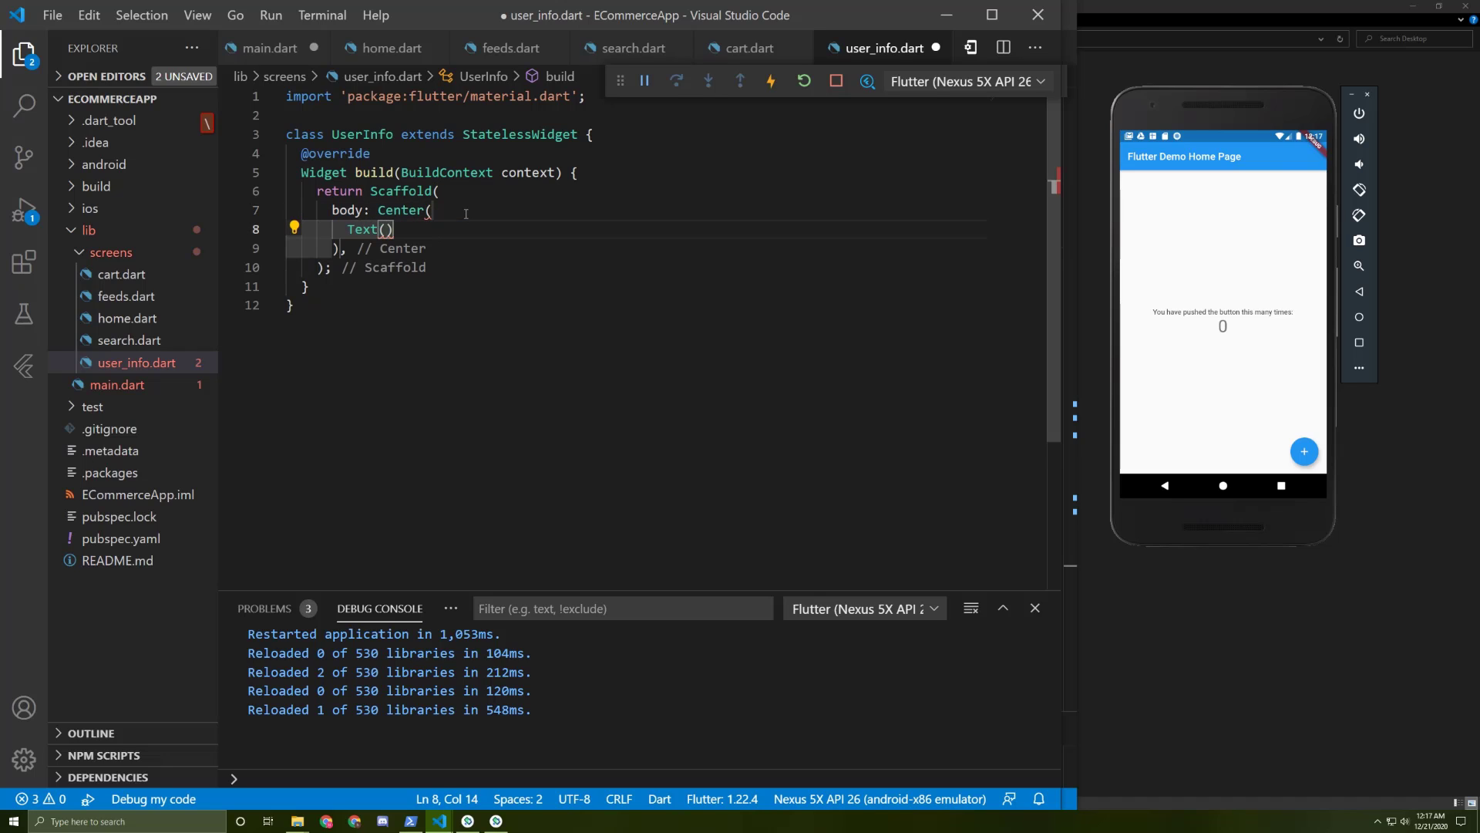
{"action": "type", "text": "'u'"}
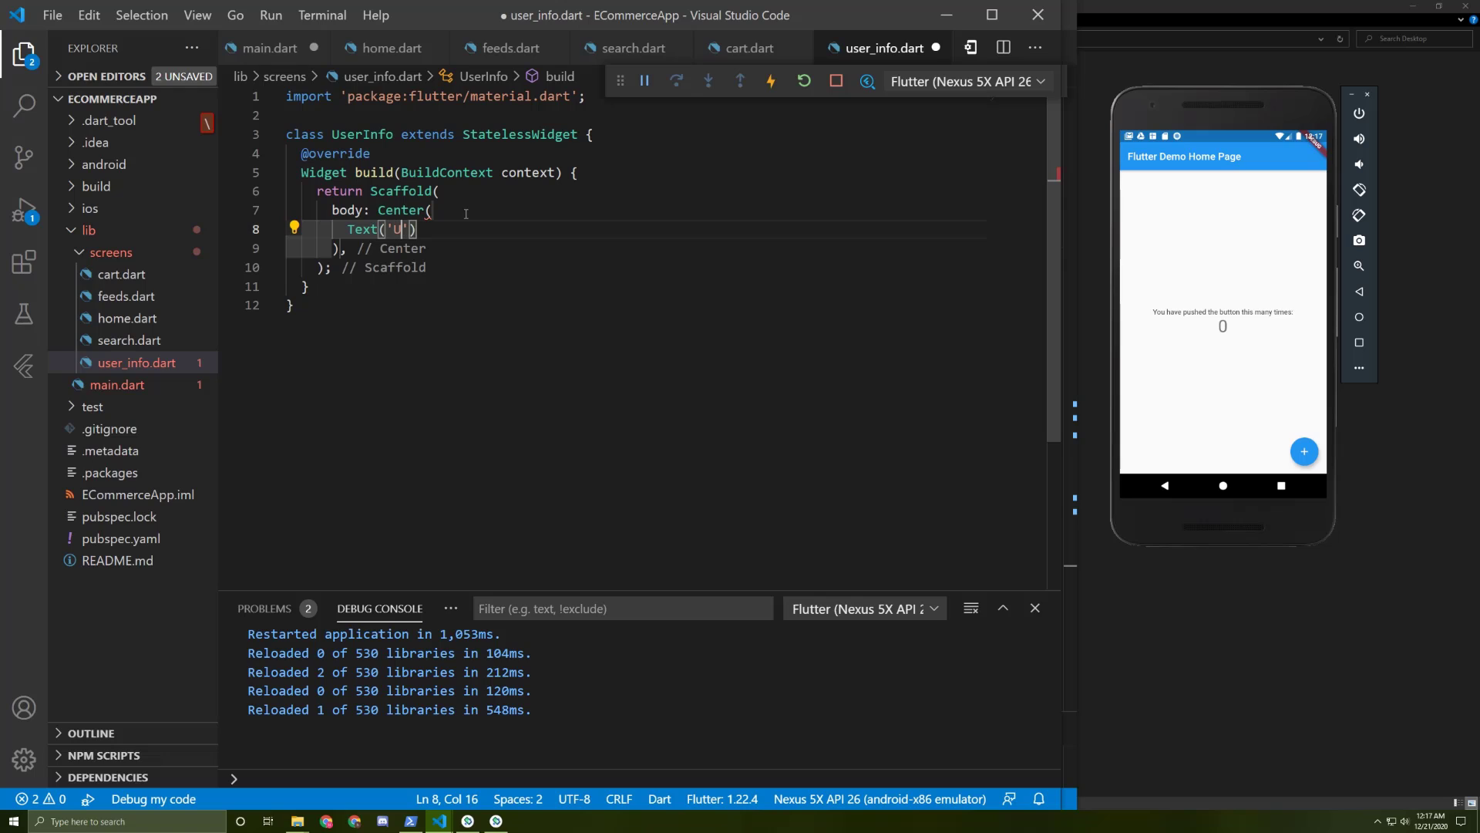
{"action": "type", "text": "User"}
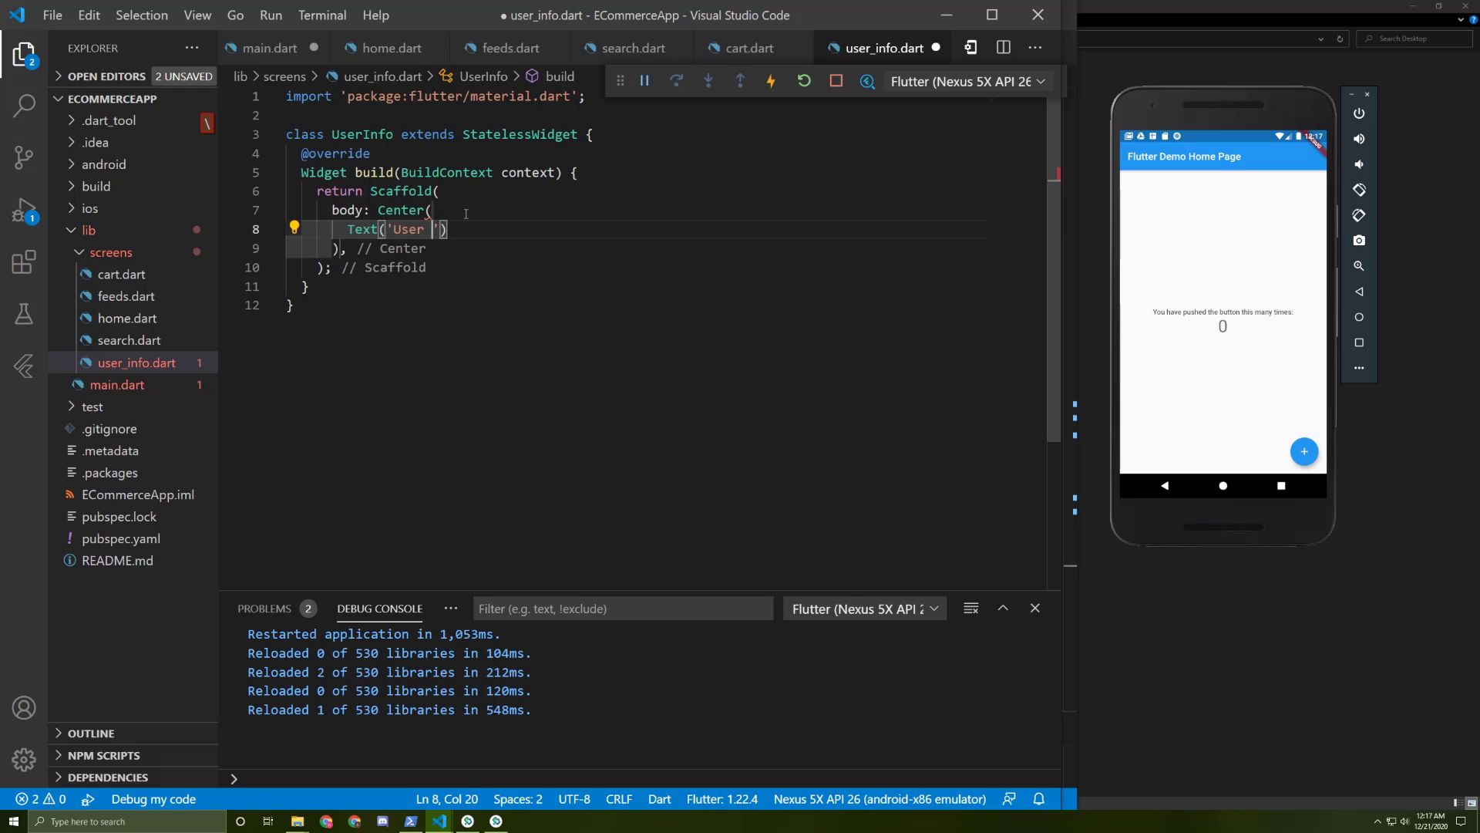
{"action": "type", "text": "info"}
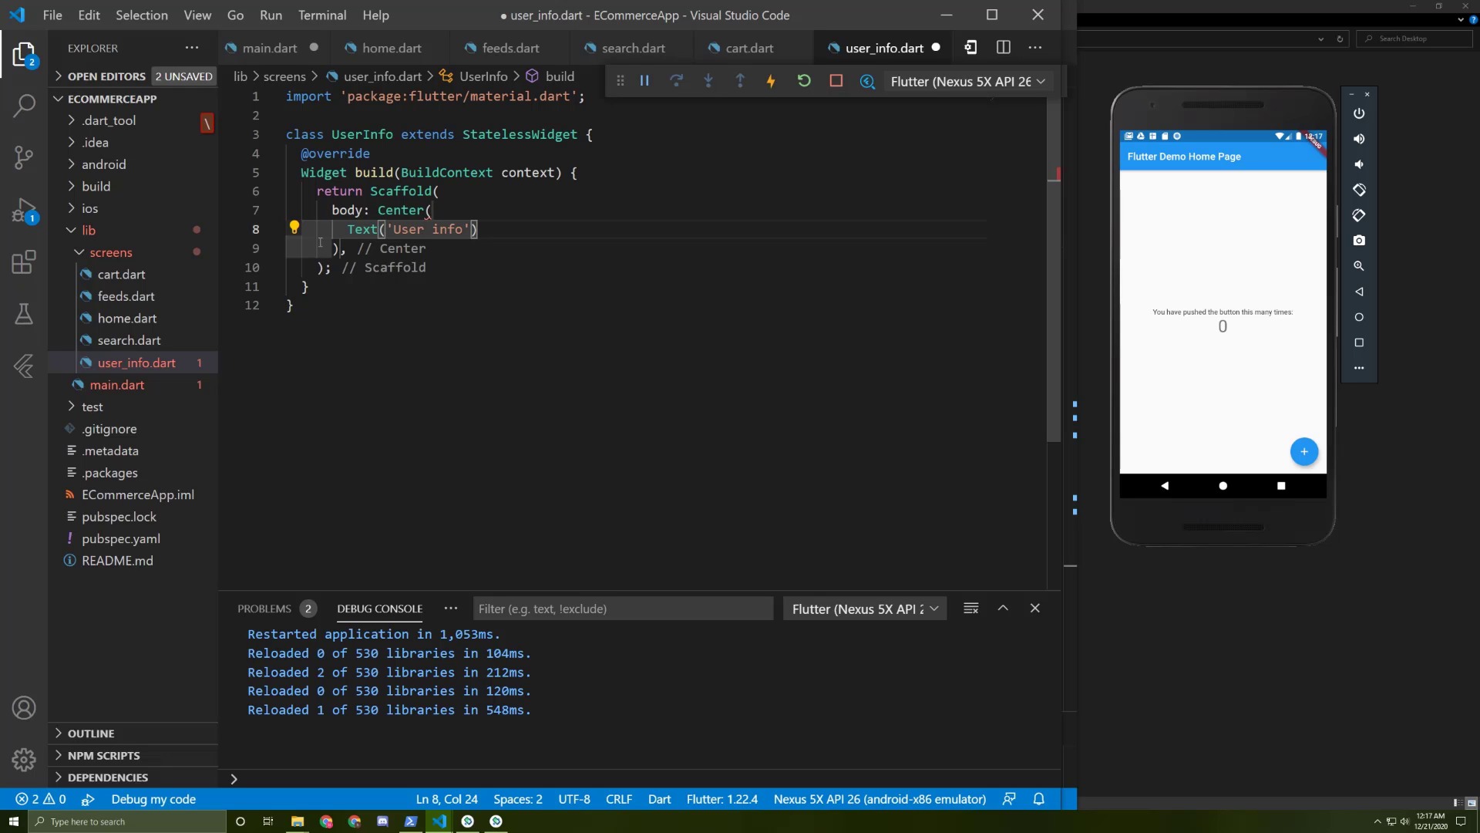
{"action": "type", "text": "child:"}
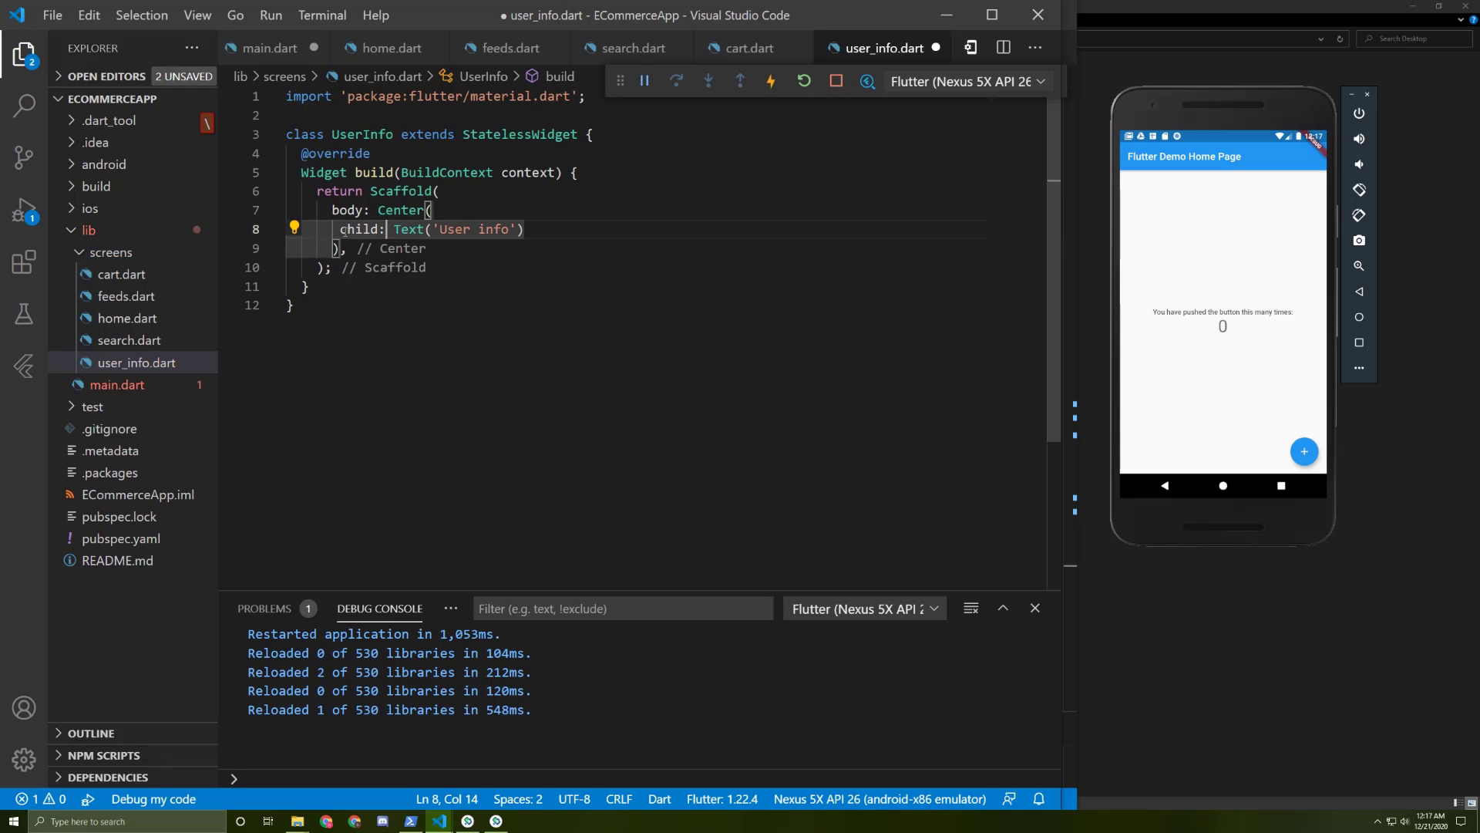
{"action": "key", "text": "ctrl+a"}
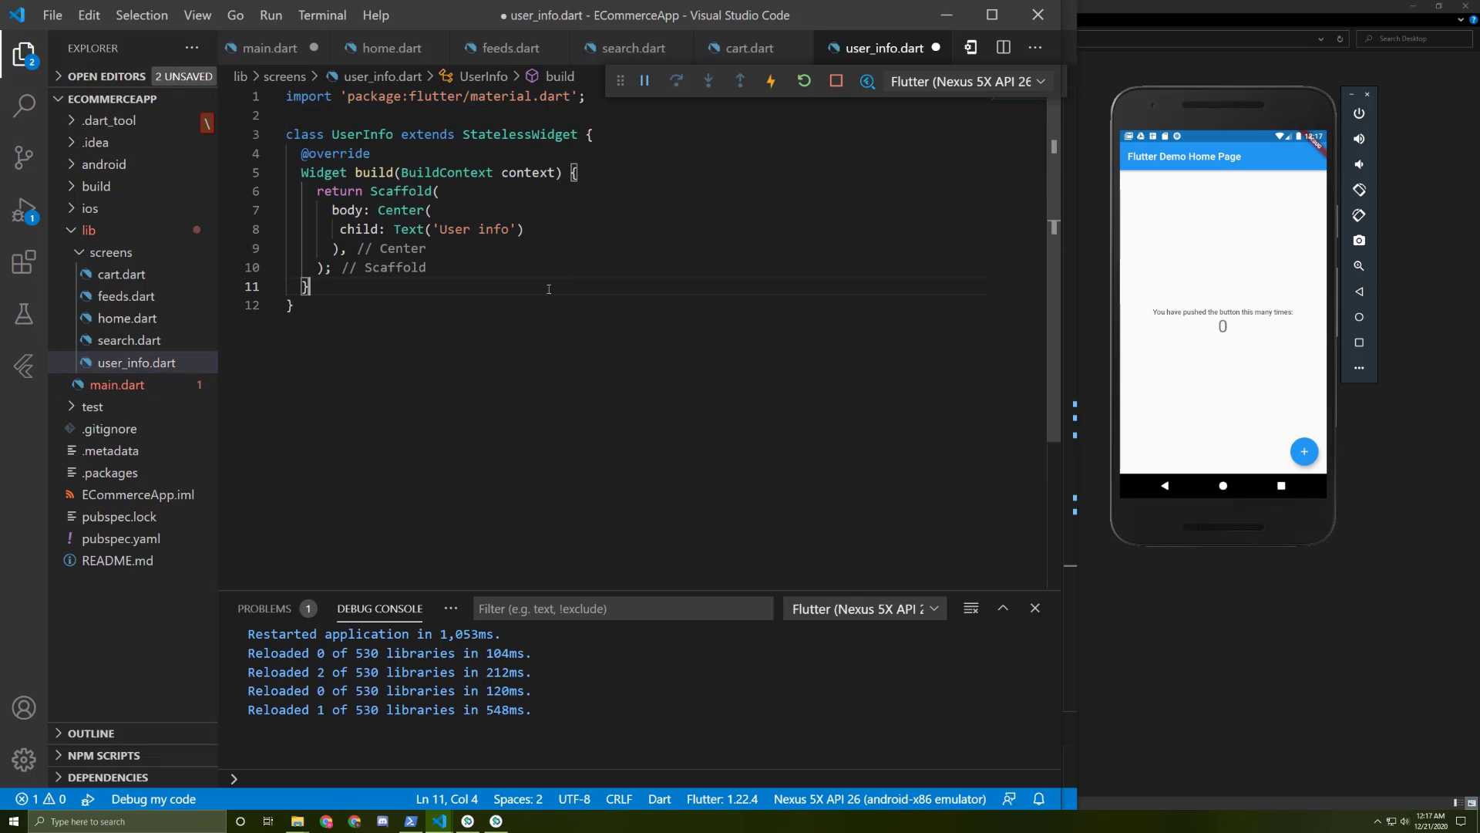
- Make search.dart a Search widget whose centred text reads 'Search'
{"action": "left_click", "coordinate": [633, 47]}
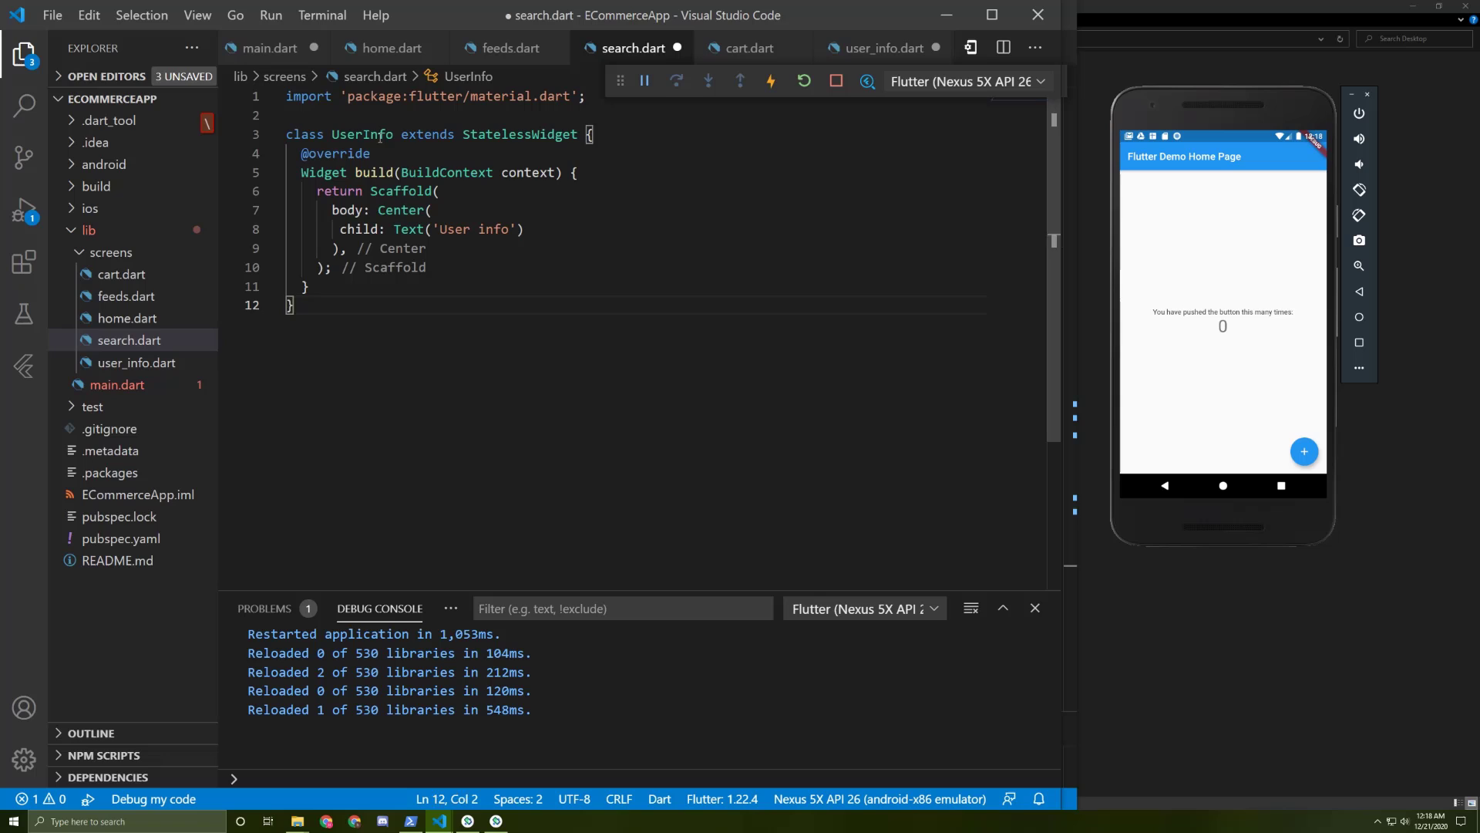
{"action": "type", "text": "Search"}
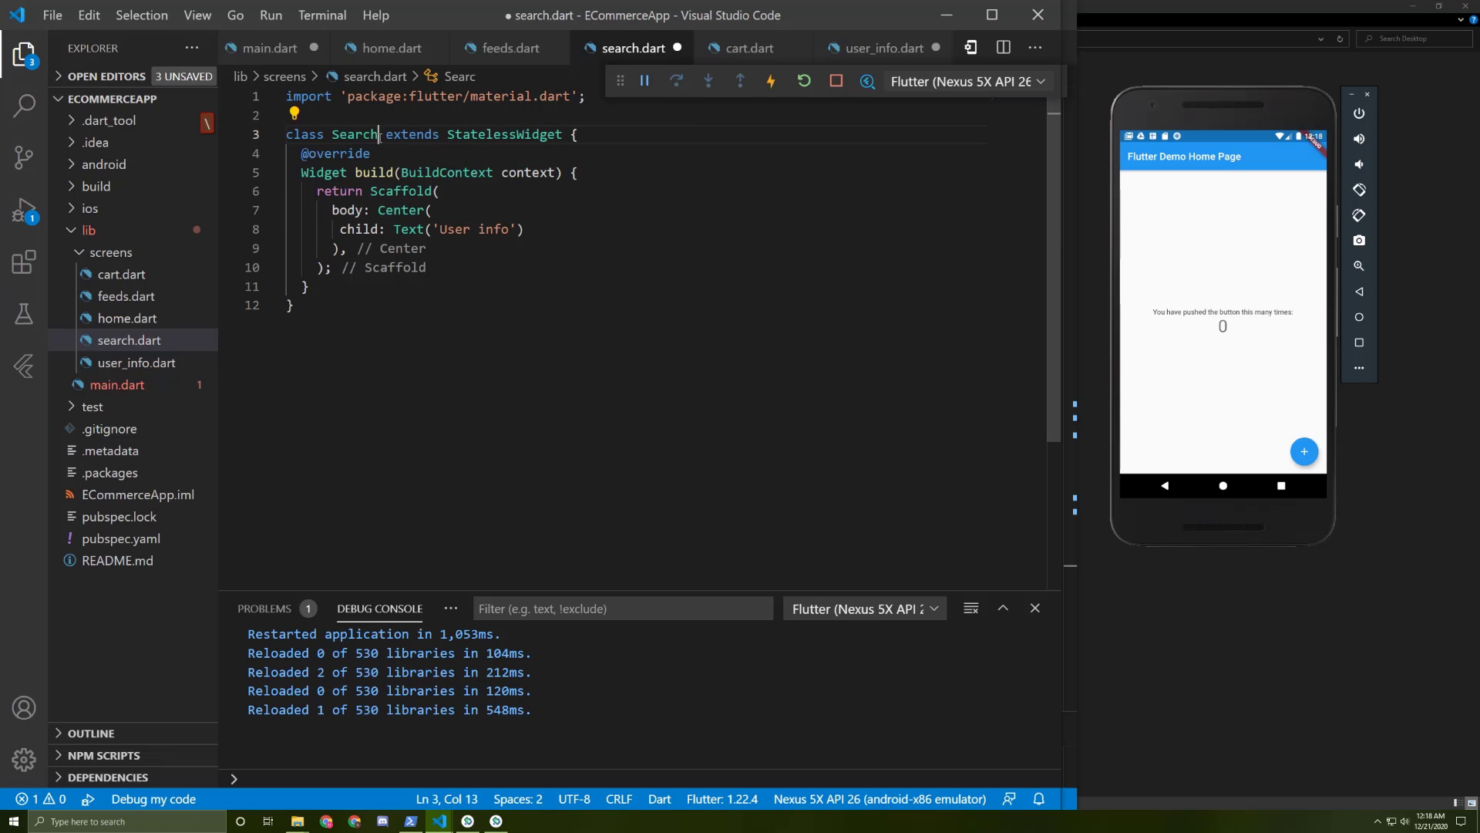
{"action": "double_click", "coordinate": [493, 229]}
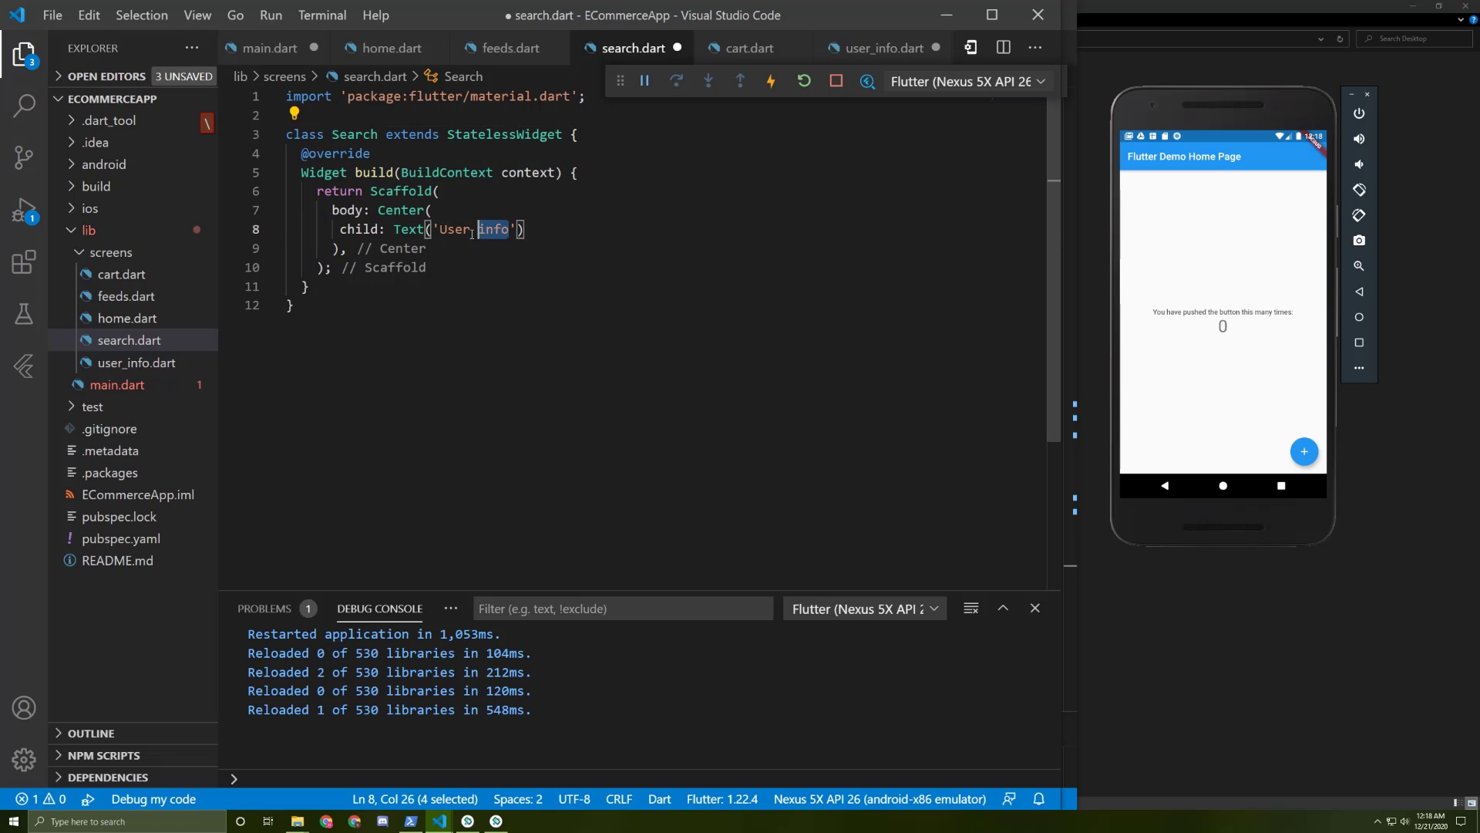
{"action": "left_click", "coordinate": [389, 48]}
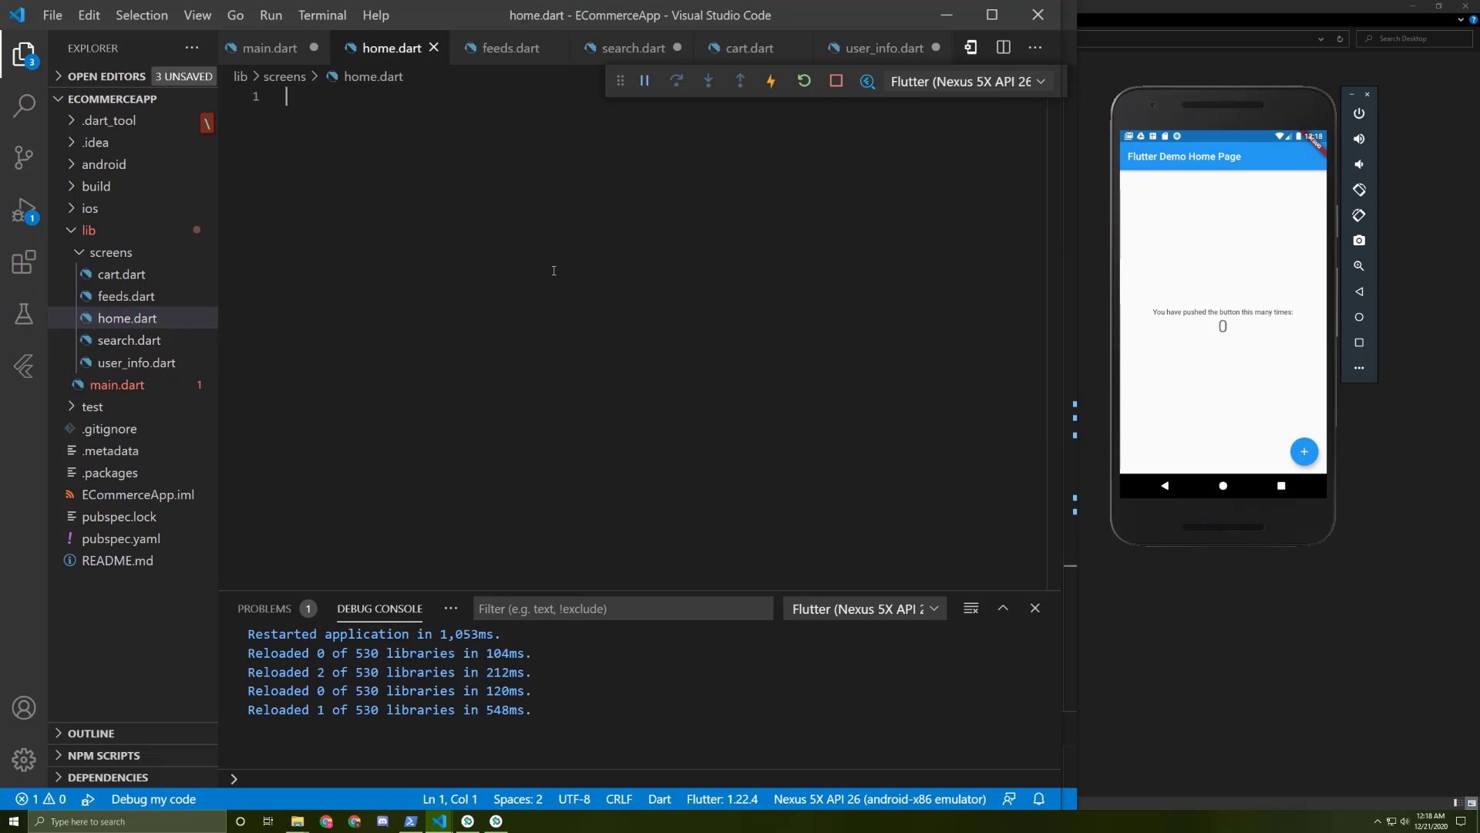
{"action": "left_click", "coordinate": [633, 48]}
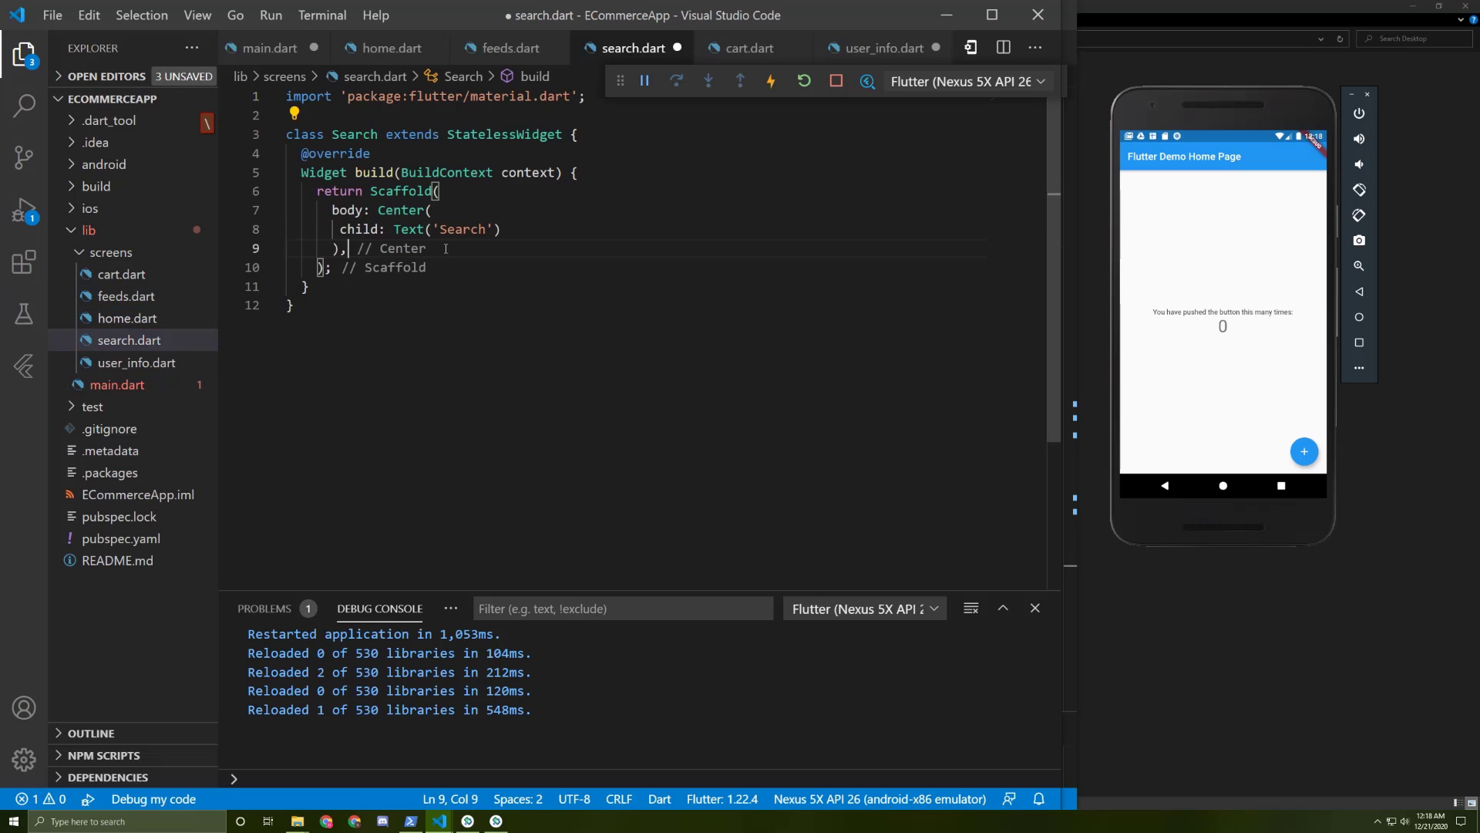
- Paste the widget into home, feeds and cart files, renamed Home, Feeds and Cart with matching labels
{"action": "left_click", "coordinate": [388, 48]}
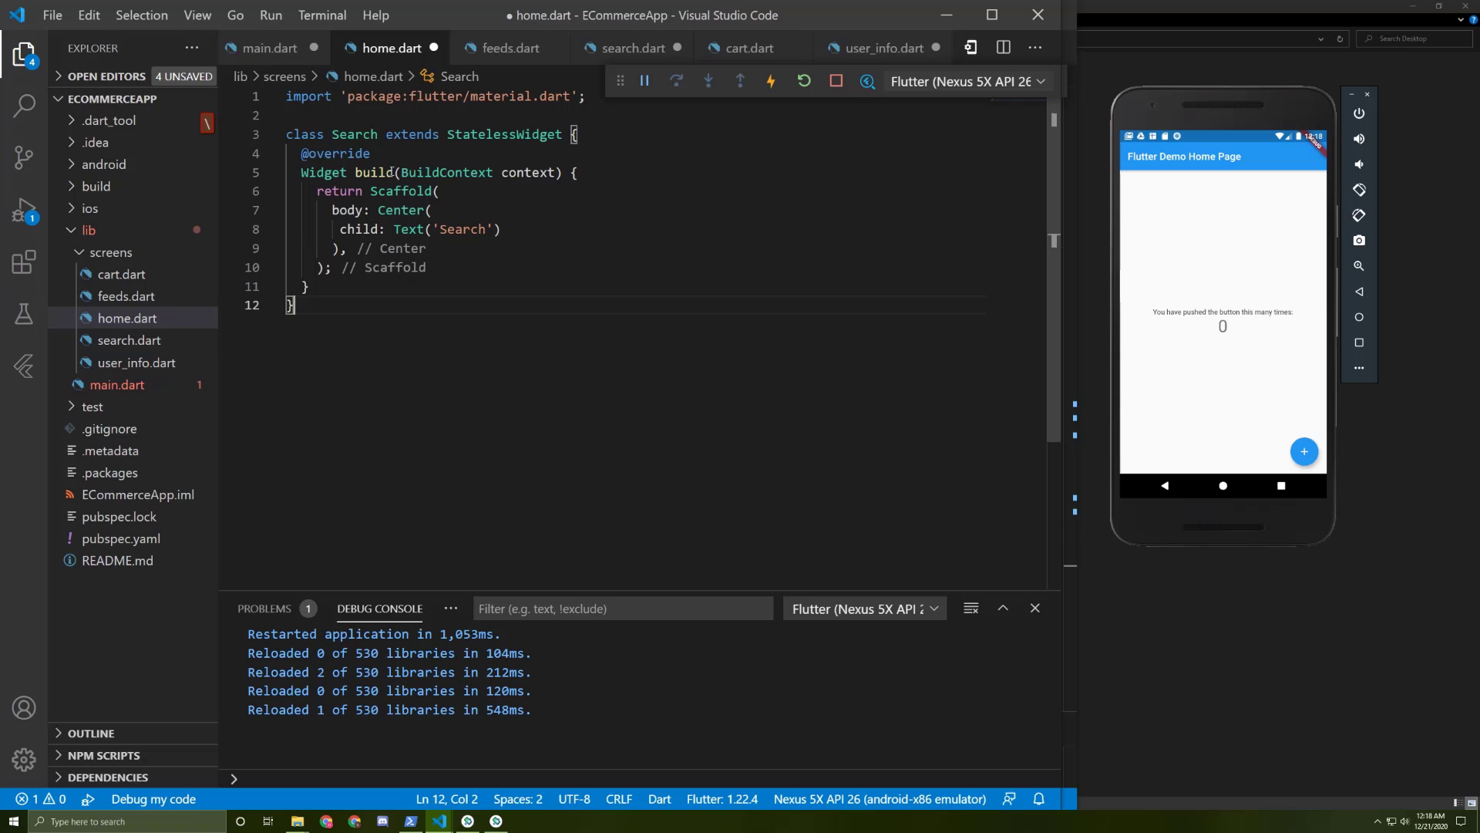
{"action": "type", "text": "Home"}
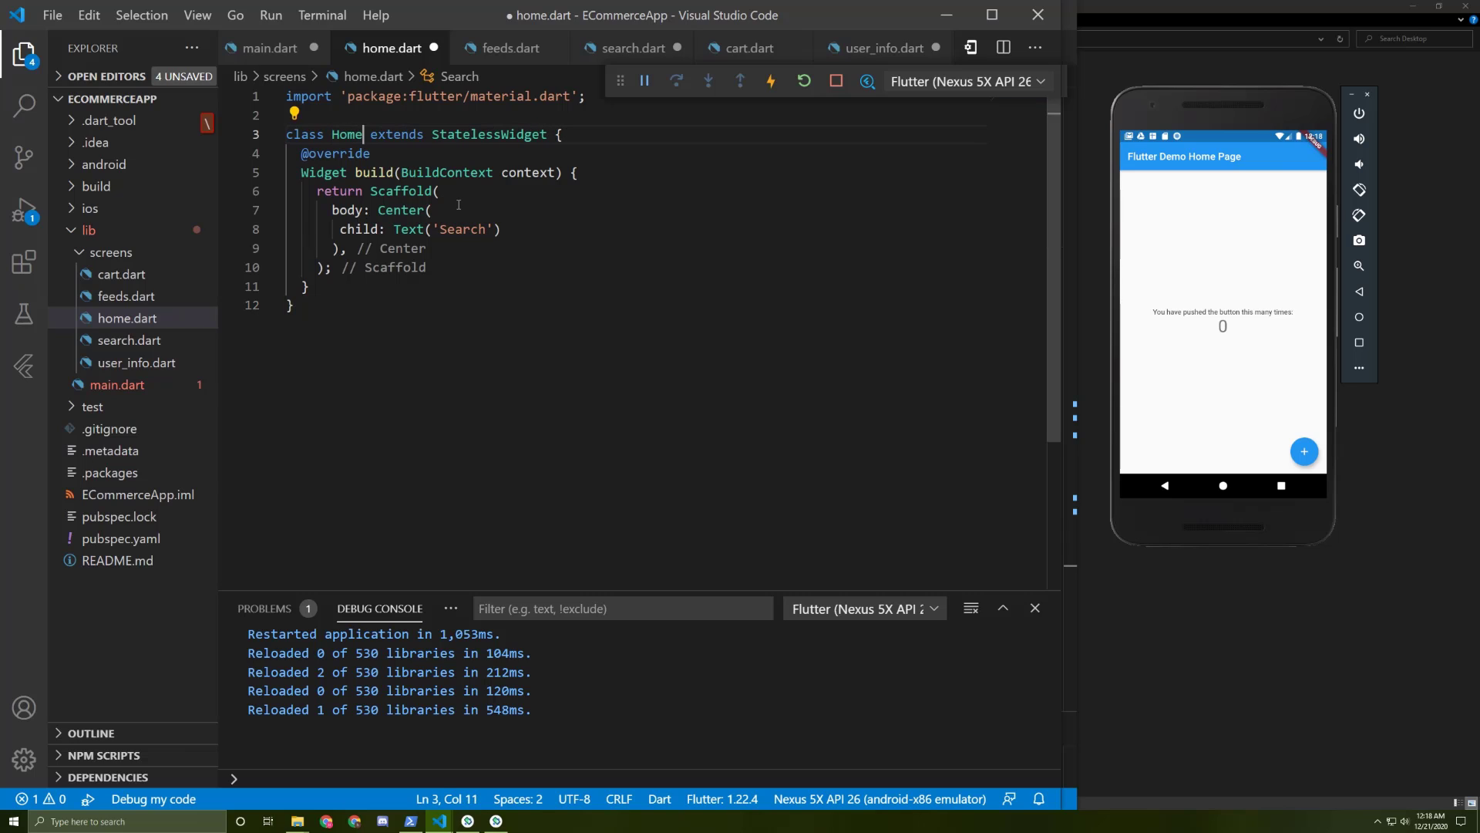
{"action": "type", "text": "Home"}
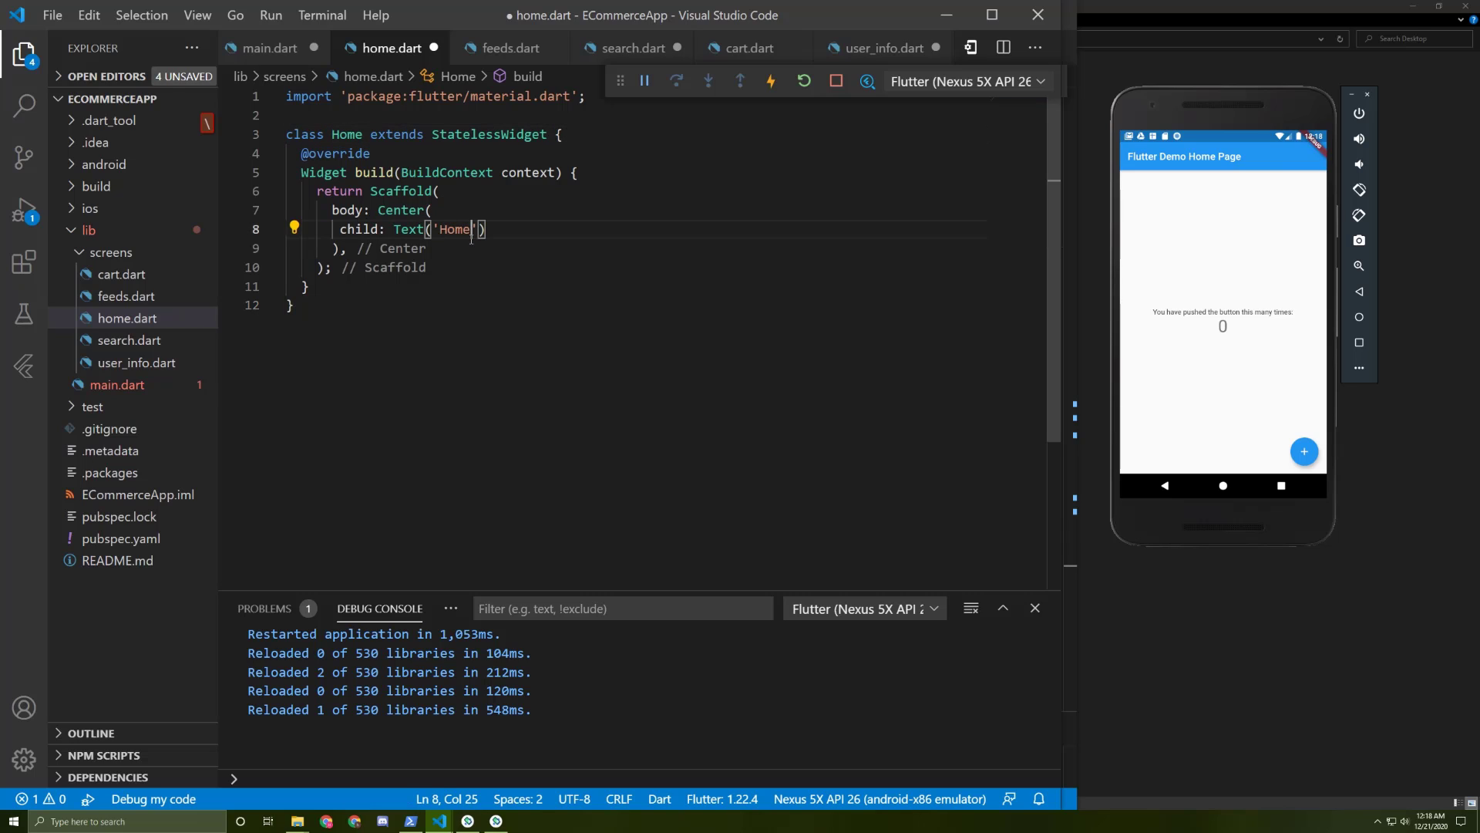
{"action": "left_click", "coordinate": [510, 47]}
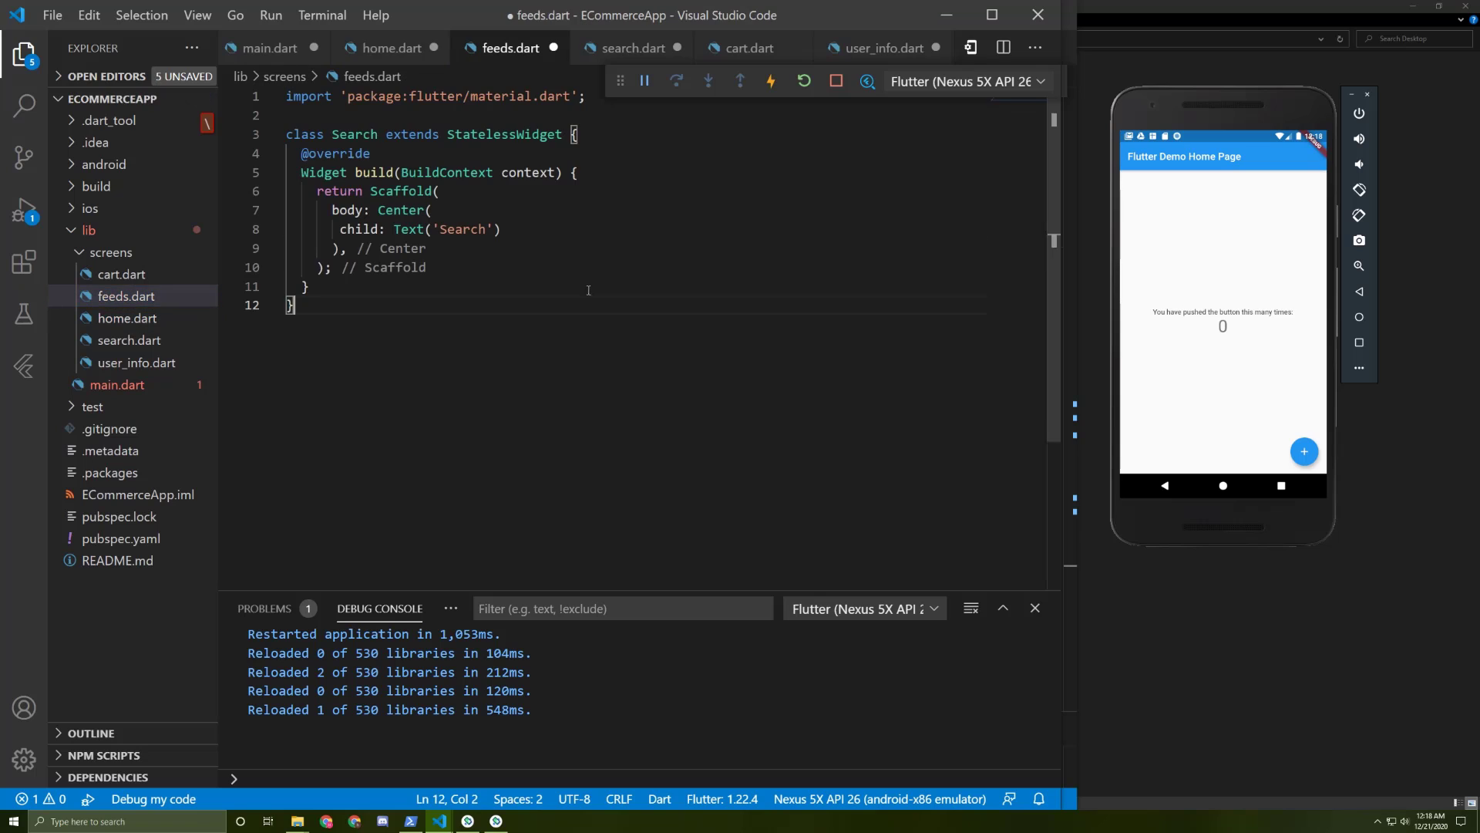
{"action": "type", "text": "Feeds"}
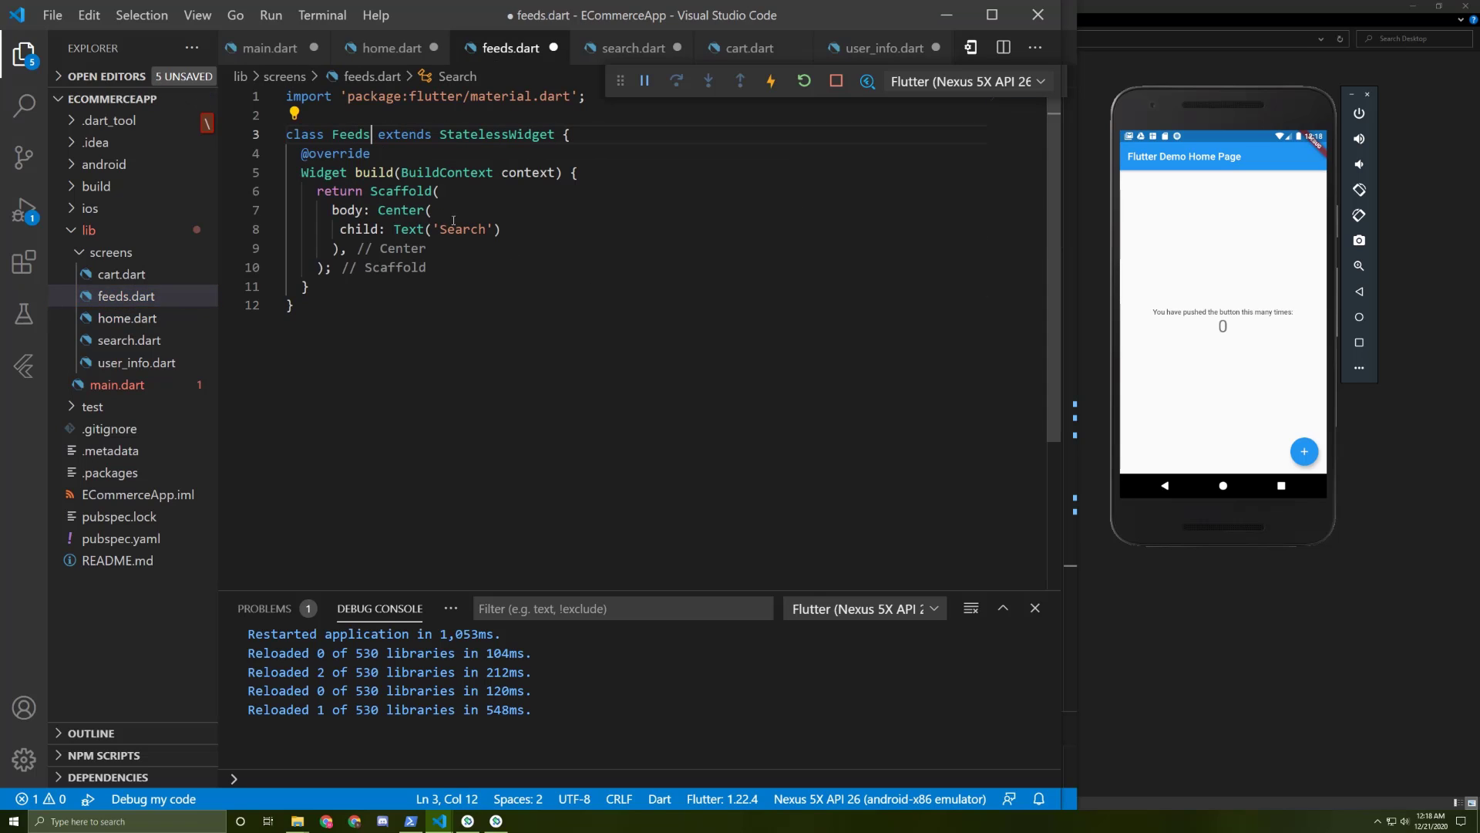
{"action": "type", "text": "Feeds"}
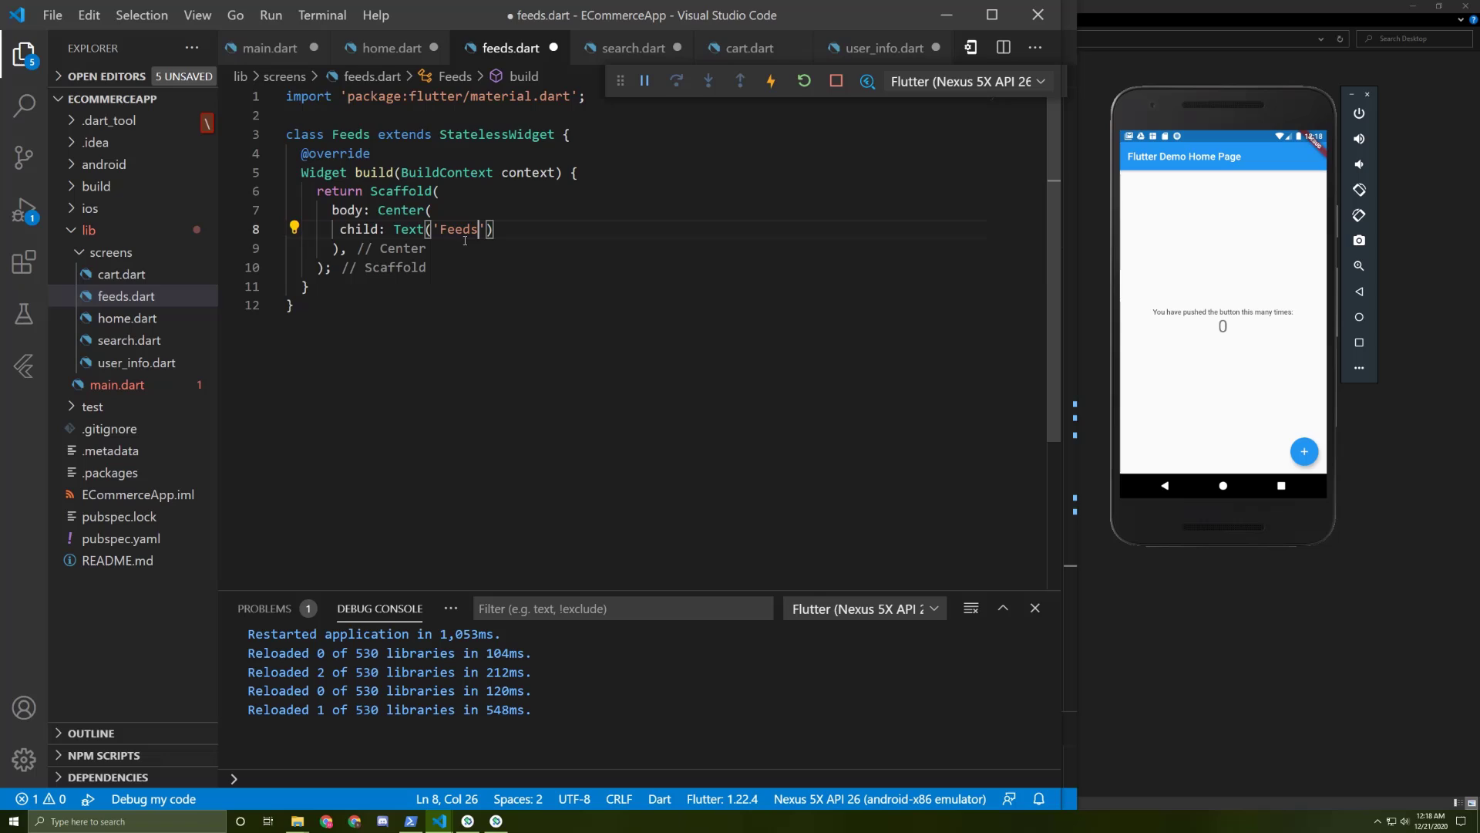
{"action": "left_click", "coordinate": [748, 48]}
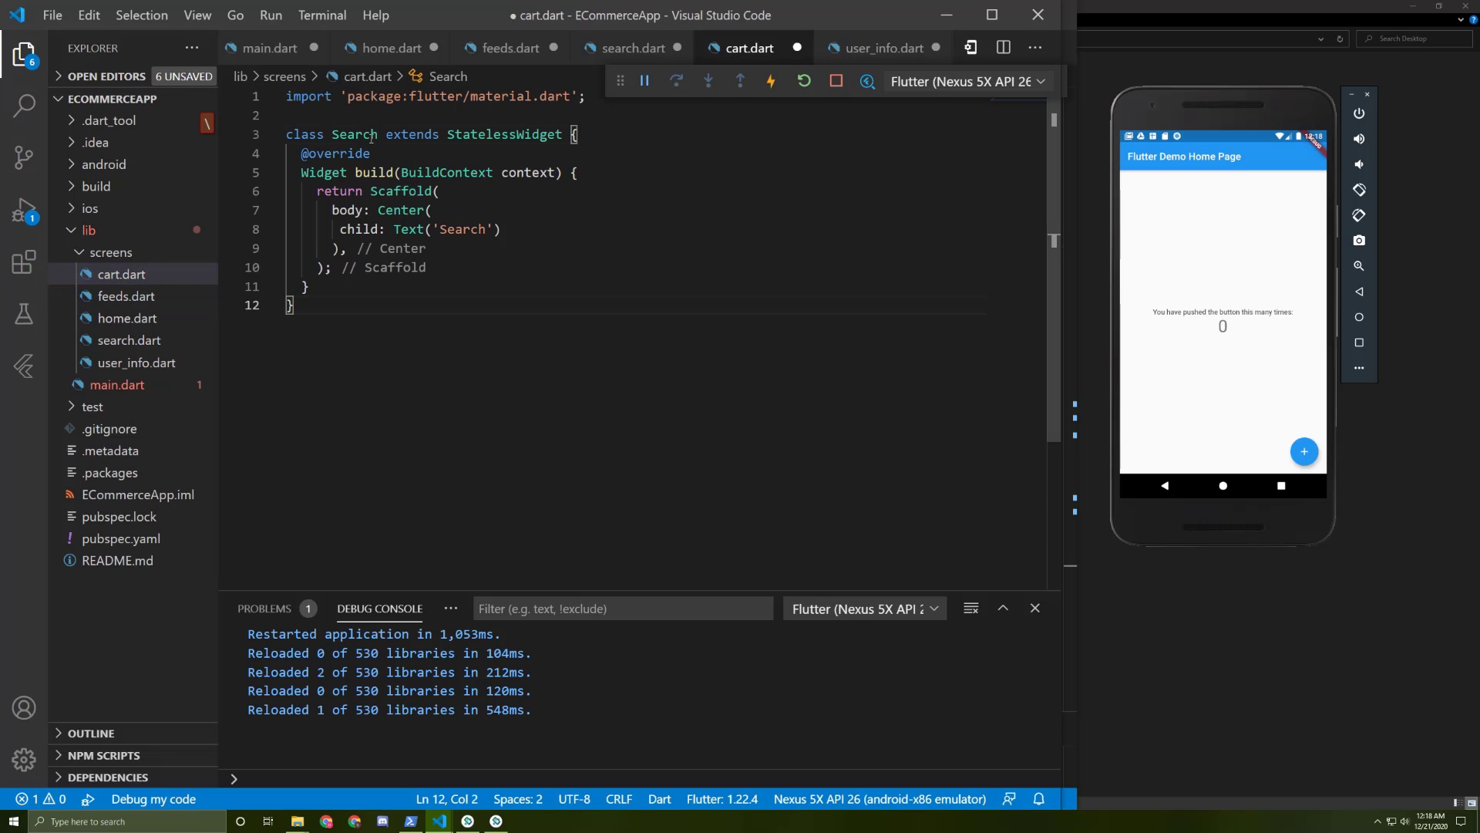
{"action": "type", "text": "Cart"}
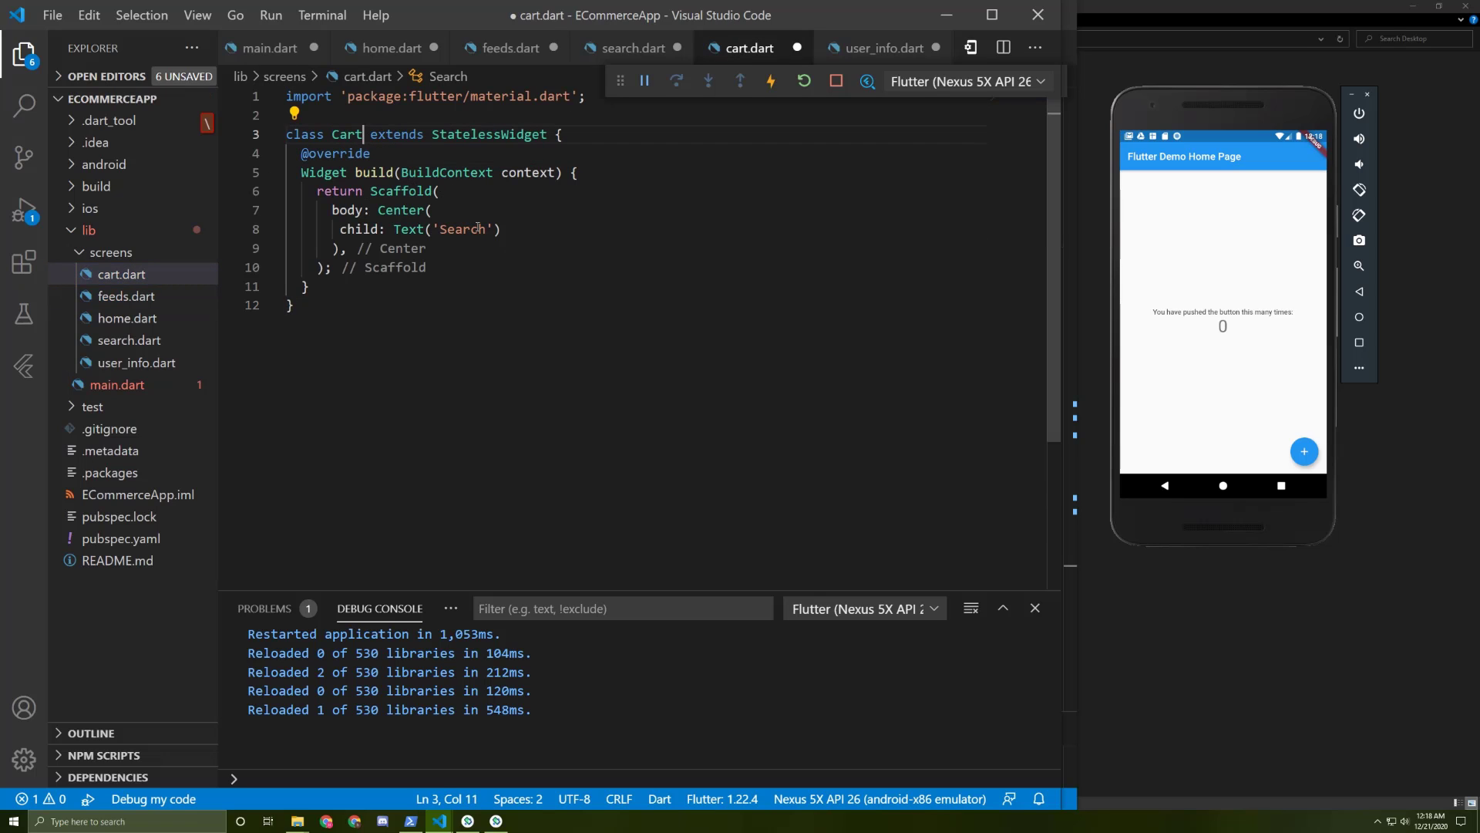
{"action": "type", "text": "Cart"}
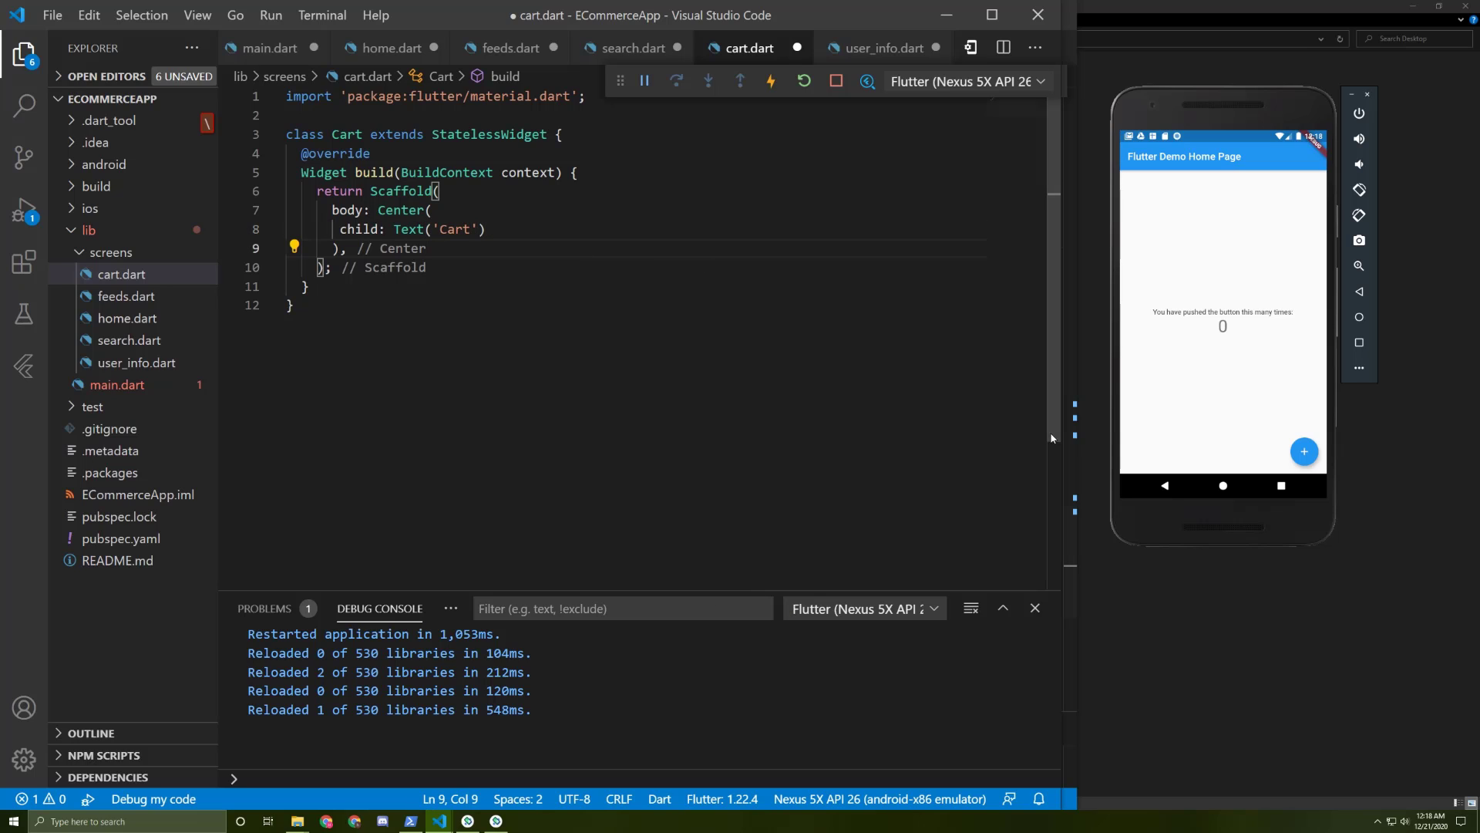
- Set main.dart's home to Cart() without the title argument, import Cart, and hot reload
{"action": "double_click", "coordinate": [345, 134]}
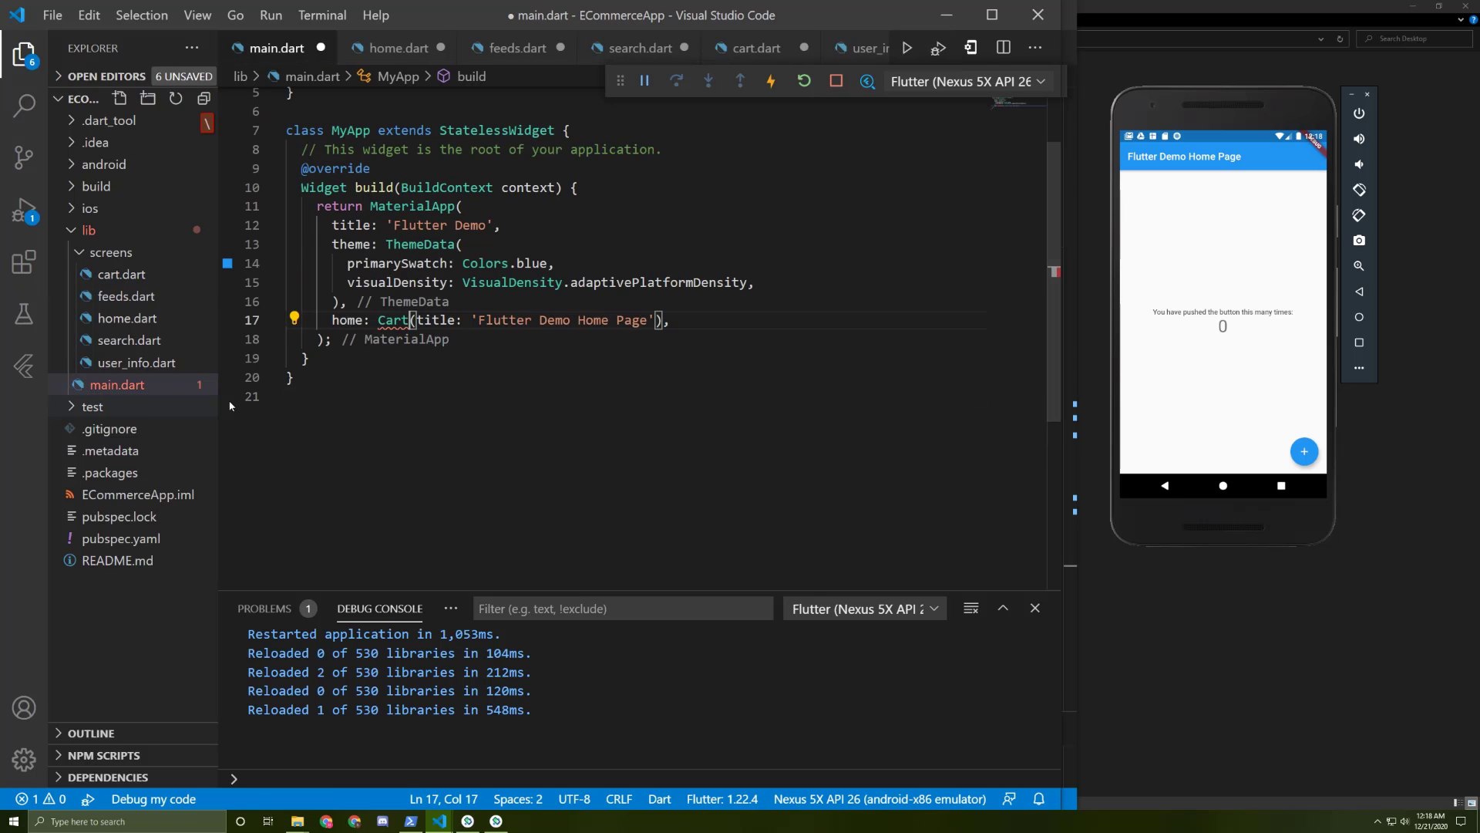
{"action": "left_click_drag", "start_coordinate": [416, 320], "coordinate": [655, 320]}
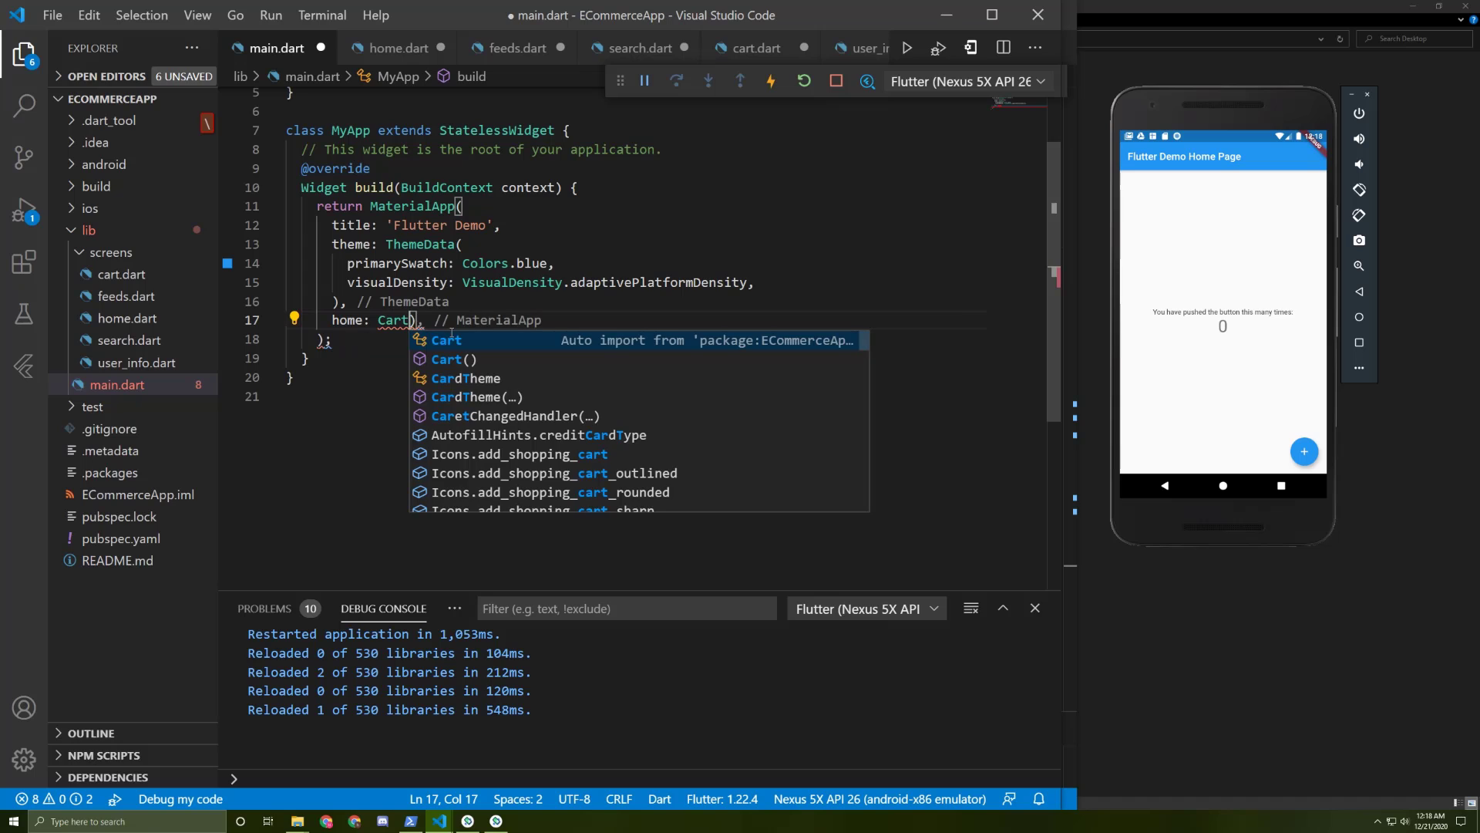
{"action": "left_click", "coordinate": [446, 358]}
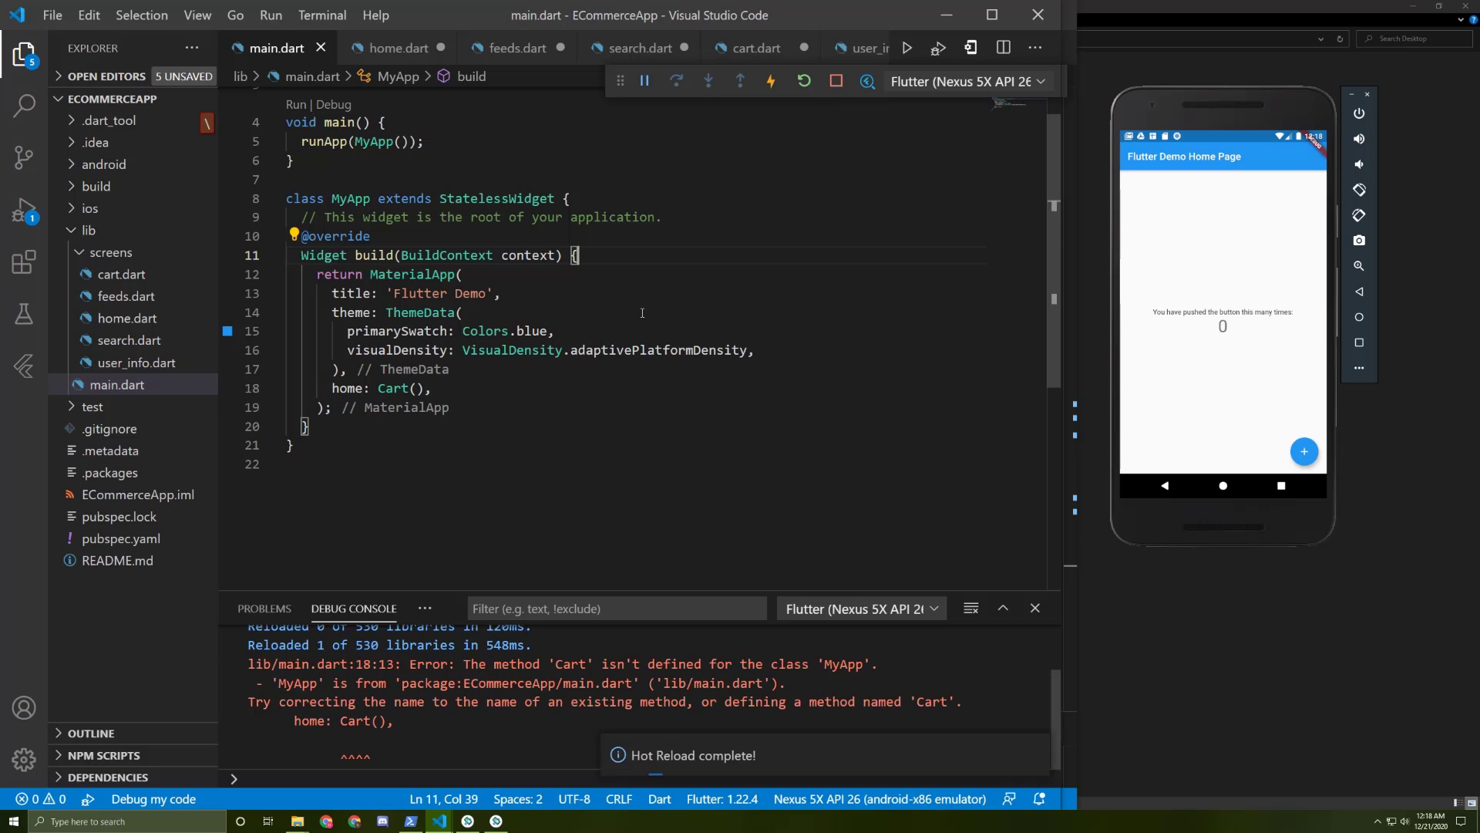
{"action": "left_click", "coordinate": [804, 81]}
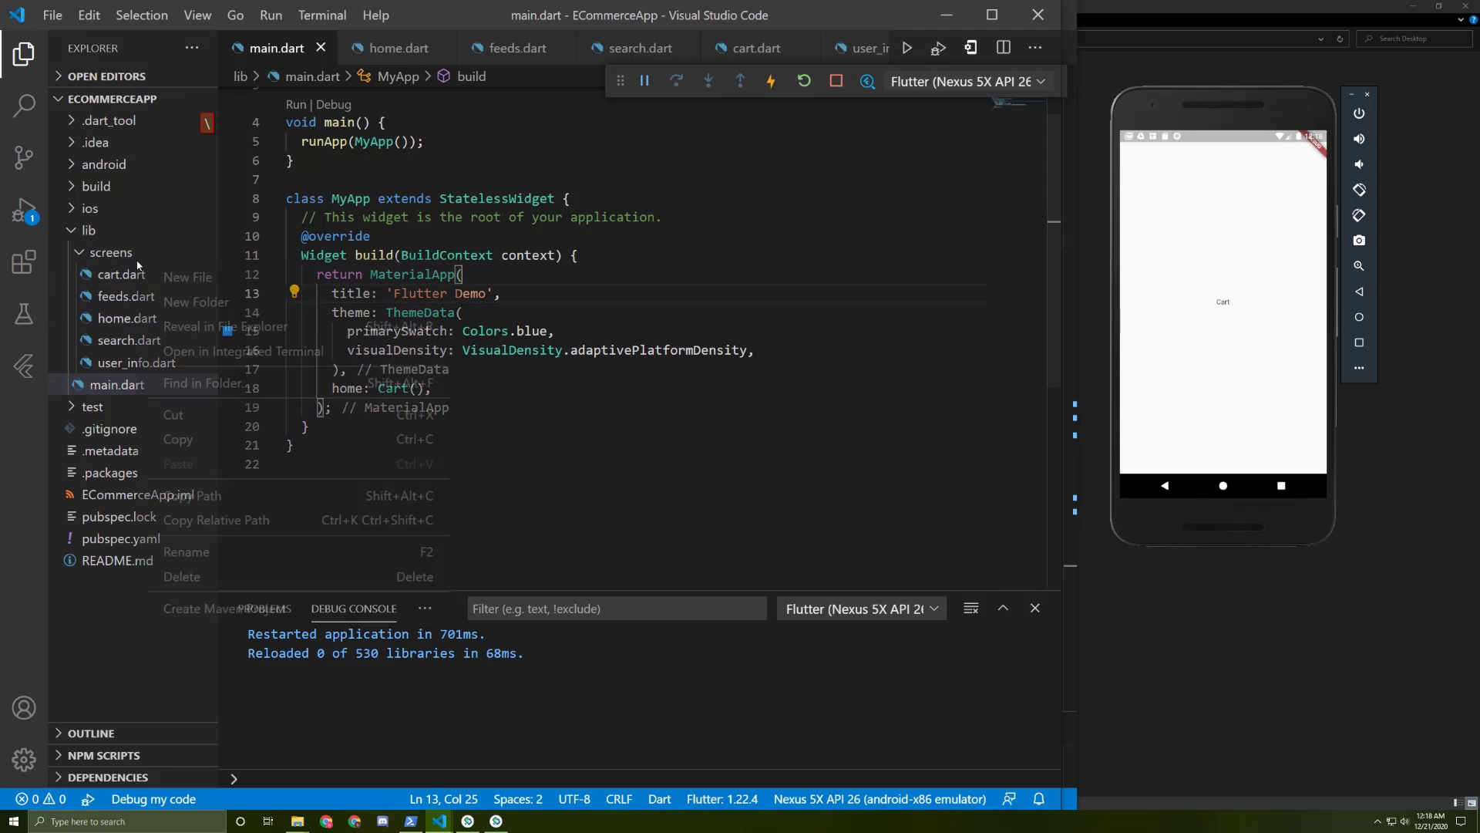
- Create bottom_bar.dart inside the screens folder
{"action": "left_click", "coordinate": [187, 277]}
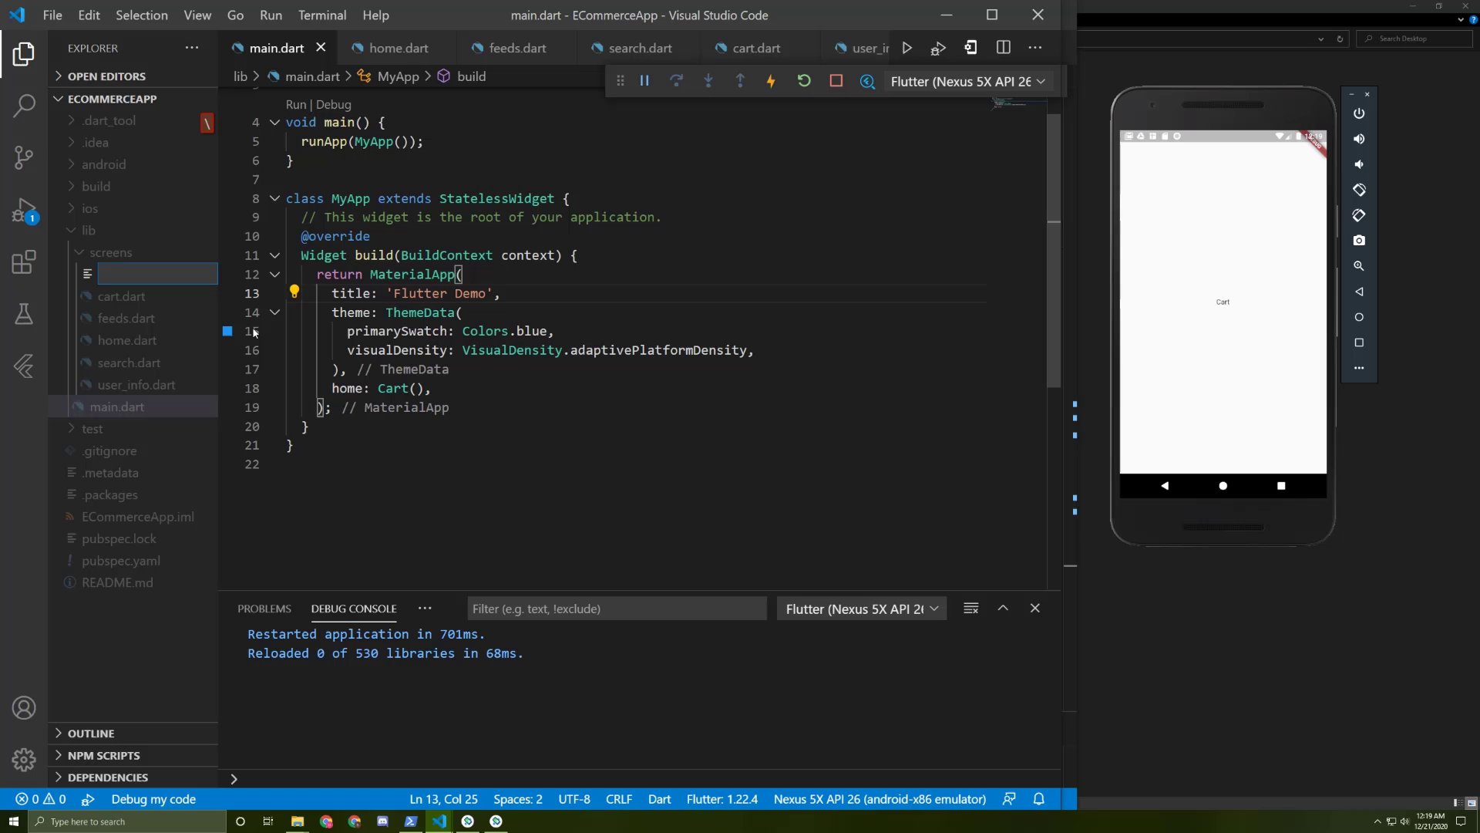
{"action": "type", "text": "bot"}
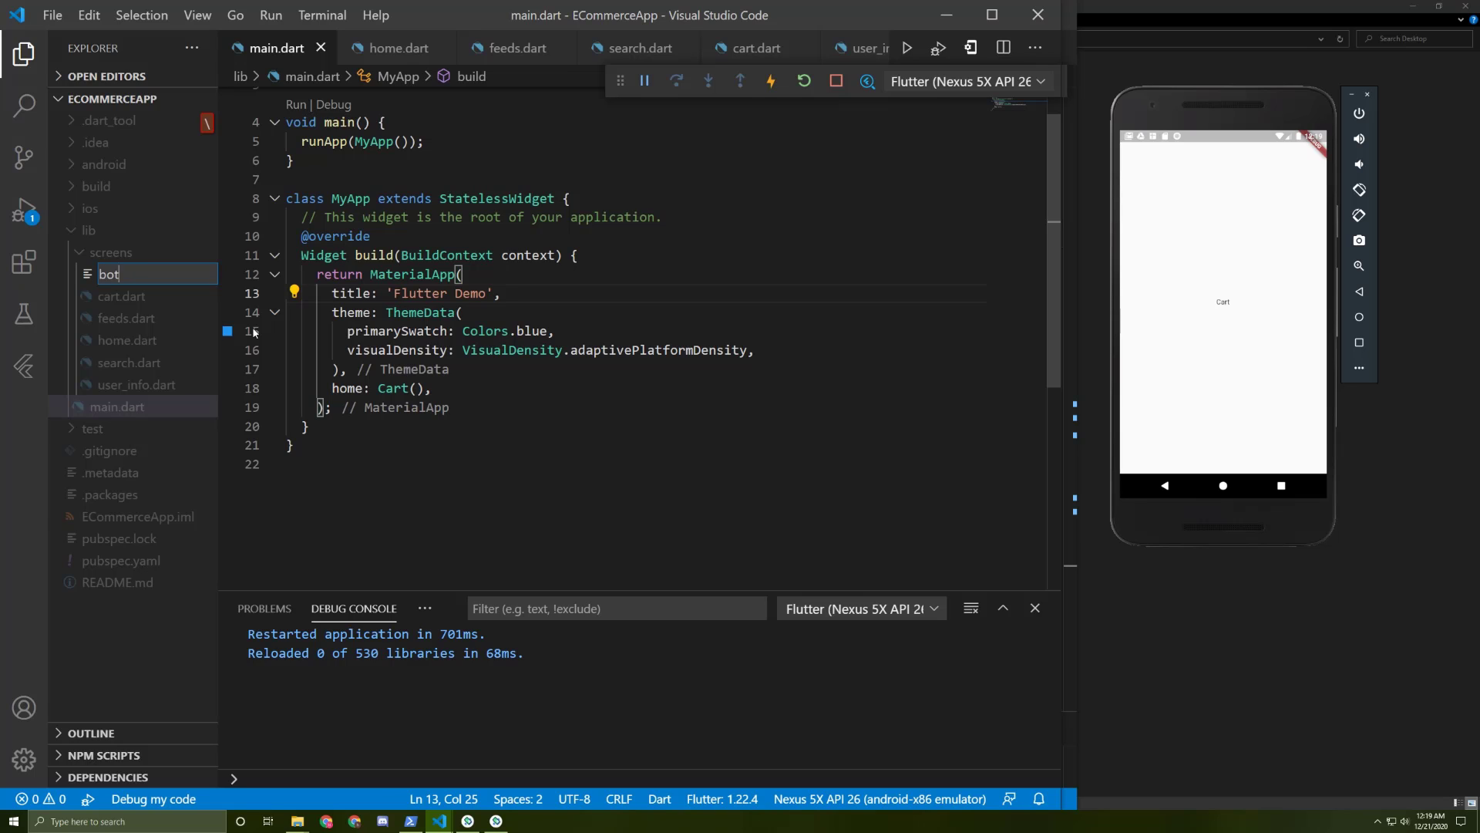
{"action": "type", "text": "tom_bar"}
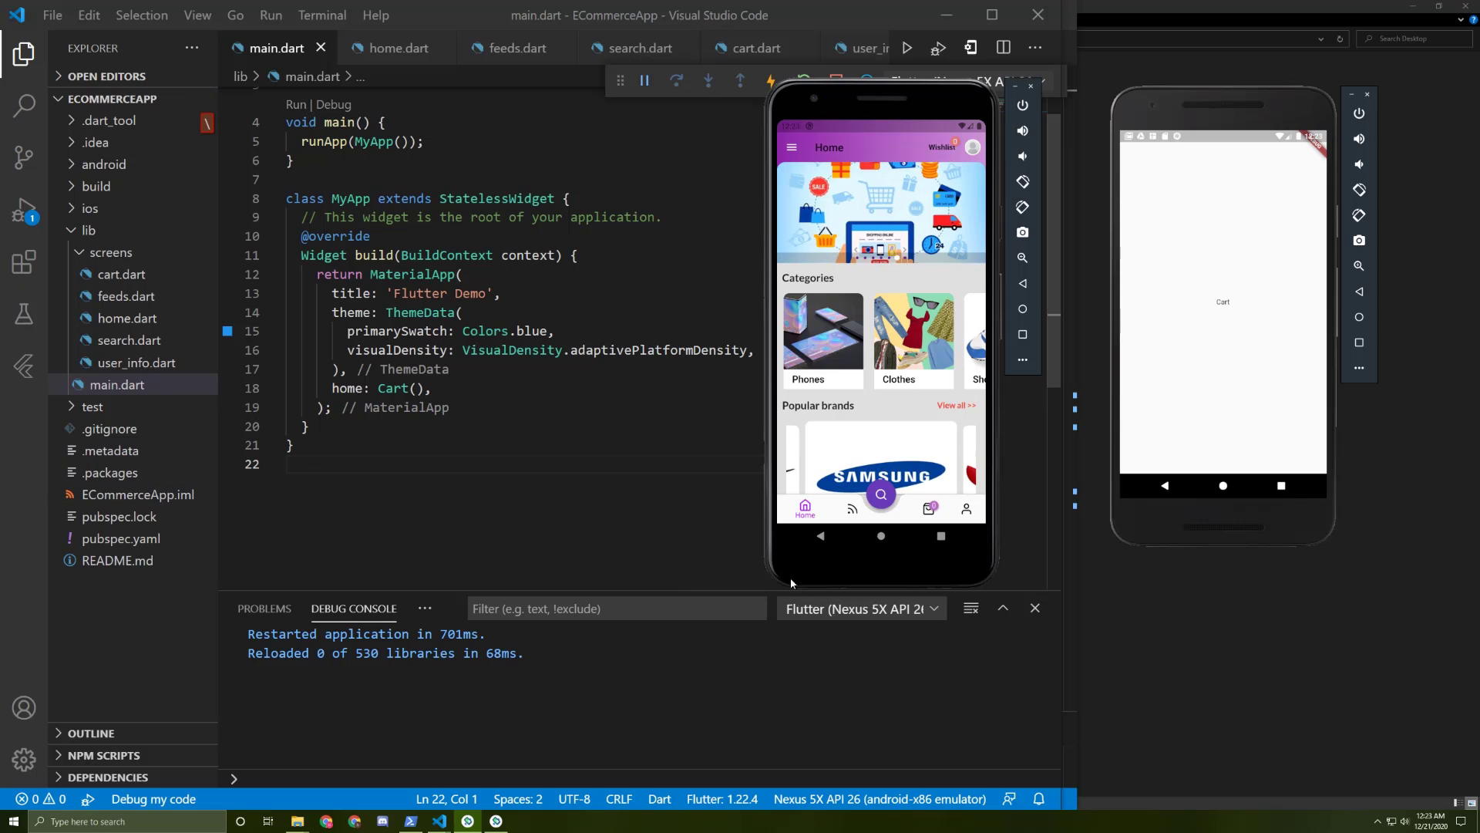
{"action": "right_click", "coordinate": [110, 252]}
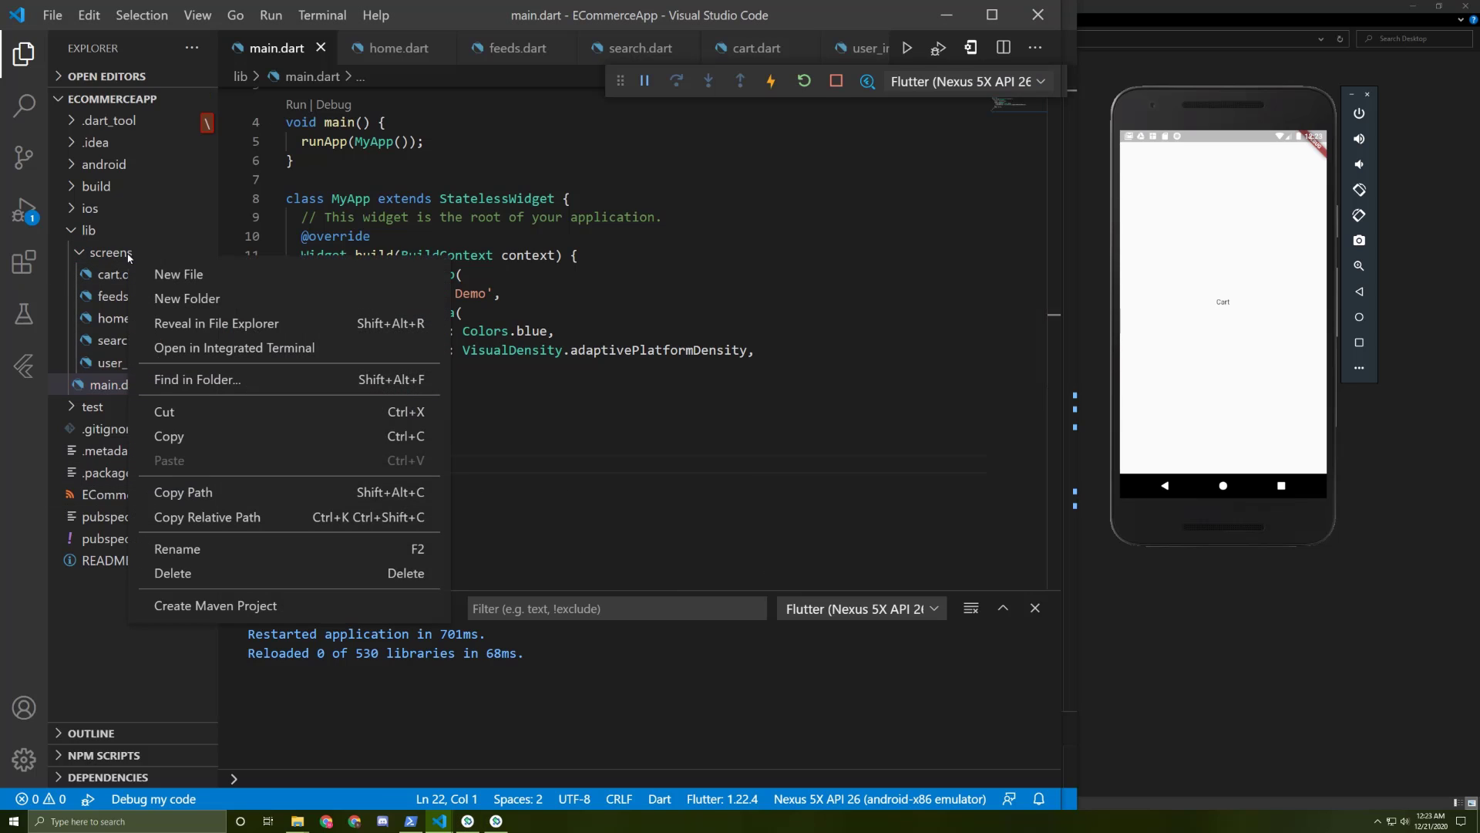
{"action": "left_click", "coordinate": [178, 274]}
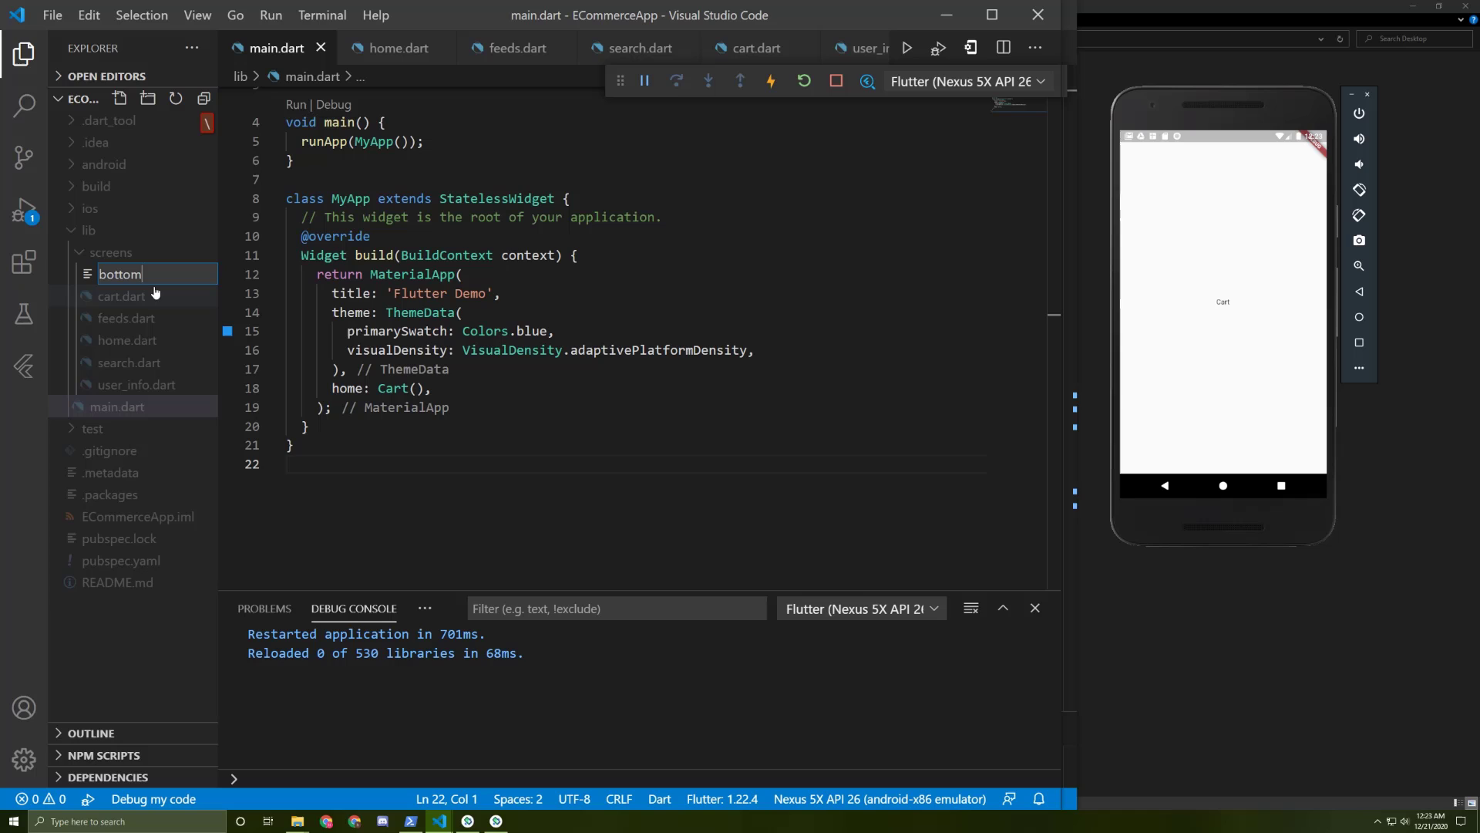
{"action": "type", "text": "_bar.dart"}
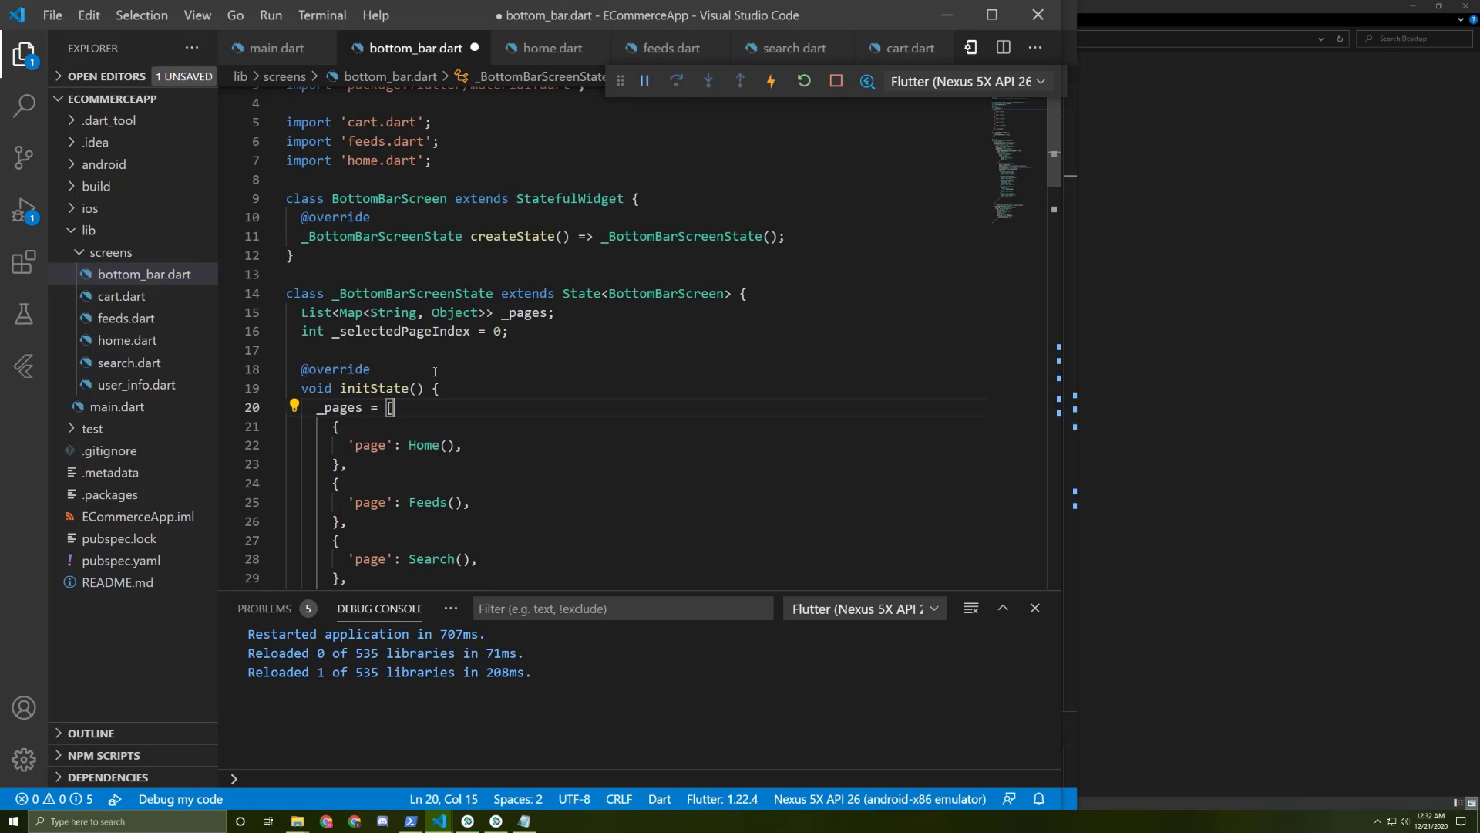
{"action": "mouse_move", "coordinate": [436, 338]}
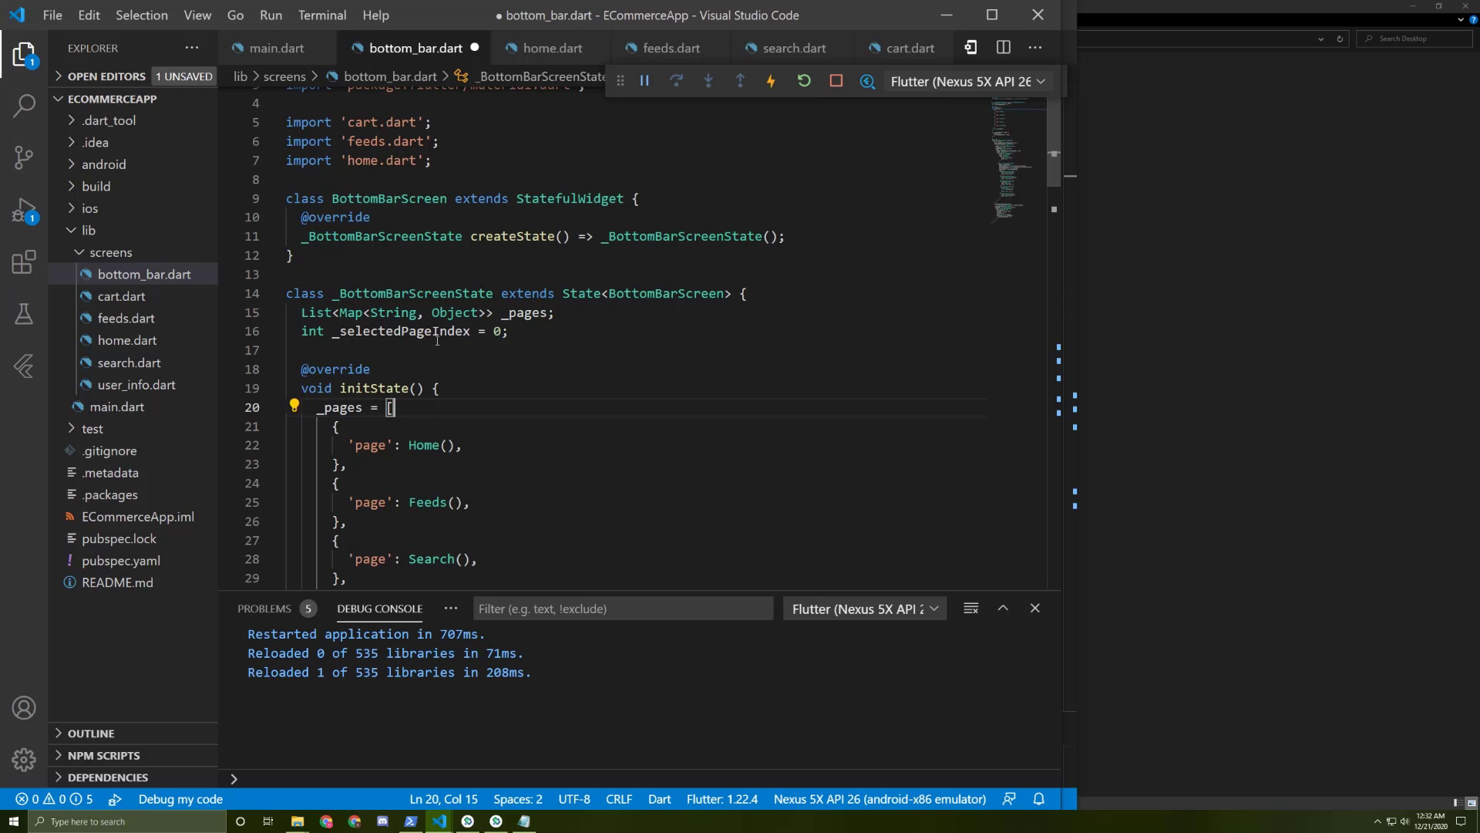
{"action": "mouse_move", "coordinate": [362, 312]}
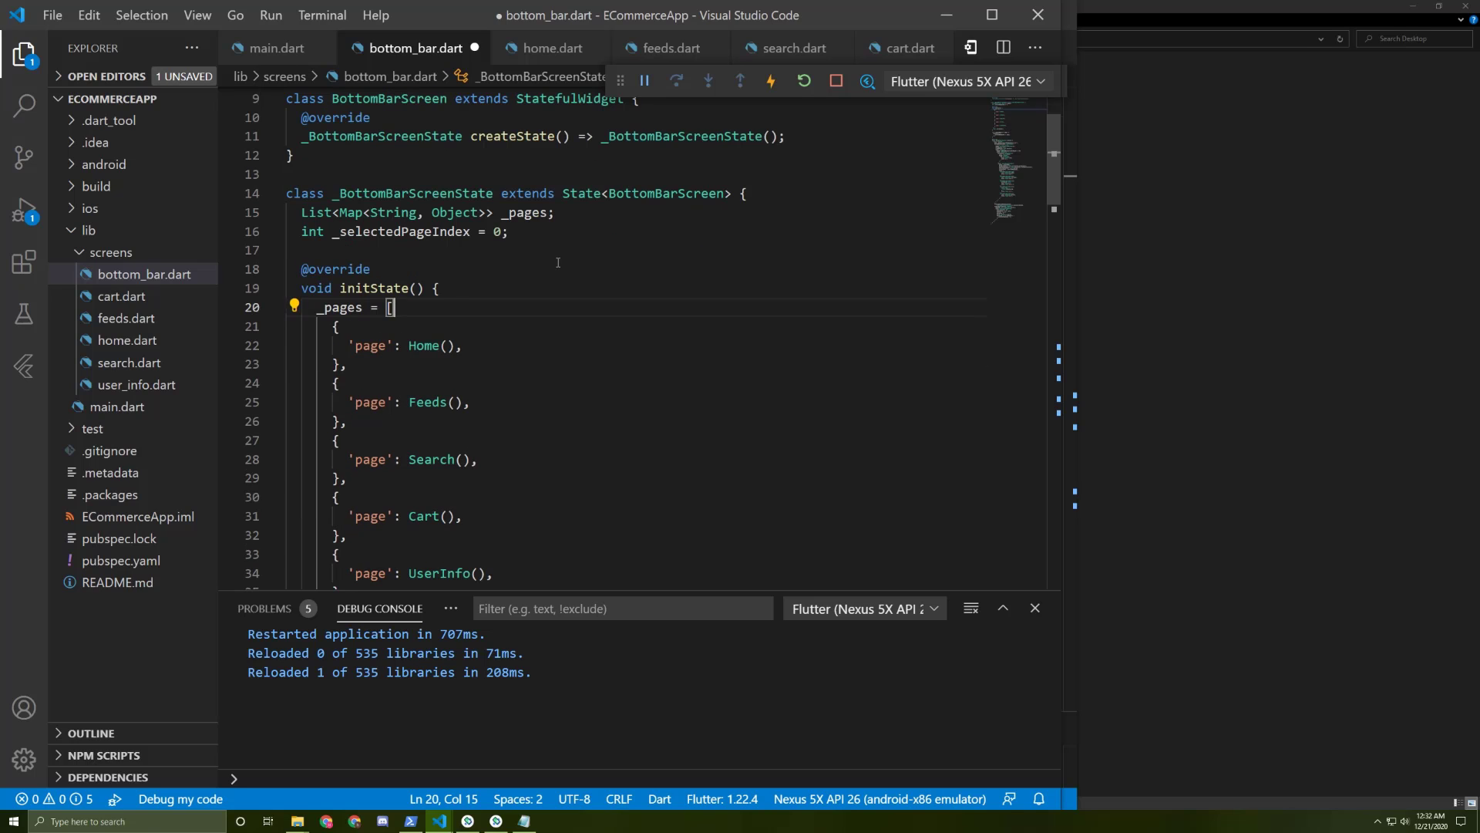
{"action": "scroll", "scroll_direction": "down", "scroll_amount": 3}
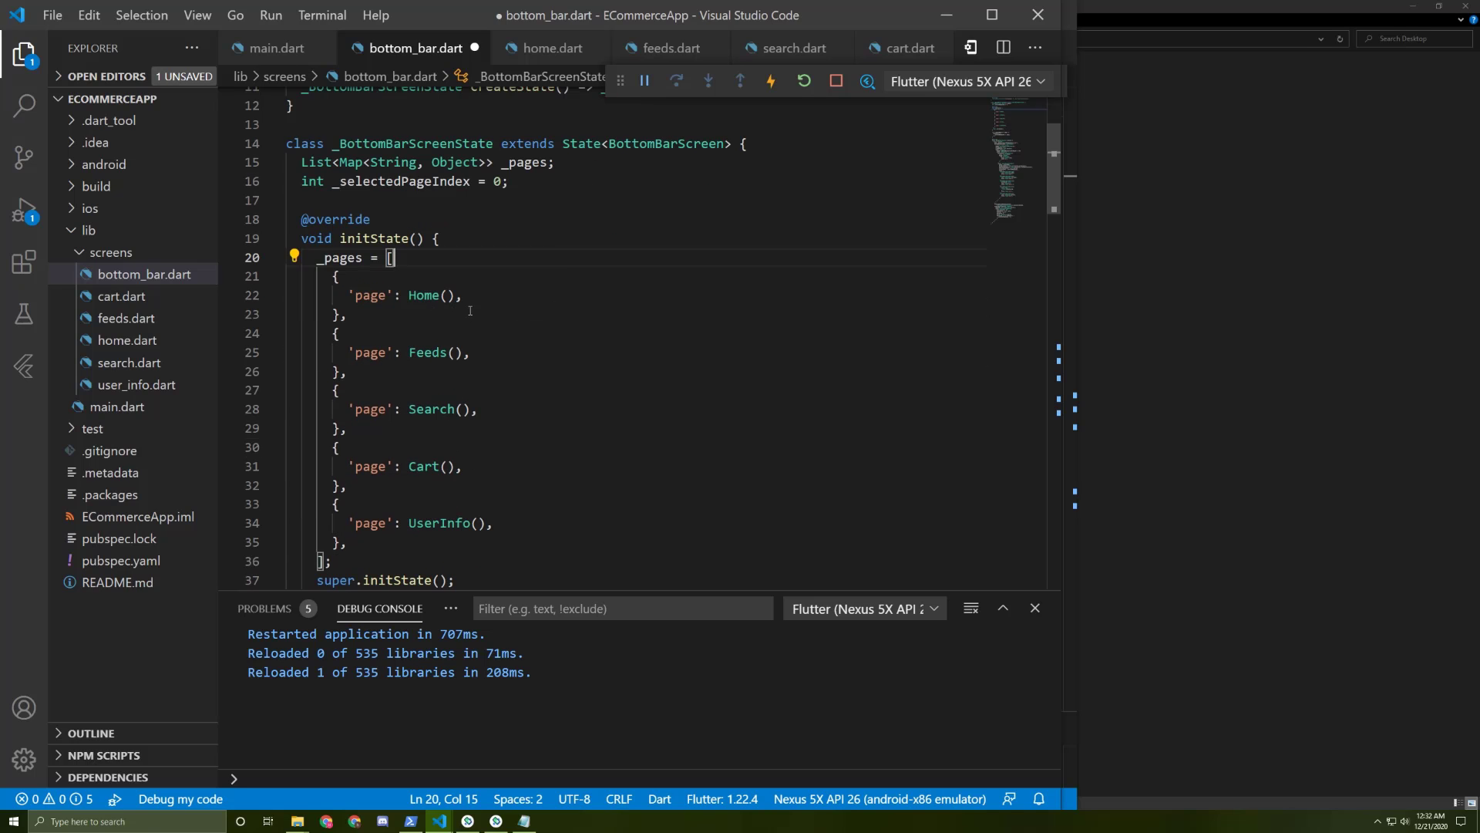
{"action": "scroll", "scroll_direction": "down", "scroll_amount": 3}
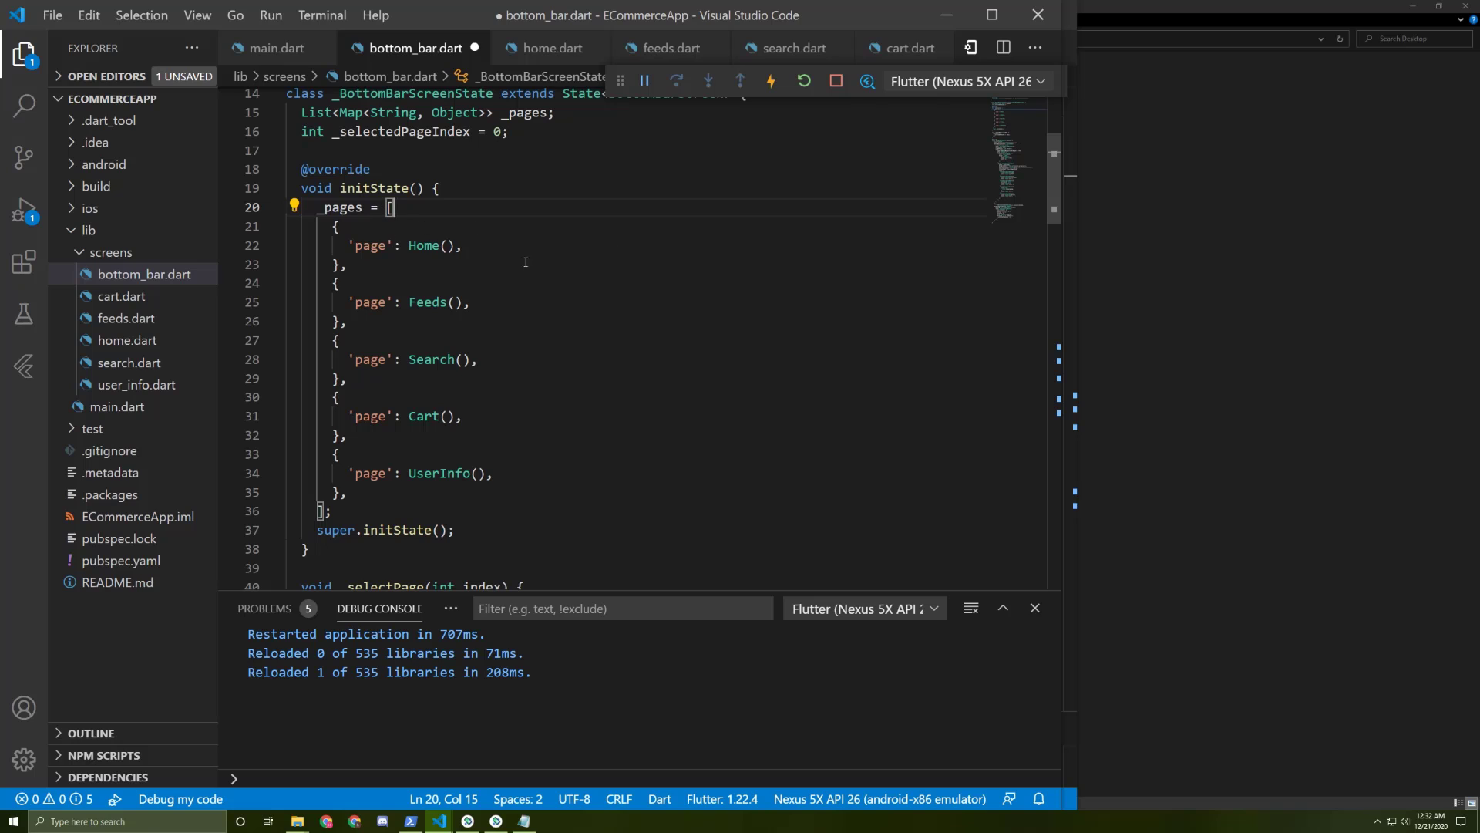
{"action": "scroll", "scroll_direction": "down", "scroll_amount": 3}
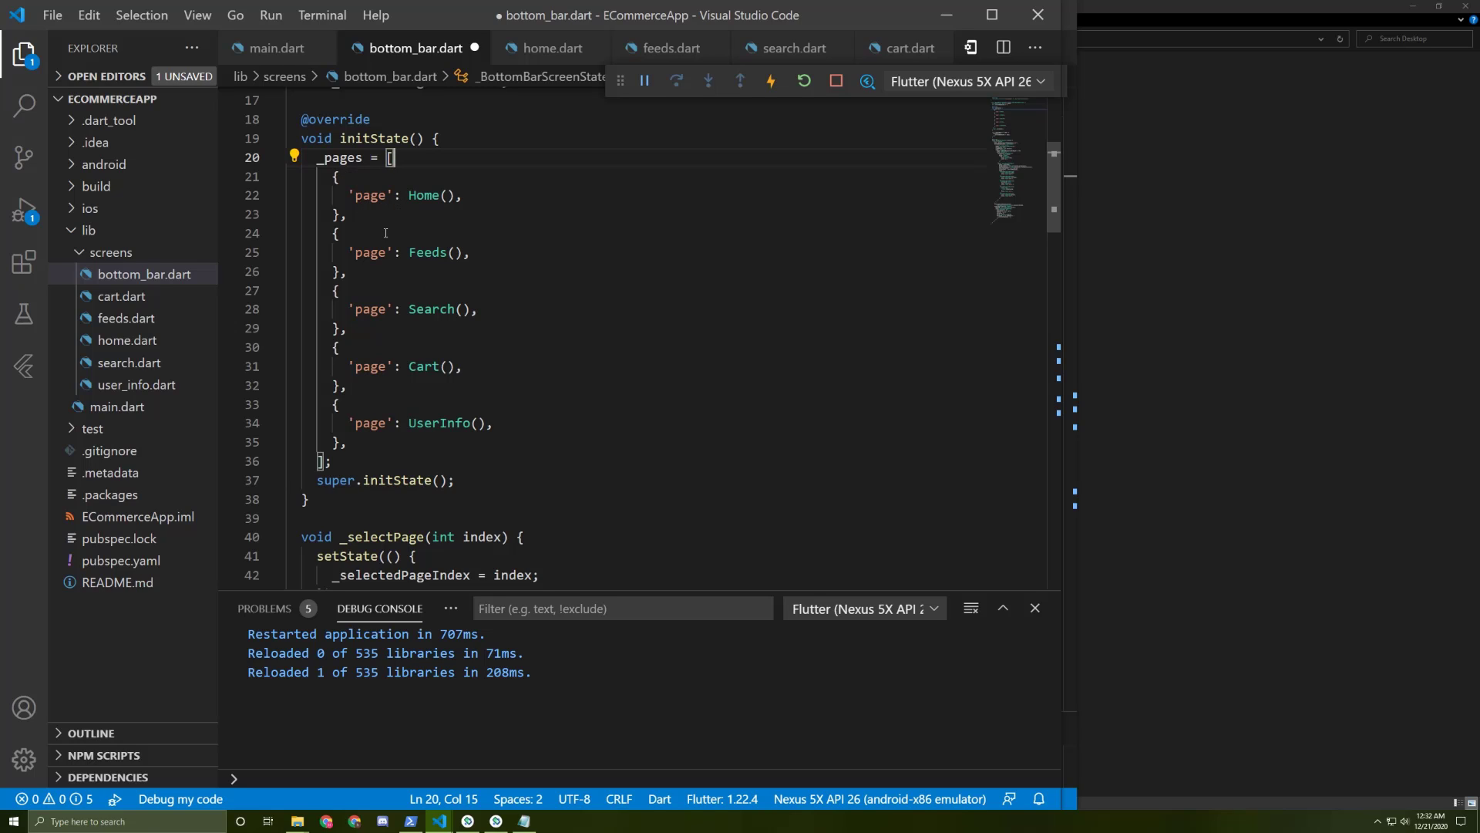
{"action": "double_click", "coordinate": [371, 195]}
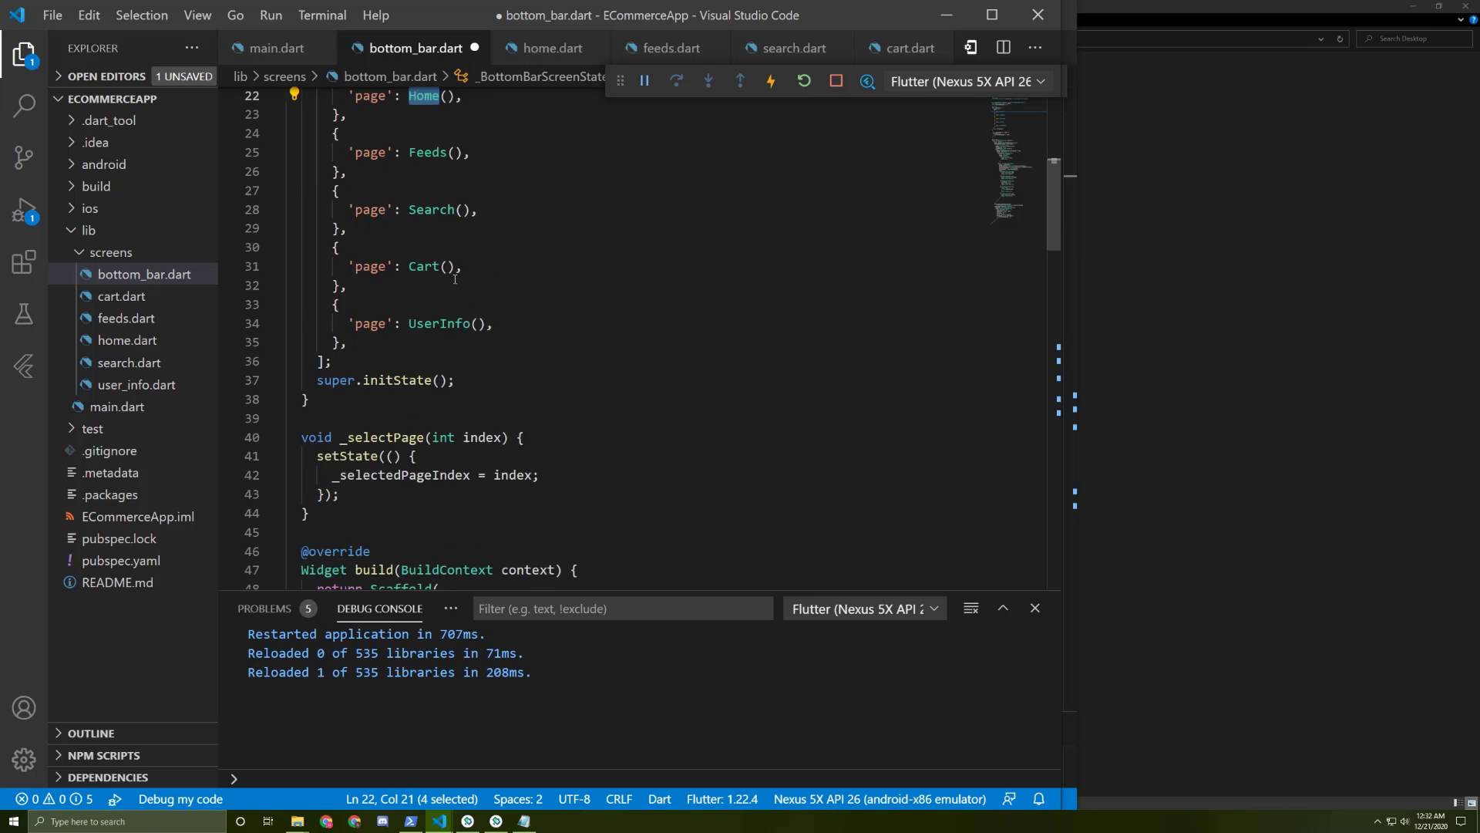
{"action": "scroll", "scroll_direction": "down", "scroll_amount": 3}
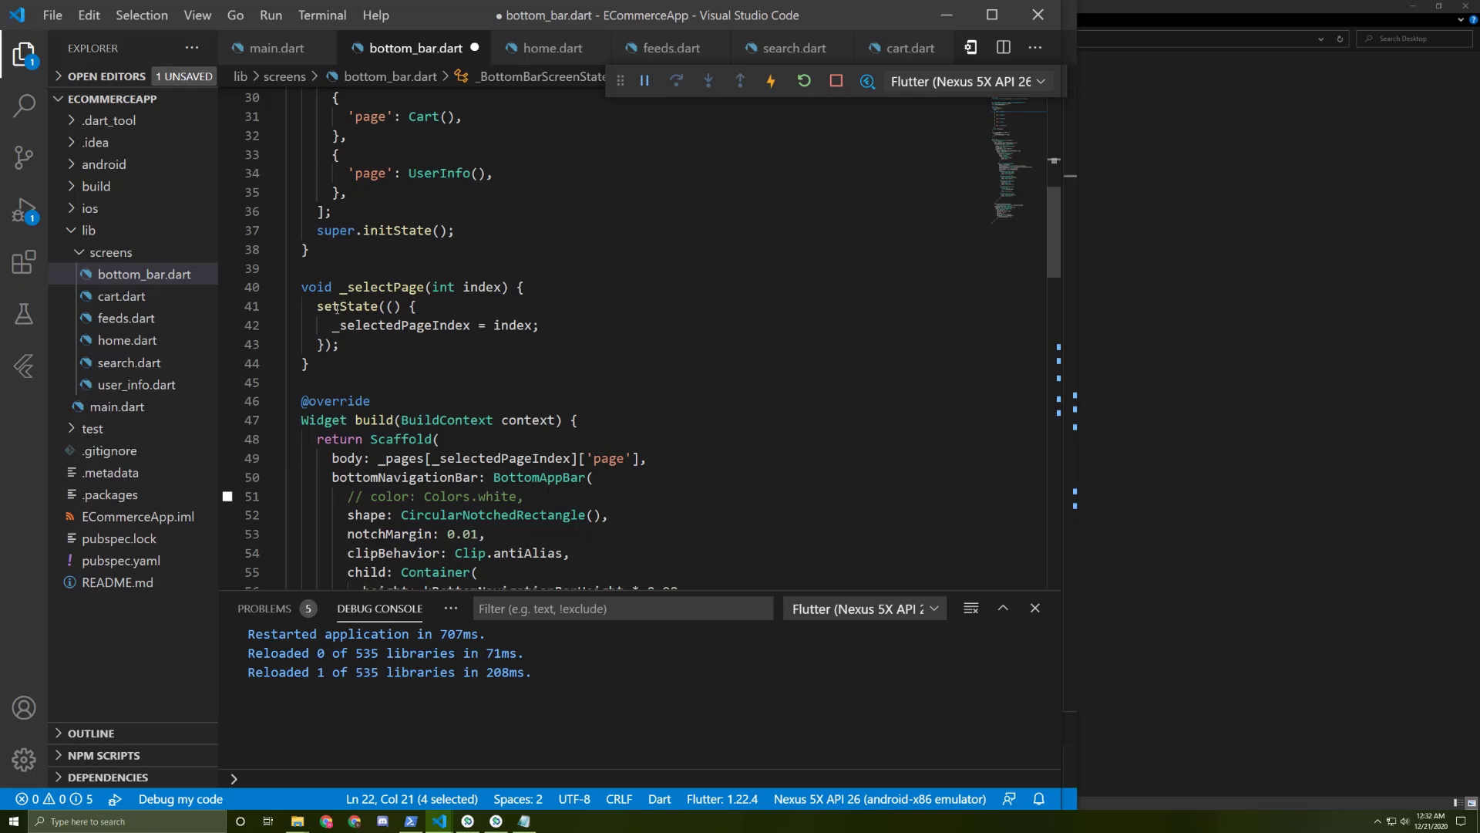
{"action": "mouse_move", "coordinate": [337, 306]}
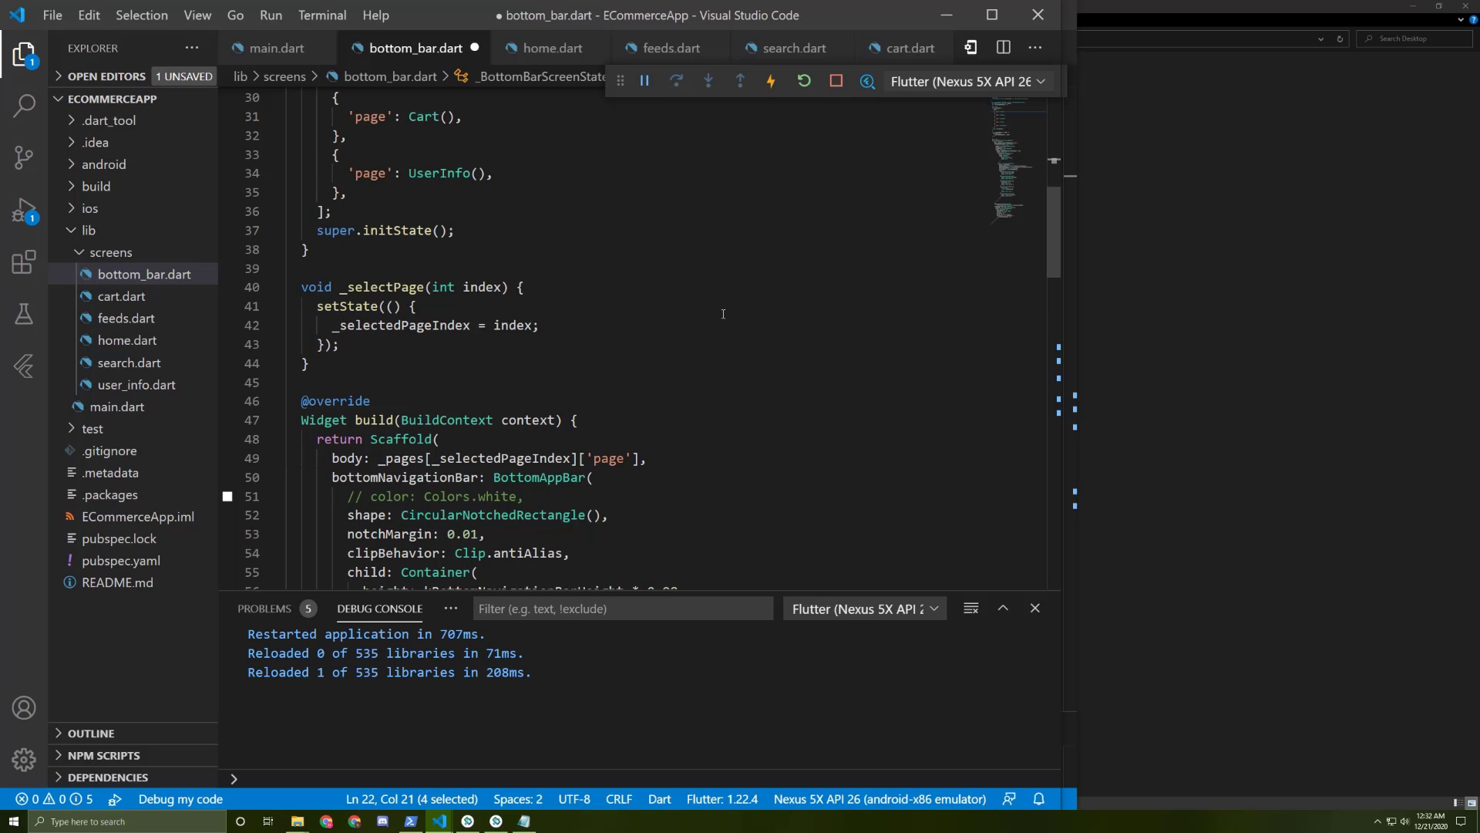
{"action": "mouse_move", "coordinate": [636, 298]}
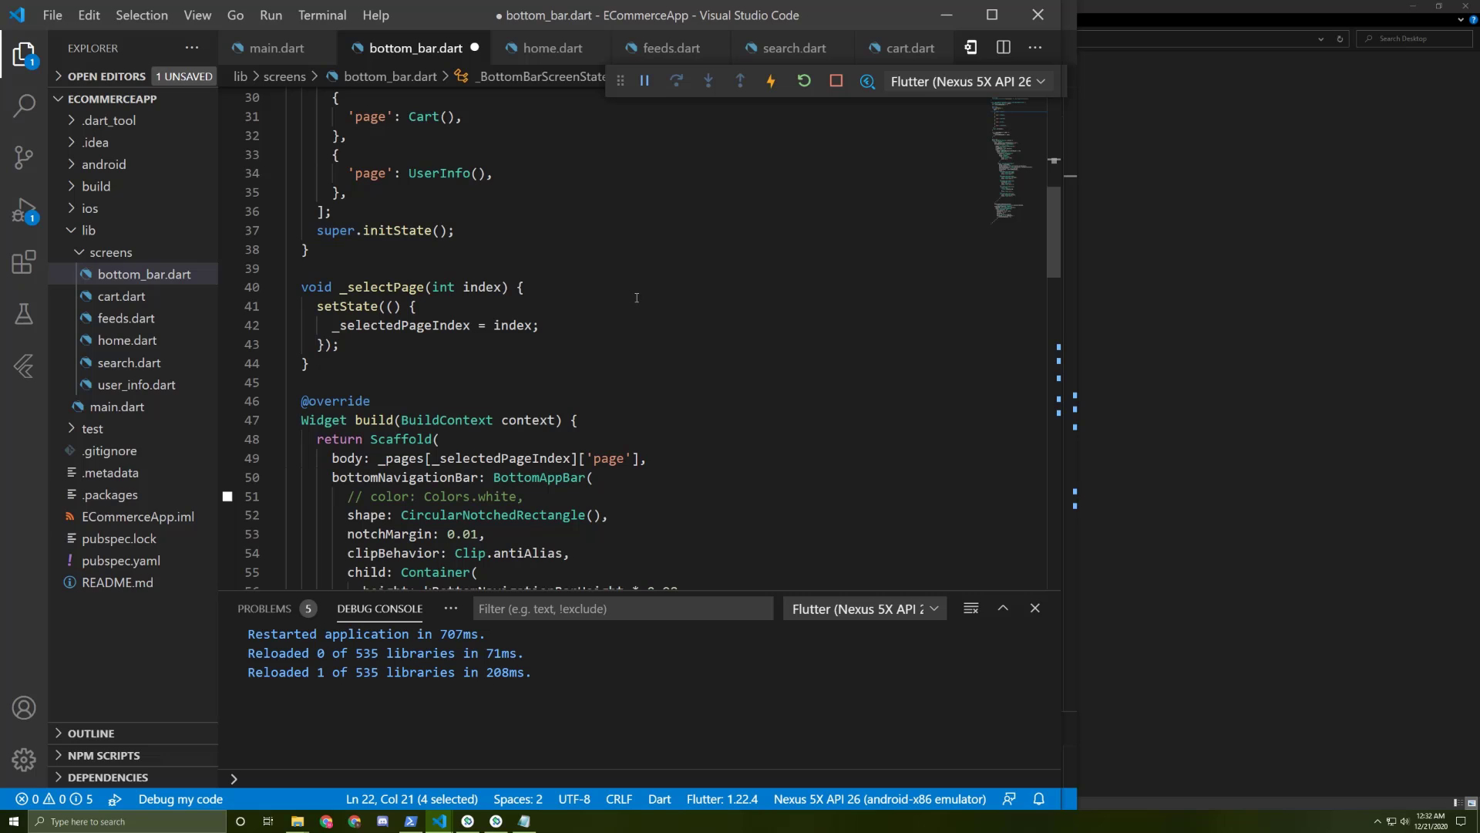
{"action": "scroll", "scroll_direction": "down", "scroll_amount": 3}
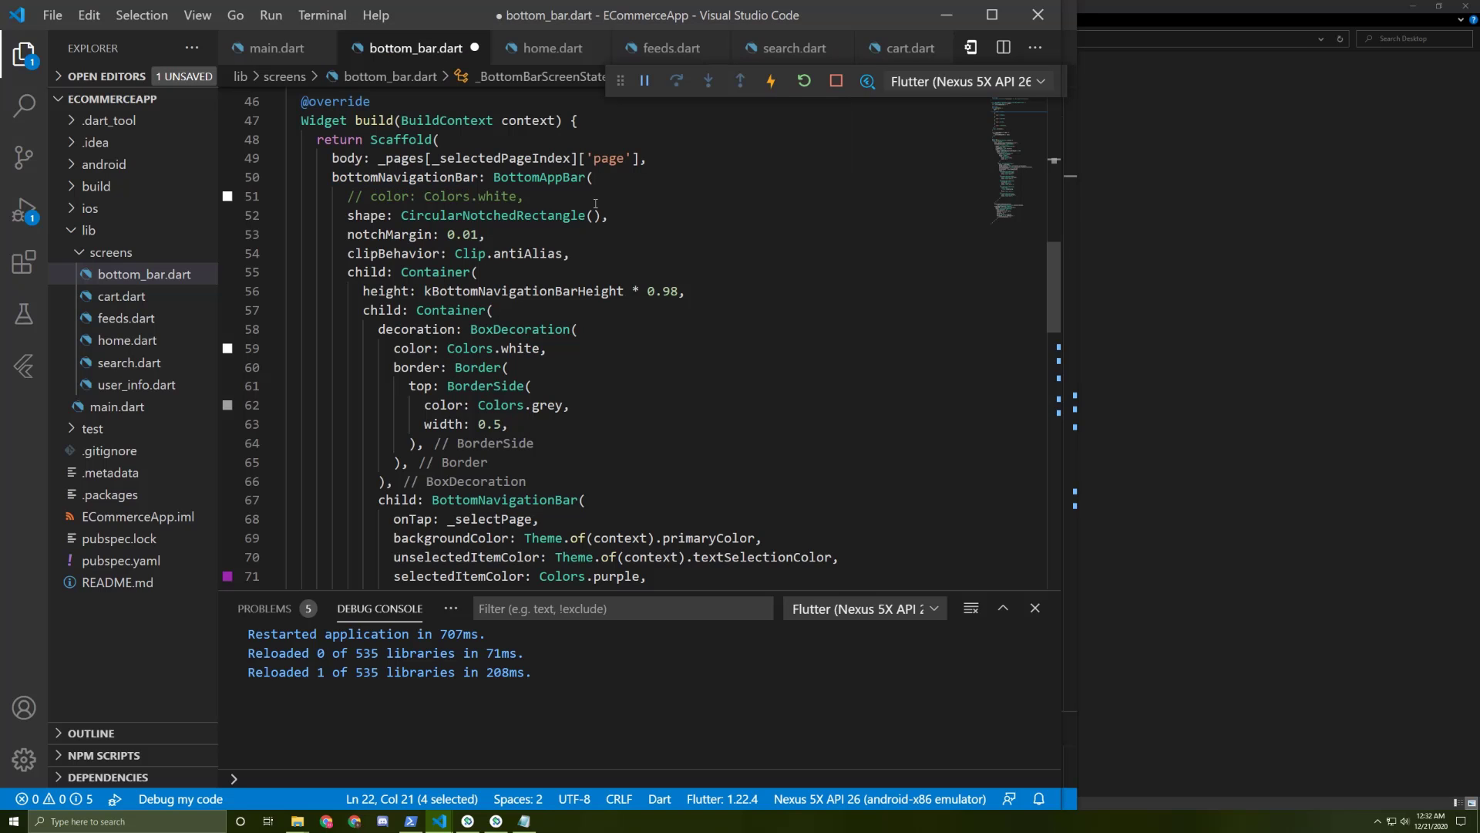
{"action": "double_click", "coordinate": [400, 139]}
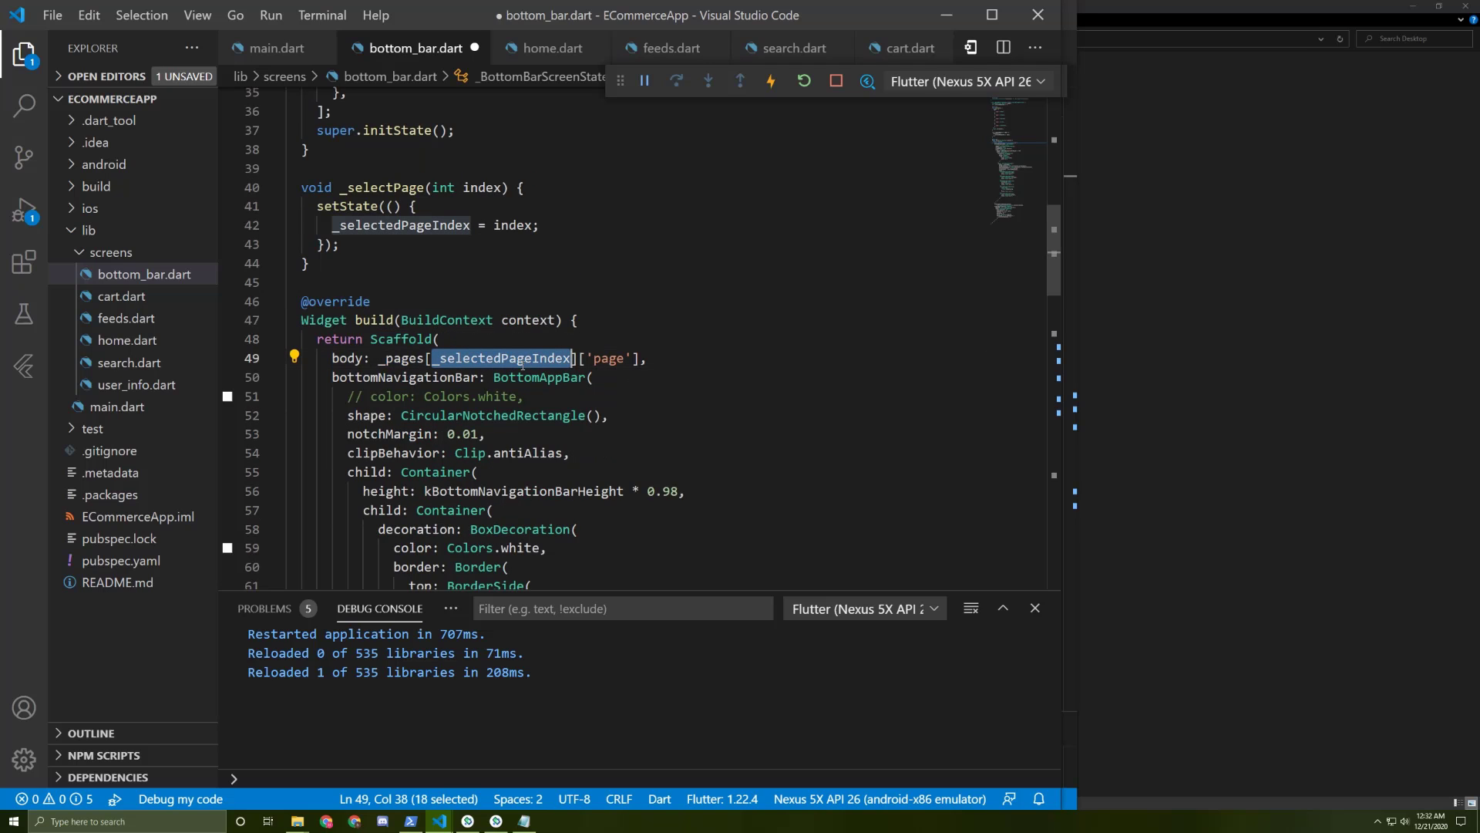
{"action": "mouse_move", "coordinate": [682, 388]}
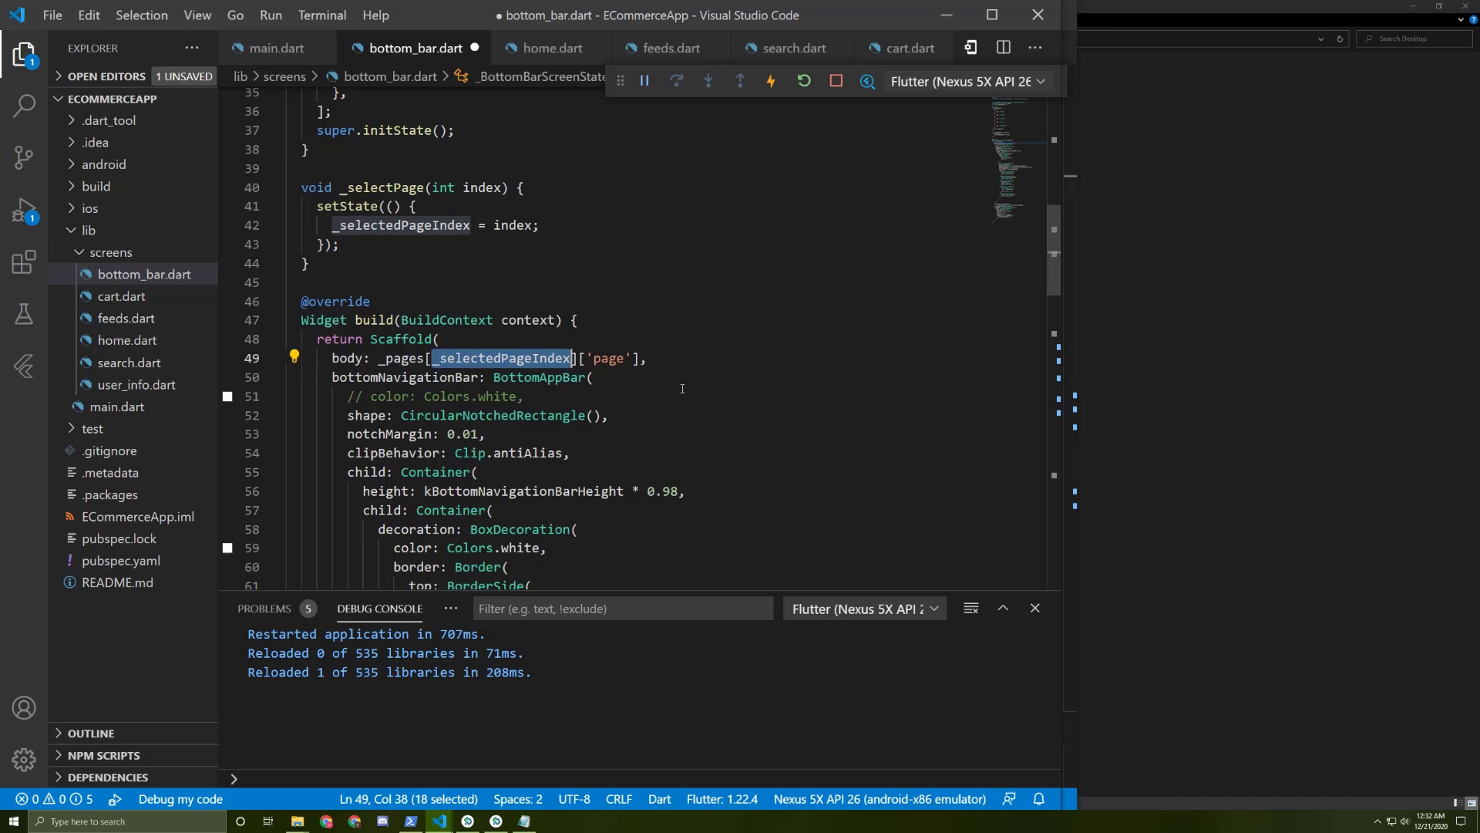
{"action": "double_click", "coordinate": [608, 359]}
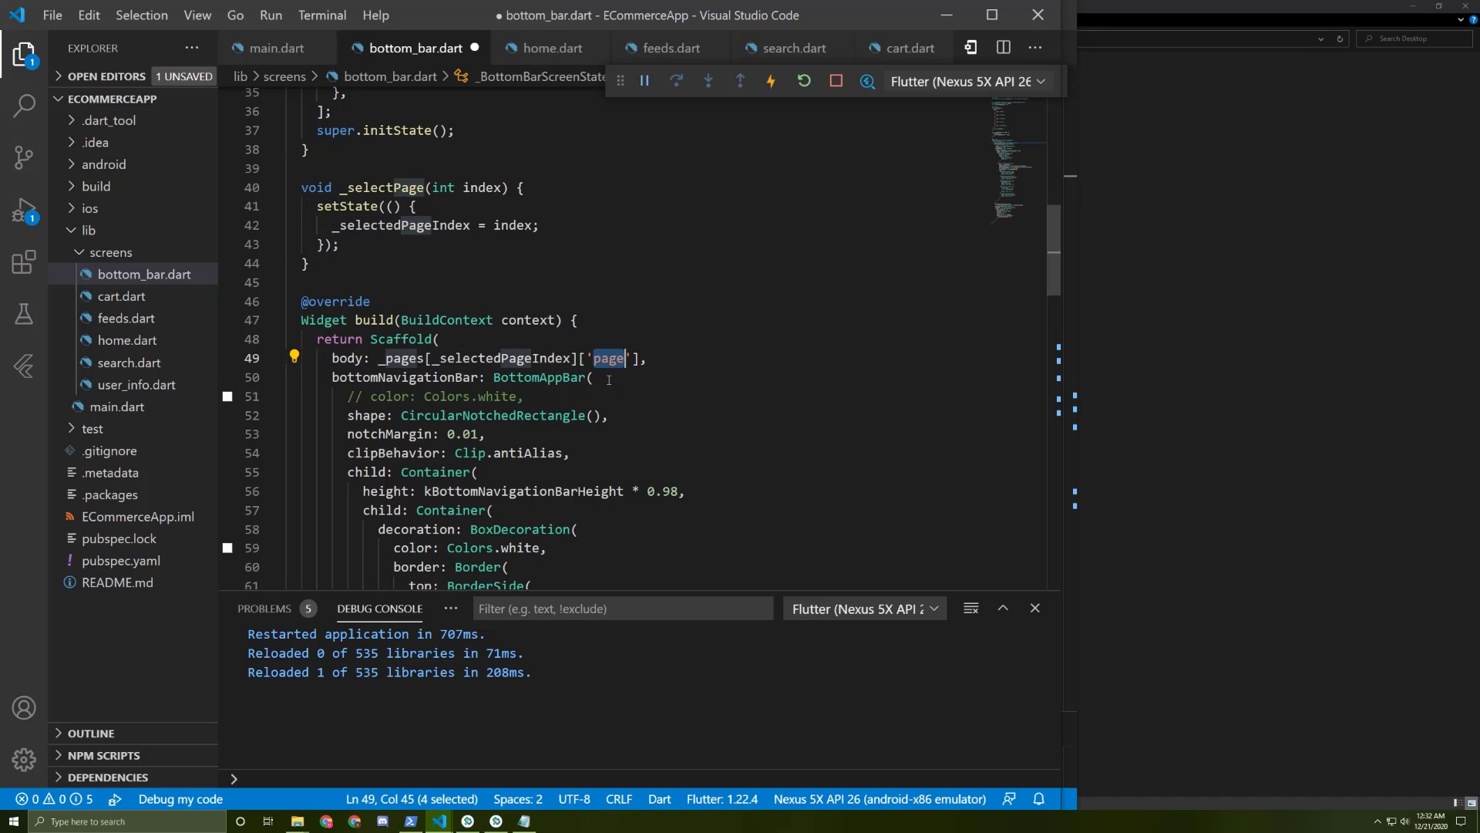
{"action": "scroll", "scroll_direction": "down", "scroll_amount": 3}
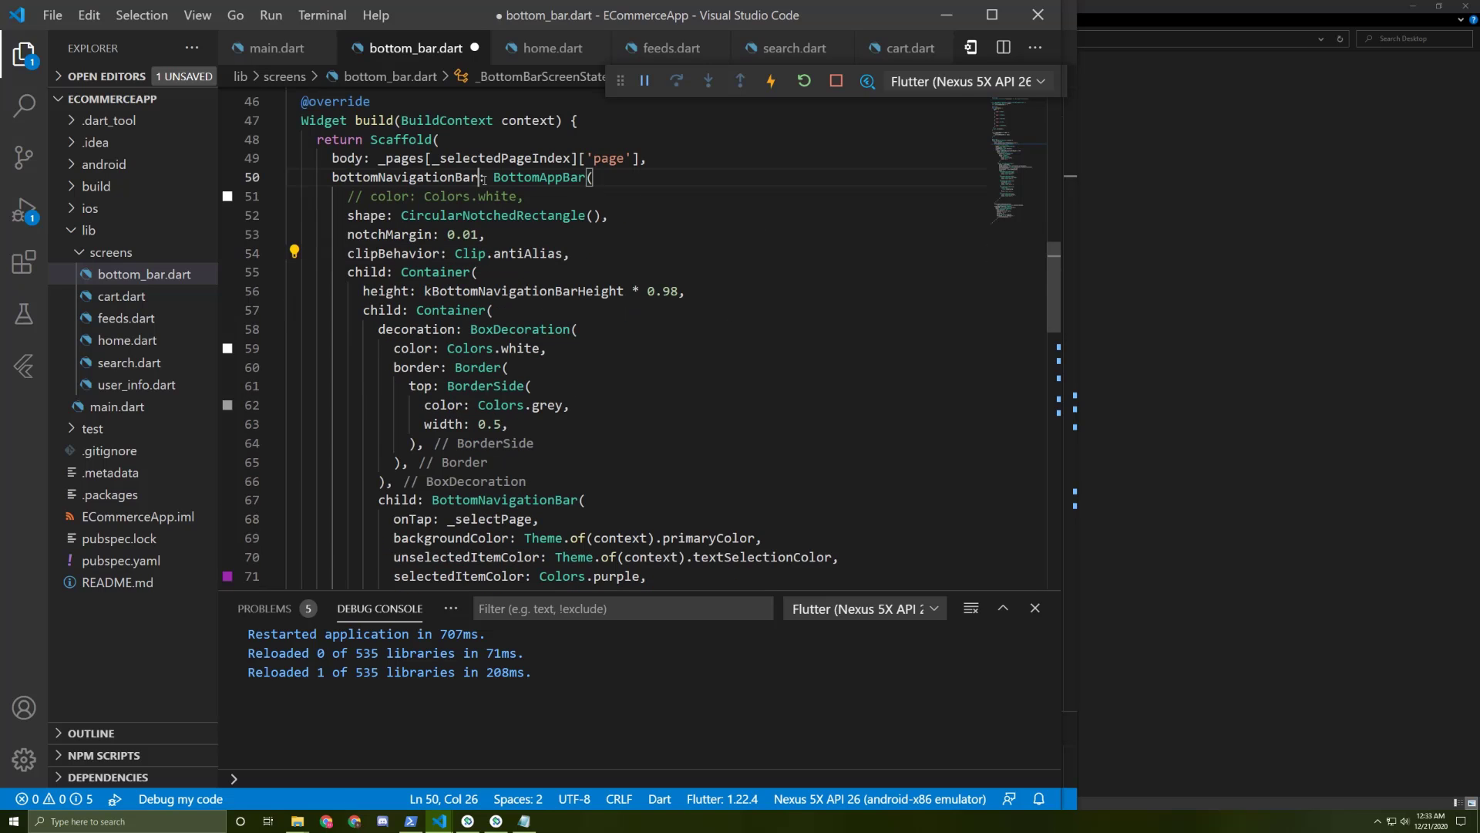
{"action": "scroll", "scroll_direction": "down", "scroll_amount": 3}
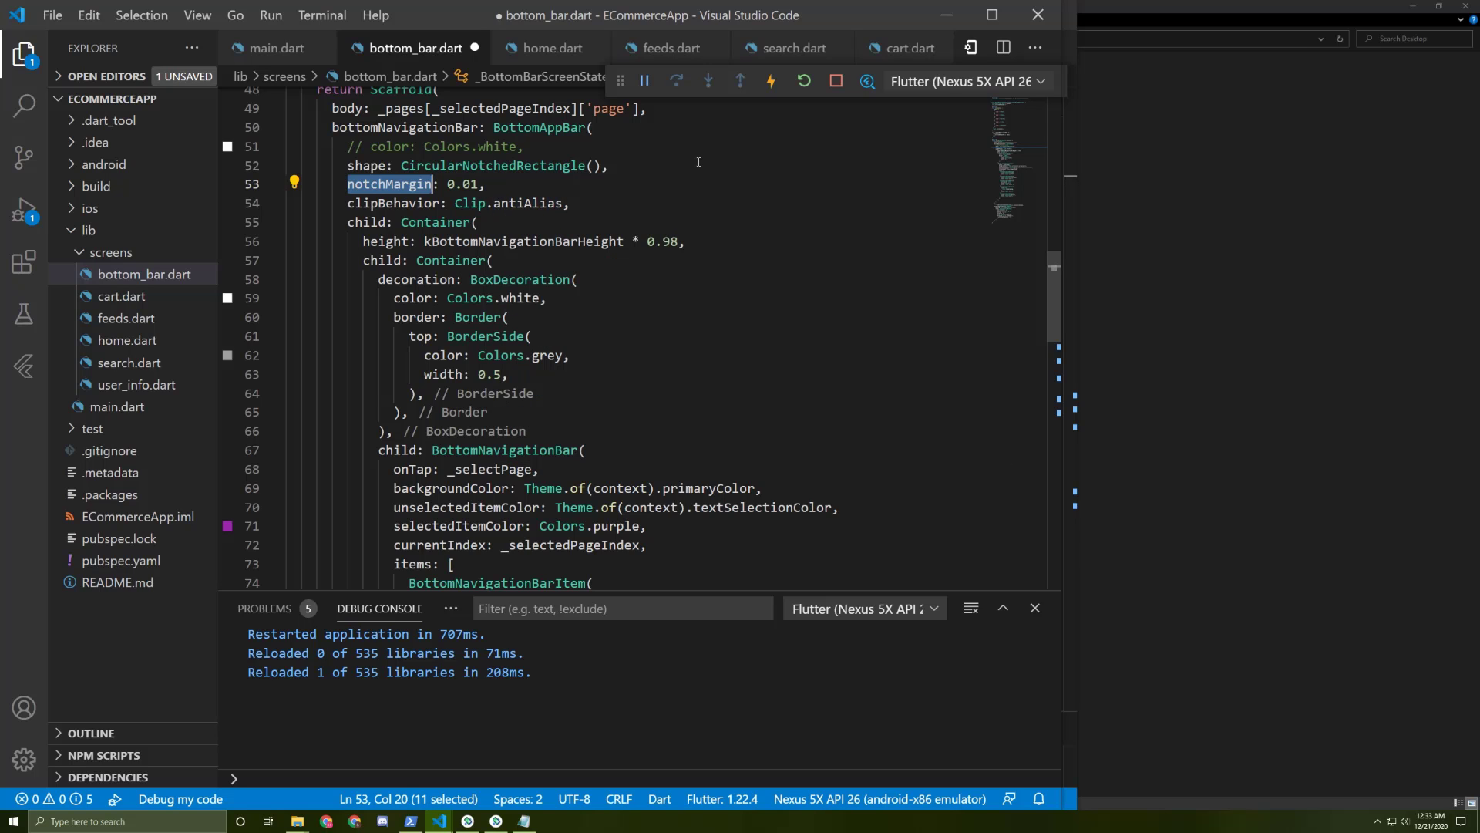
{"action": "scroll", "scroll_direction": "down", "scroll_amount": 3}
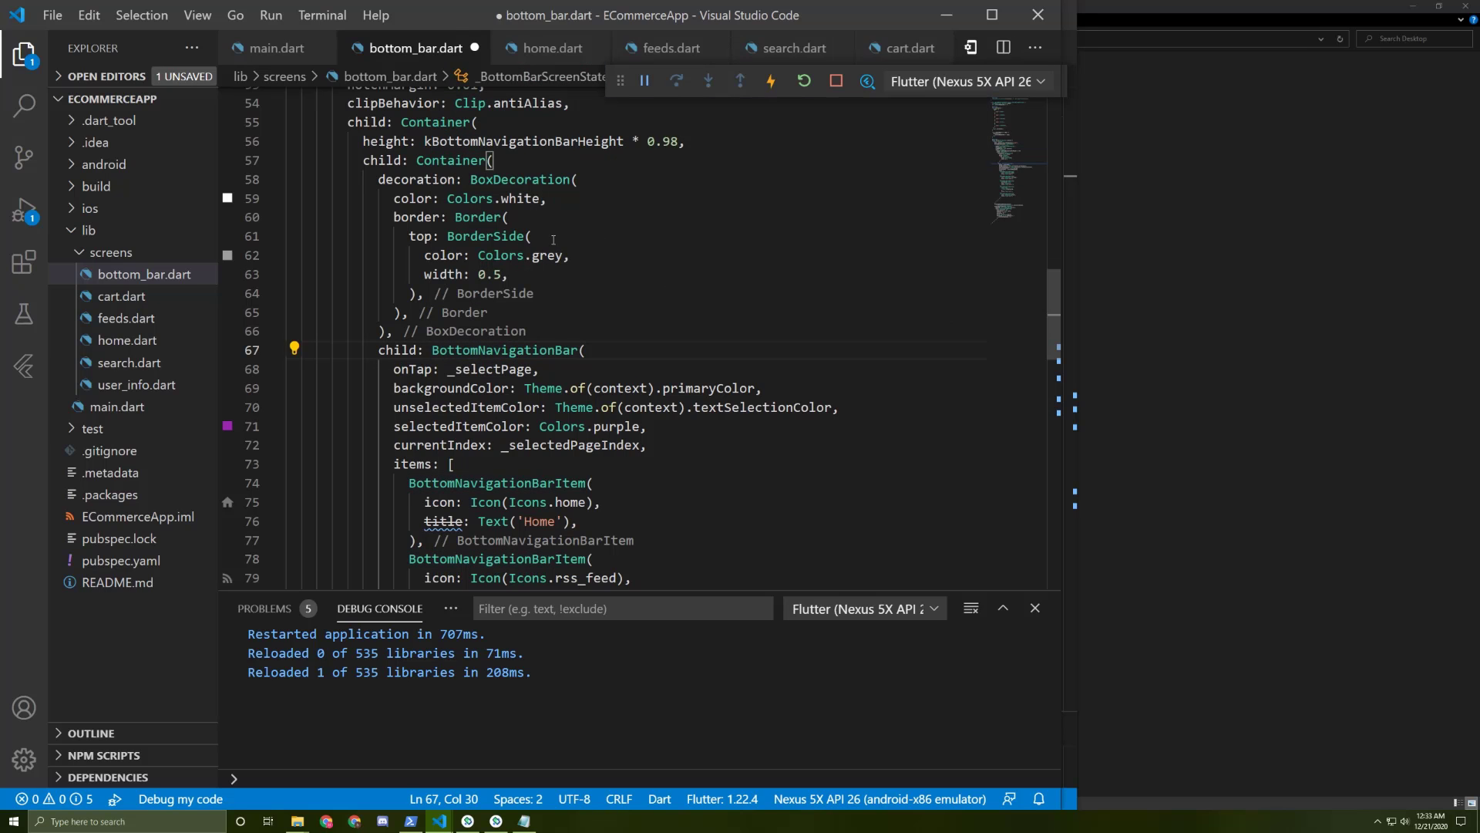
{"action": "scroll", "scroll_direction": "down", "scroll_amount": 3}
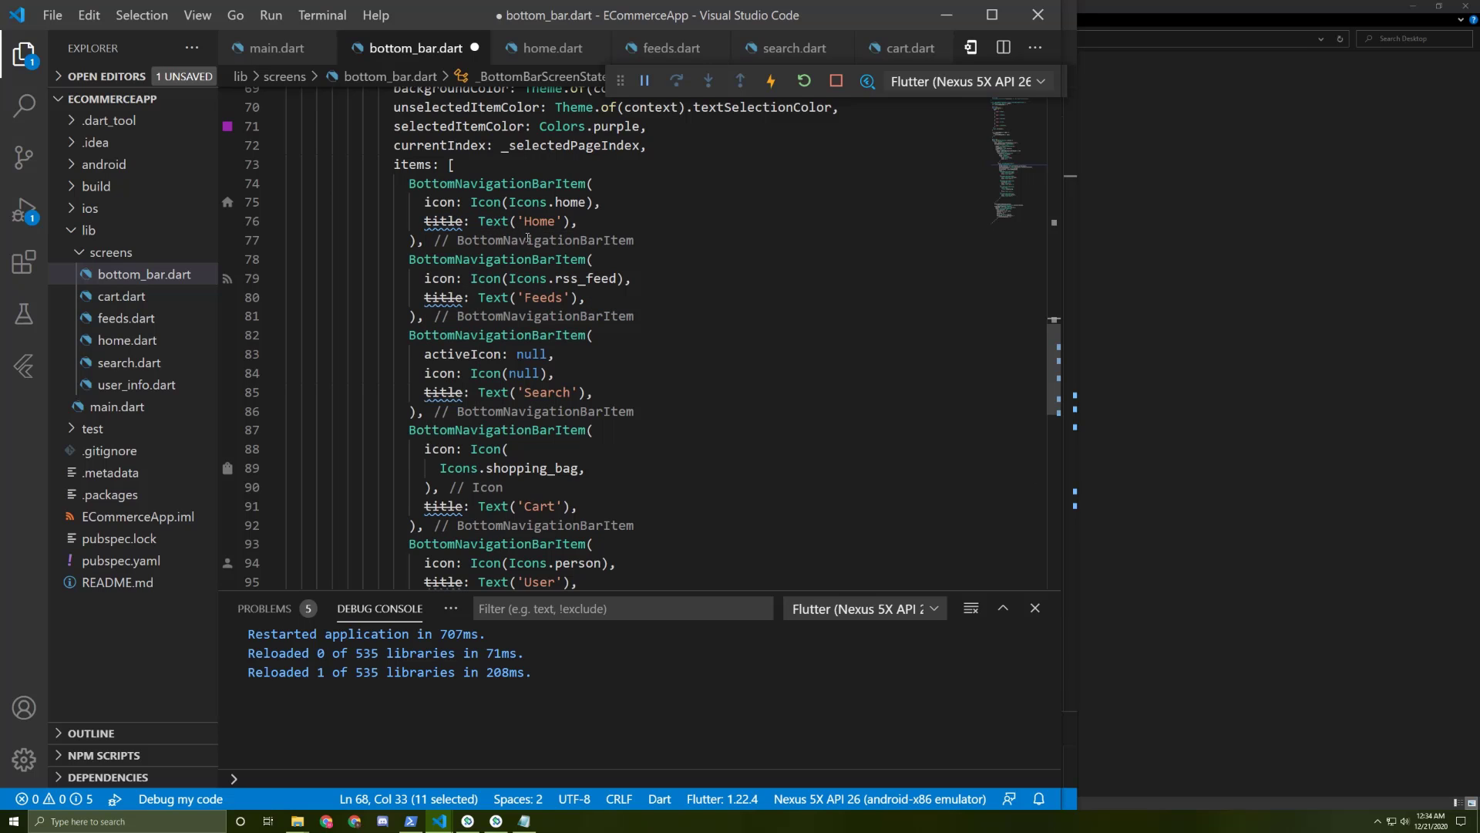
{"action": "scroll", "scroll_direction": "down", "scroll_amount": 3}
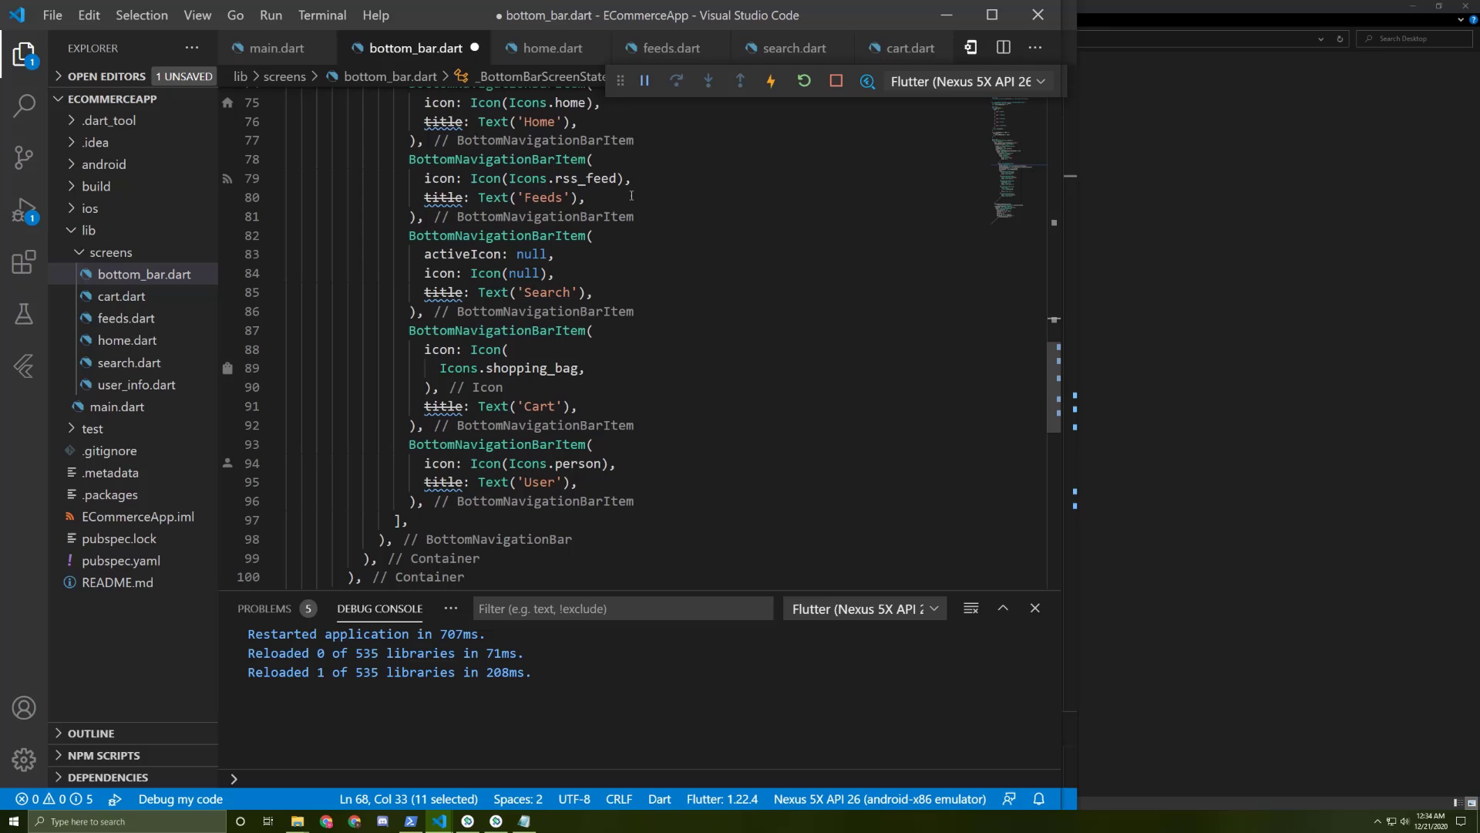
{"action": "double_click", "coordinate": [547, 292]}
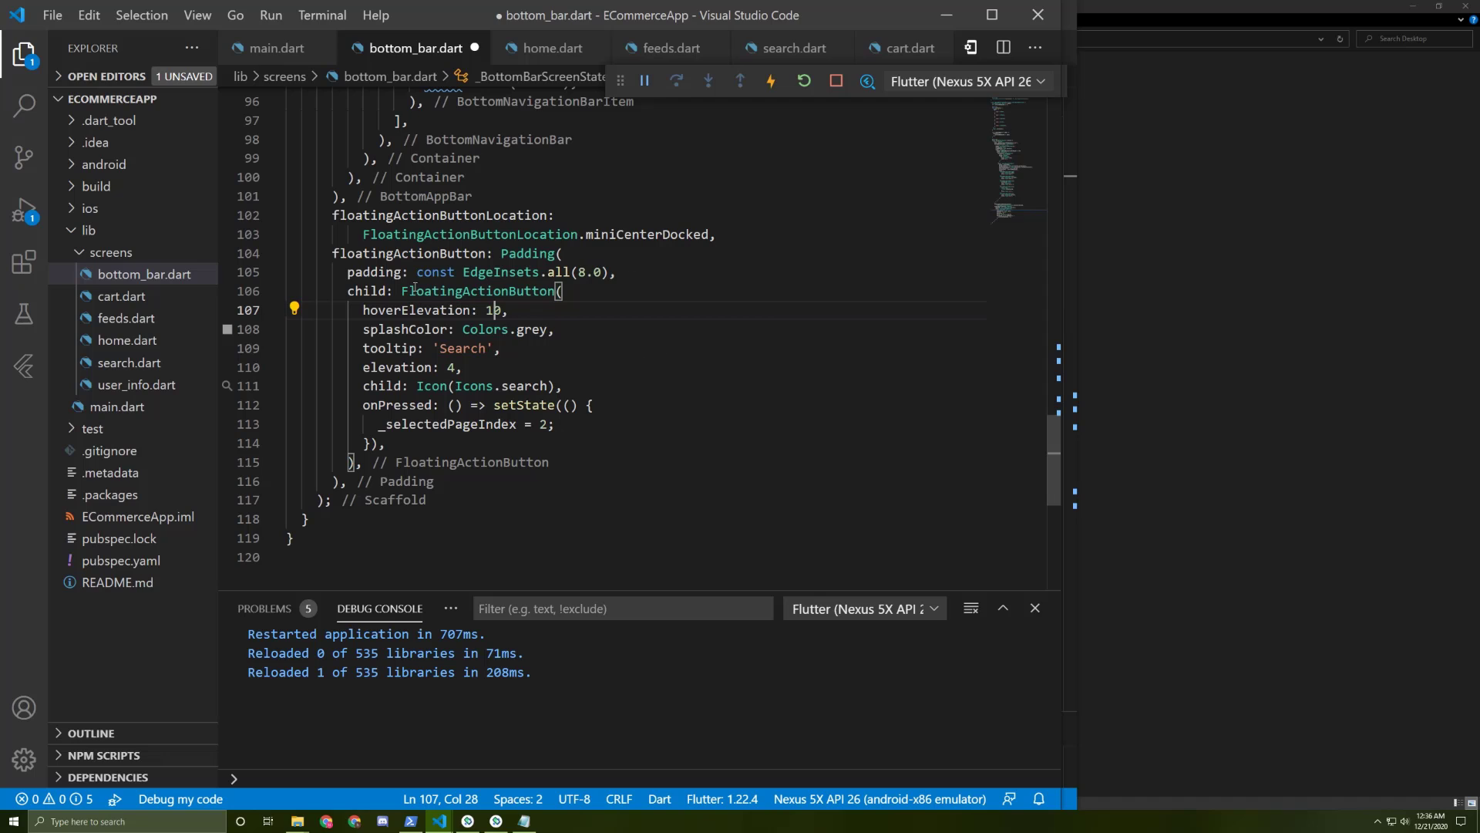
{"action": "mouse_move", "coordinate": [500, 271]}
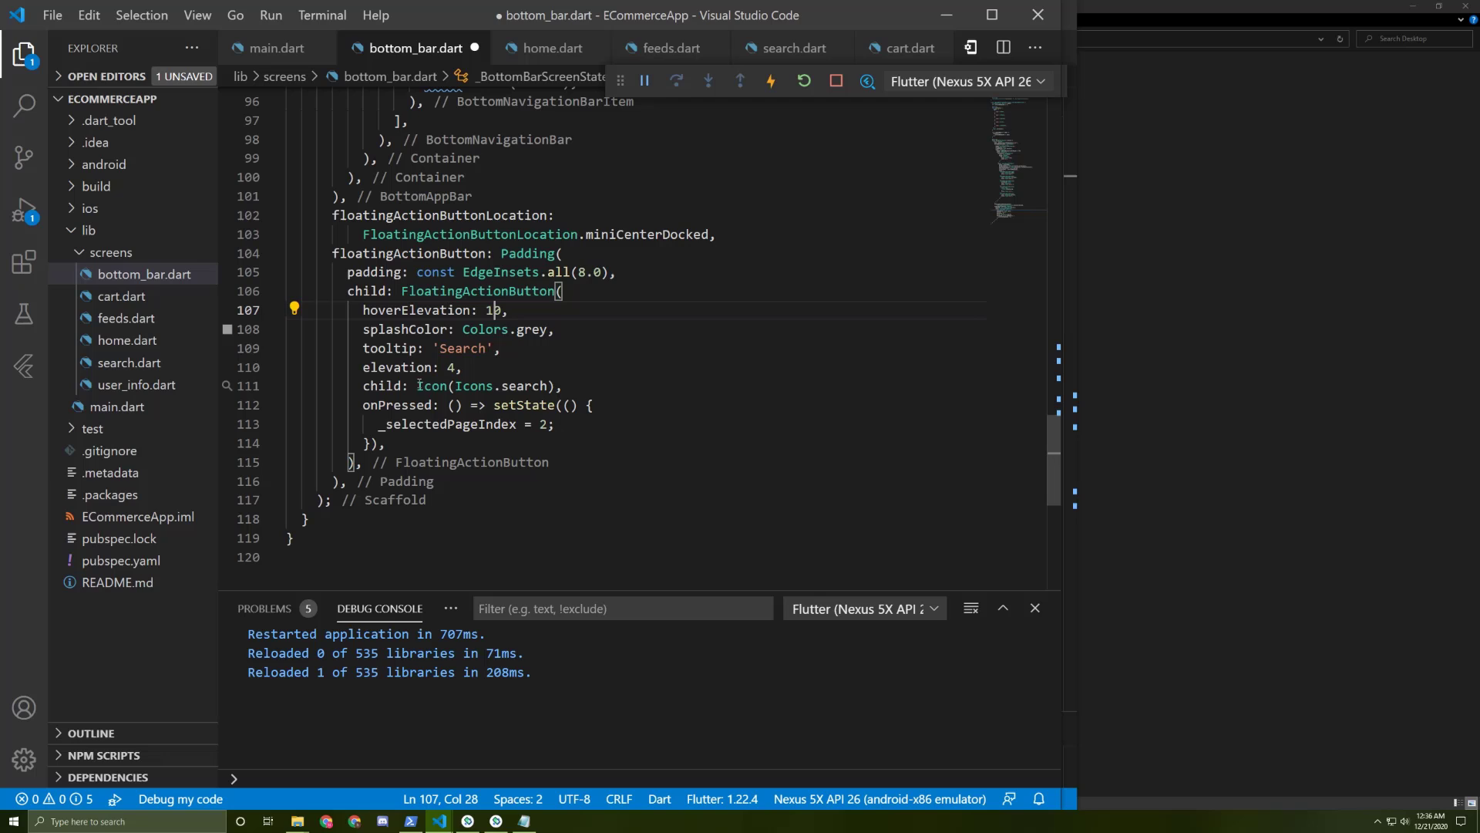
{"action": "mouse_move", "coordinate": [374, 417]}
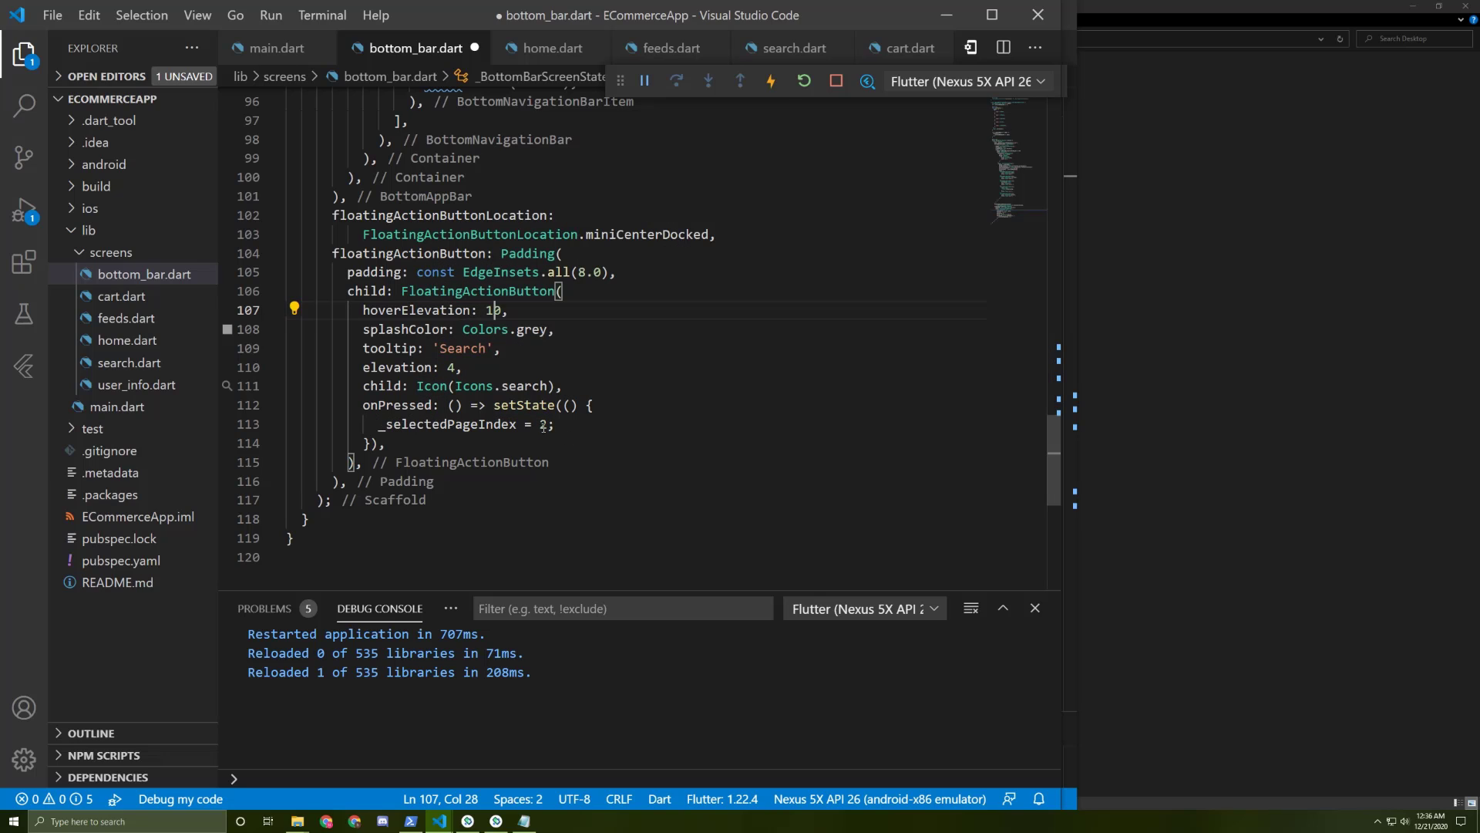
{"action": "mouse_move", "coordinate": [531, 441]}
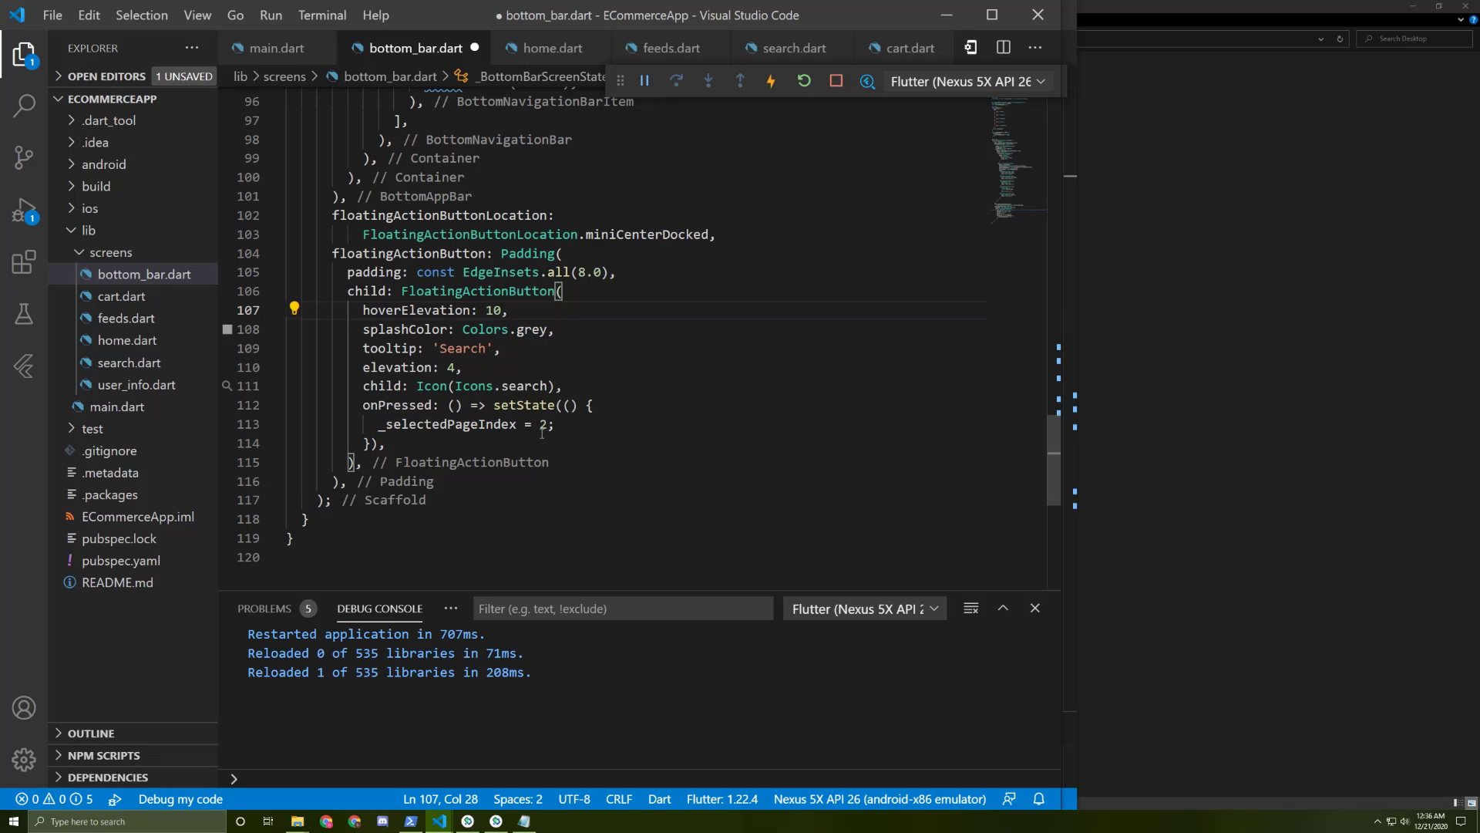
{"action": "double_click", "coordinate": [648, 234]}
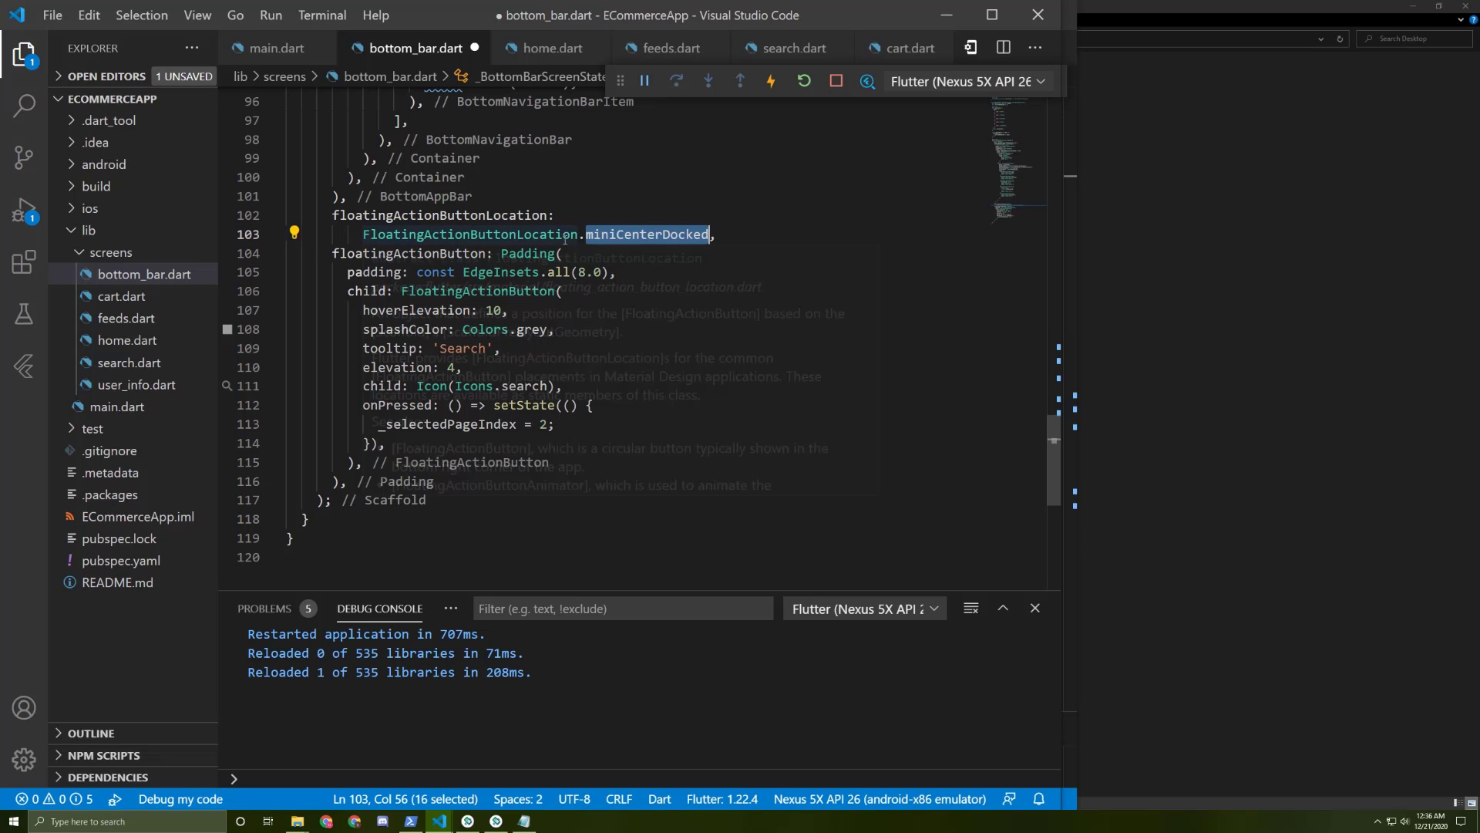
{"action": "mouse_move", "coordinate": [643, 250]}
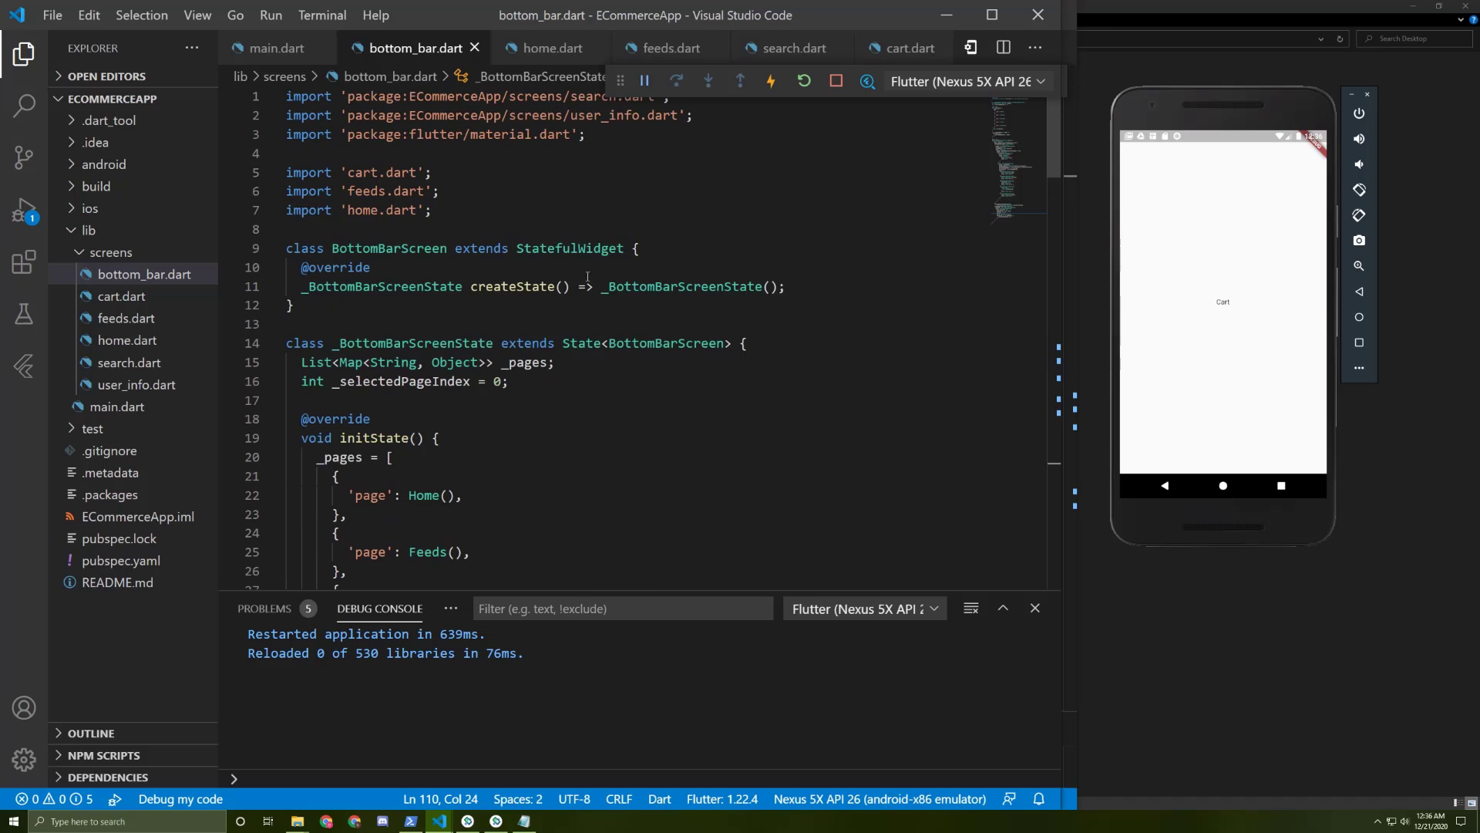
- Select the BottomBarScreen class name, then switch to main.dart
{"action": "double_click", "coordinate": [389, 248]}
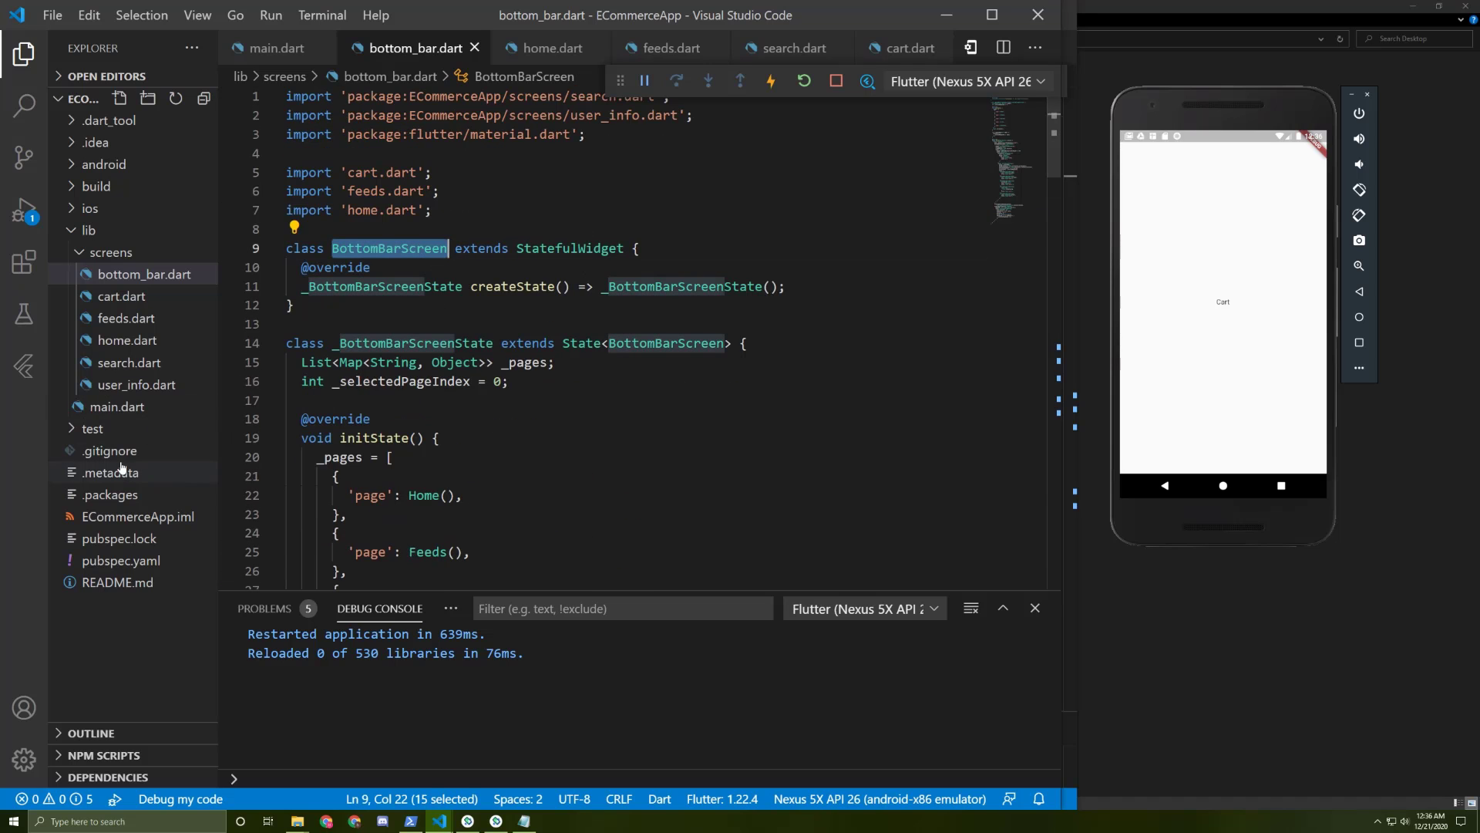
{"action": "left_click", "coordinate": [276, 48]}
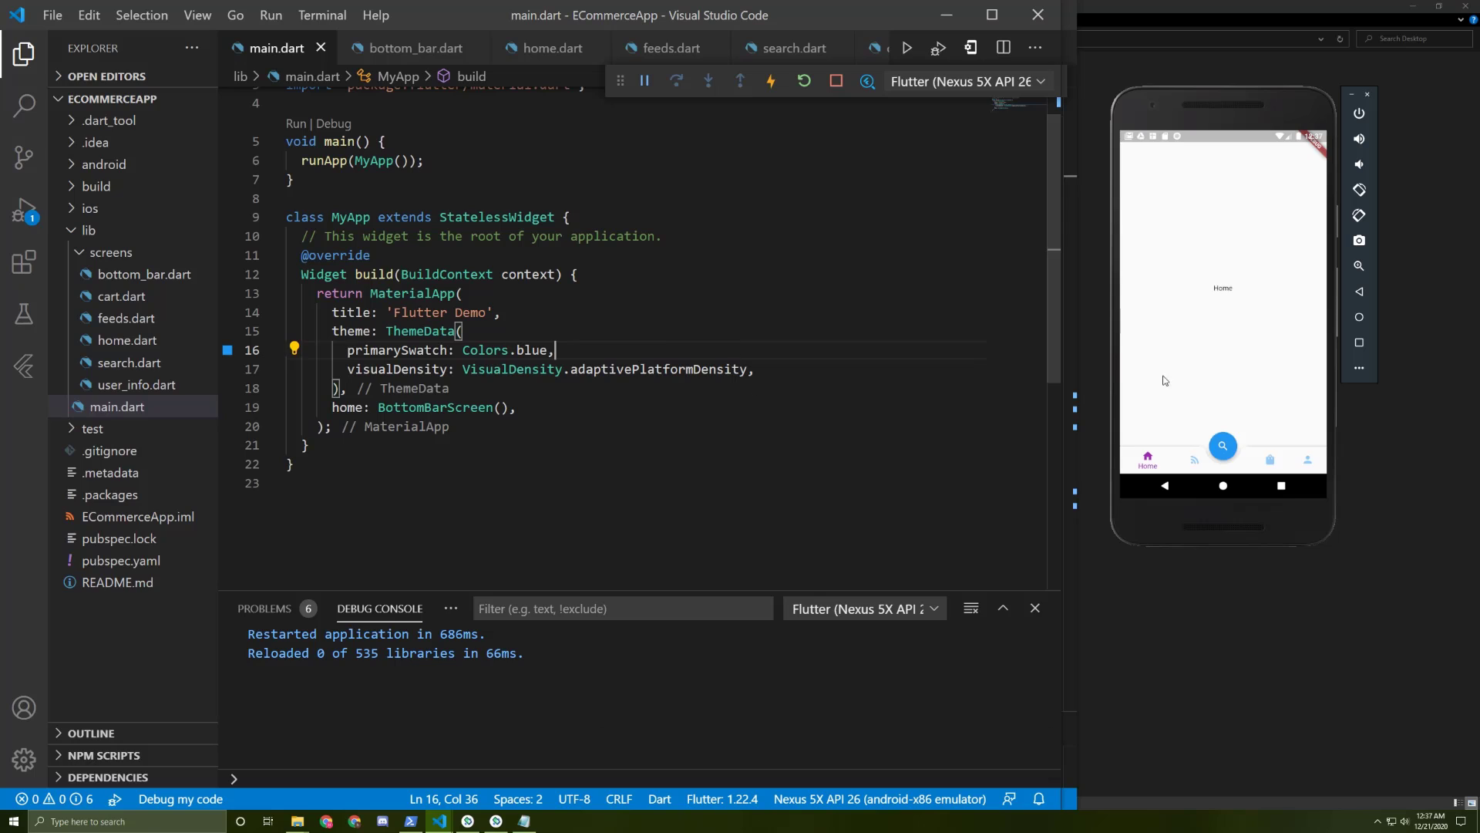
{"action": "mouse_move", "coordinate": [1194, 464]}
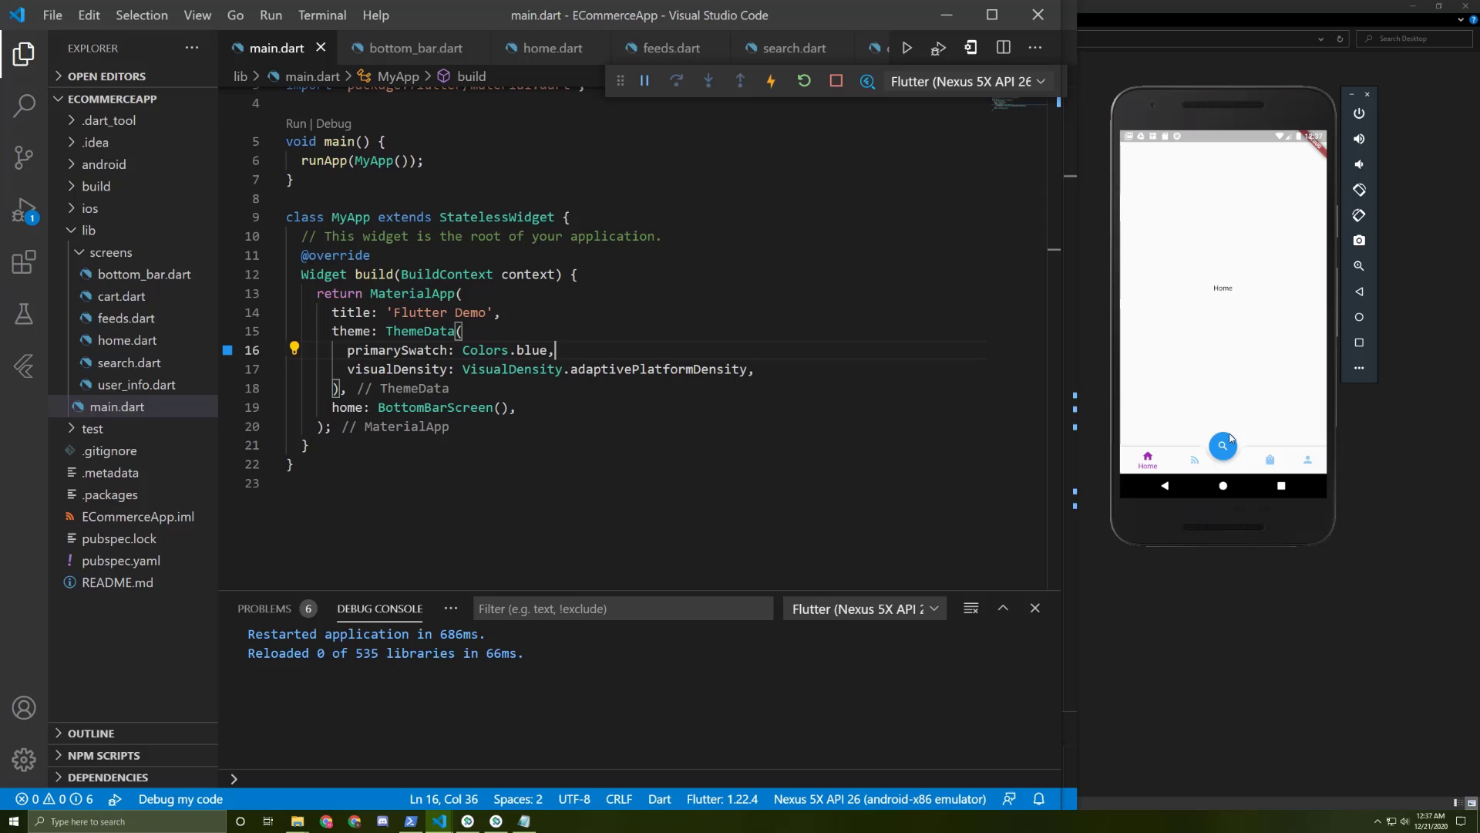
{"action": "left_click", "coordinate": [1185, 459]}
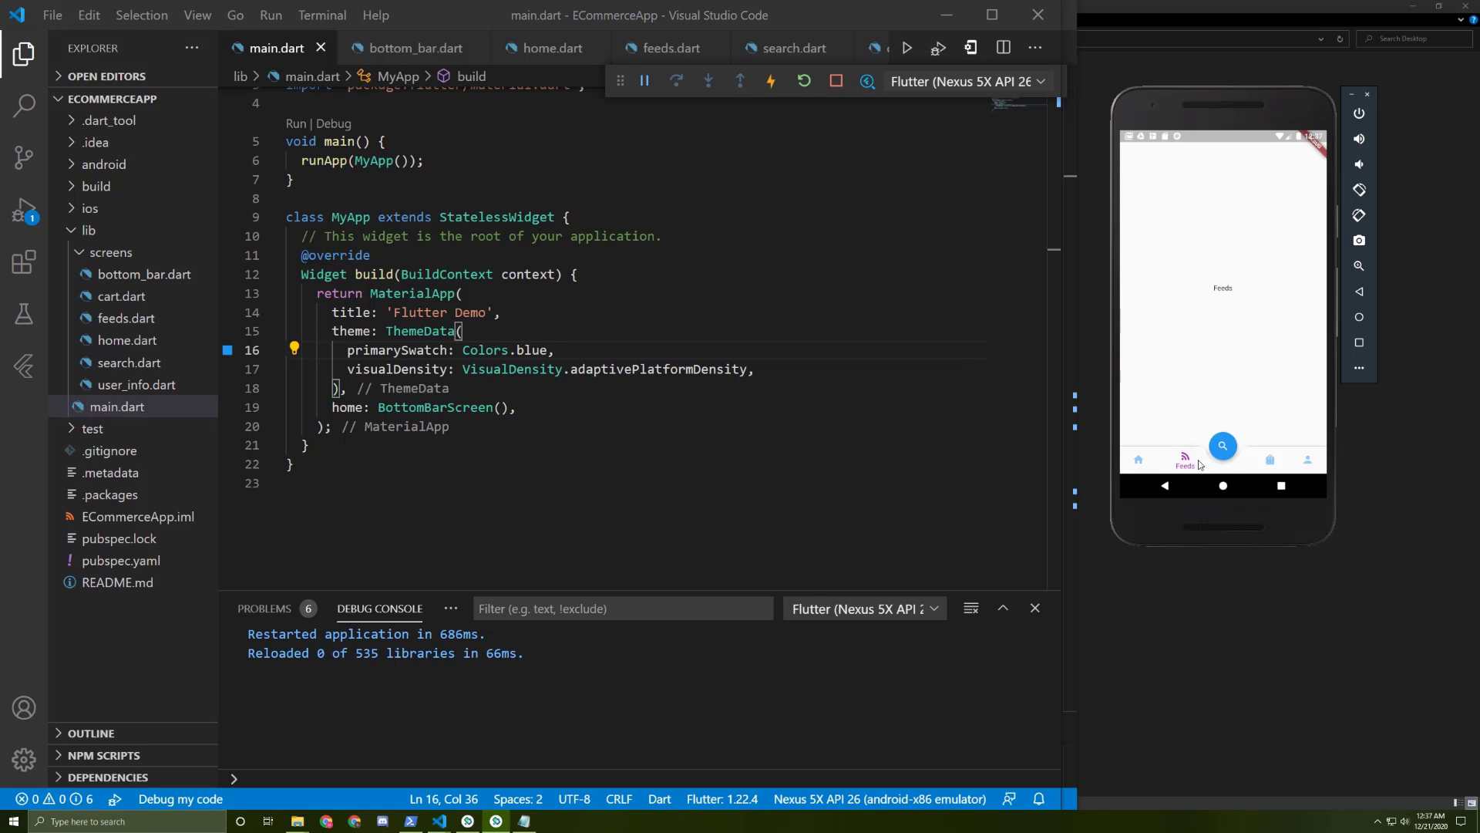
{"action": "left_click", "coordinate": [1261, 460]}
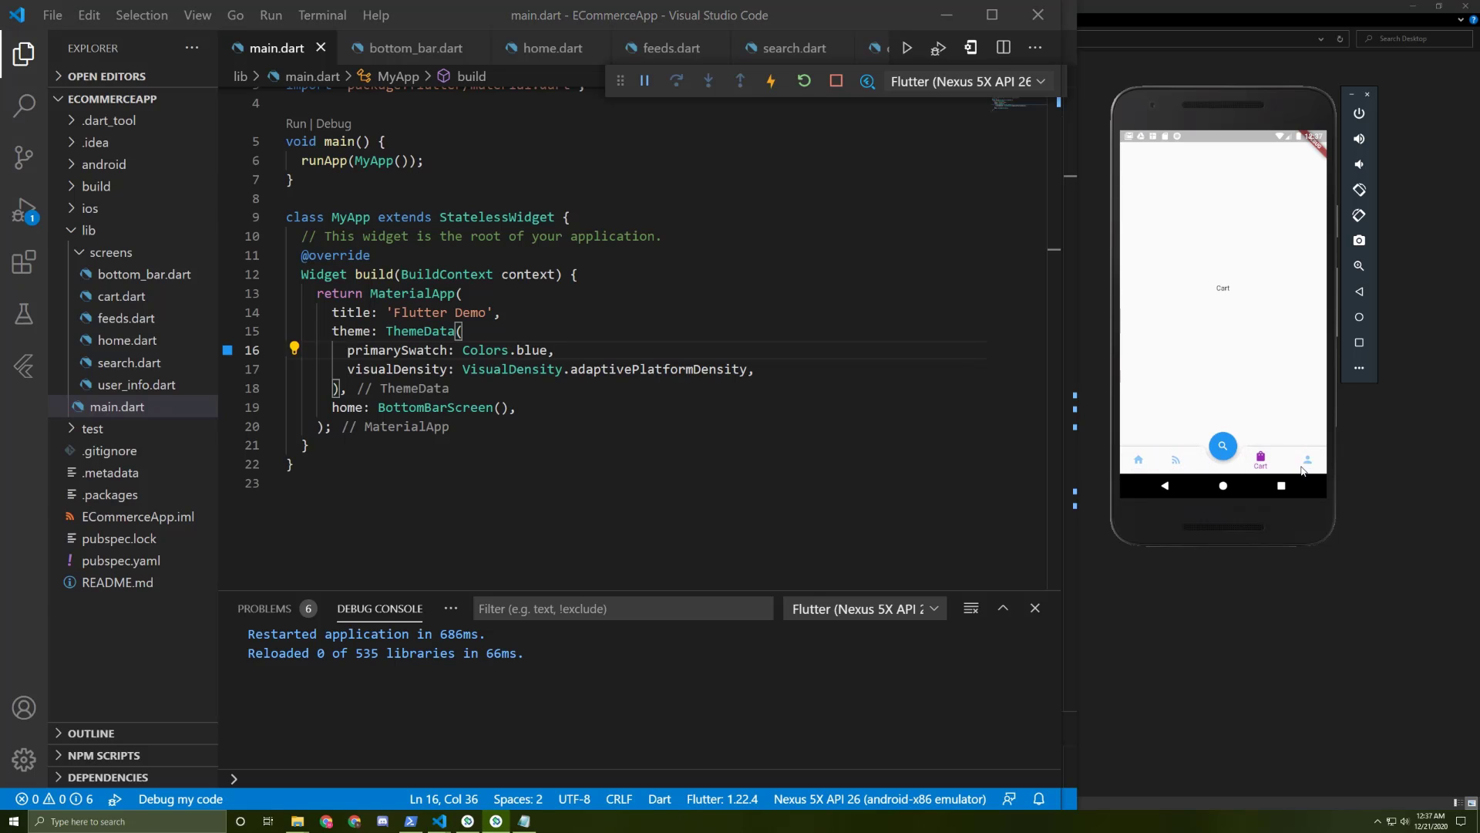
{"action": "left_click", "coordinate": [1223, 446]}
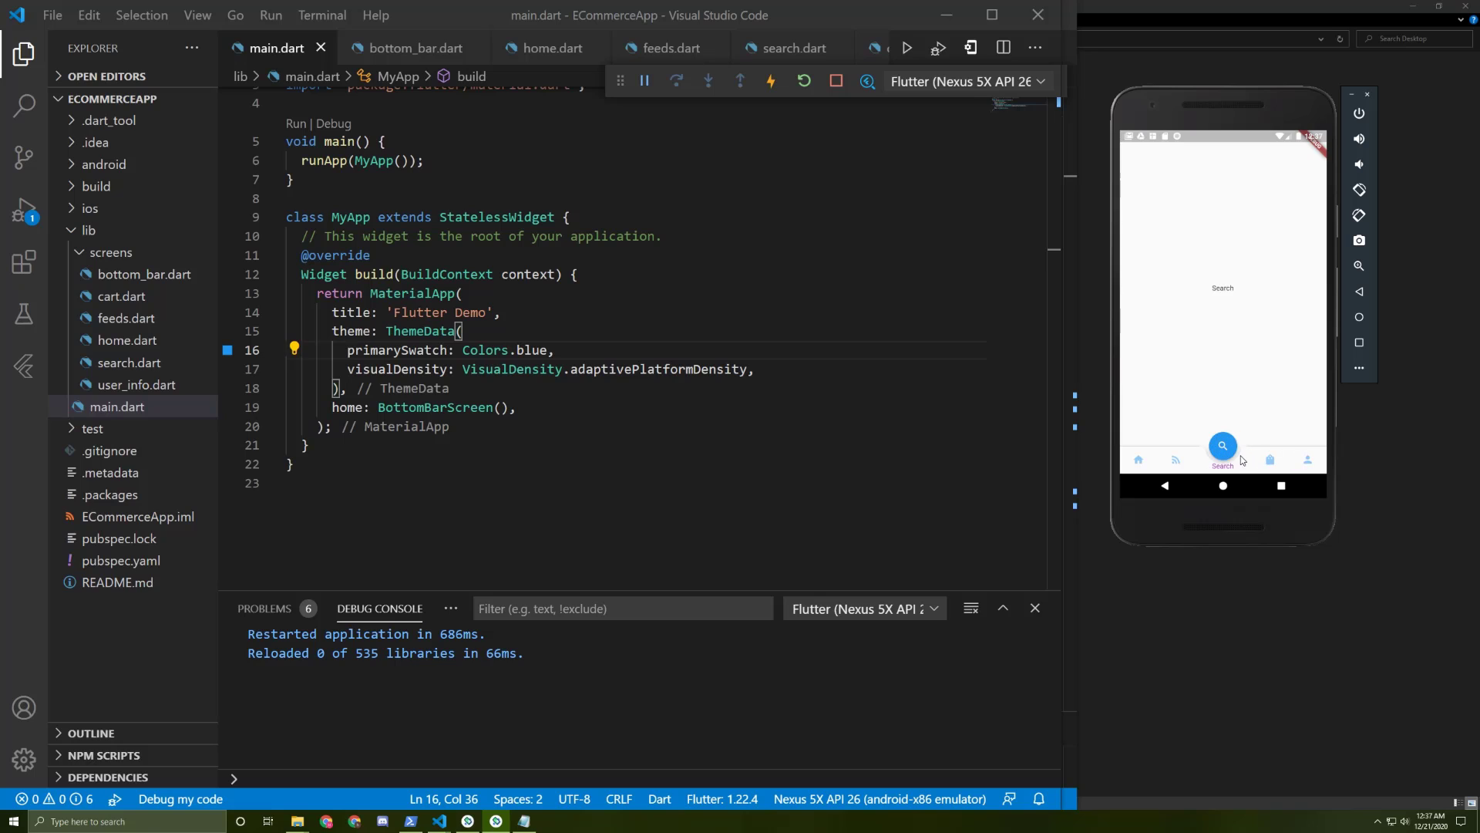
{"action": "left_click", "coordinate": [1185, 460]}
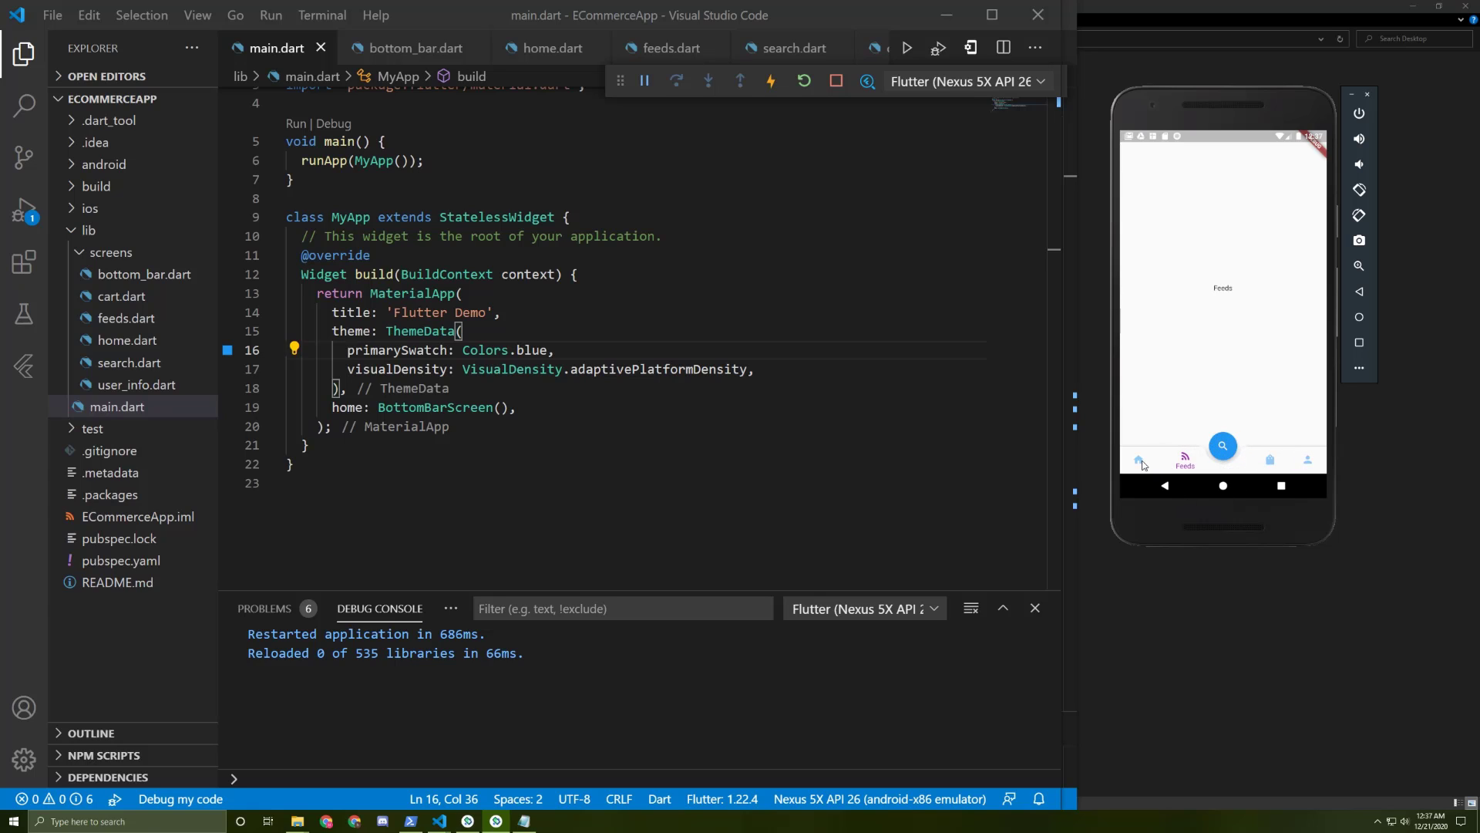
{"action": "left_click", "coordinate": [1261, 459]}
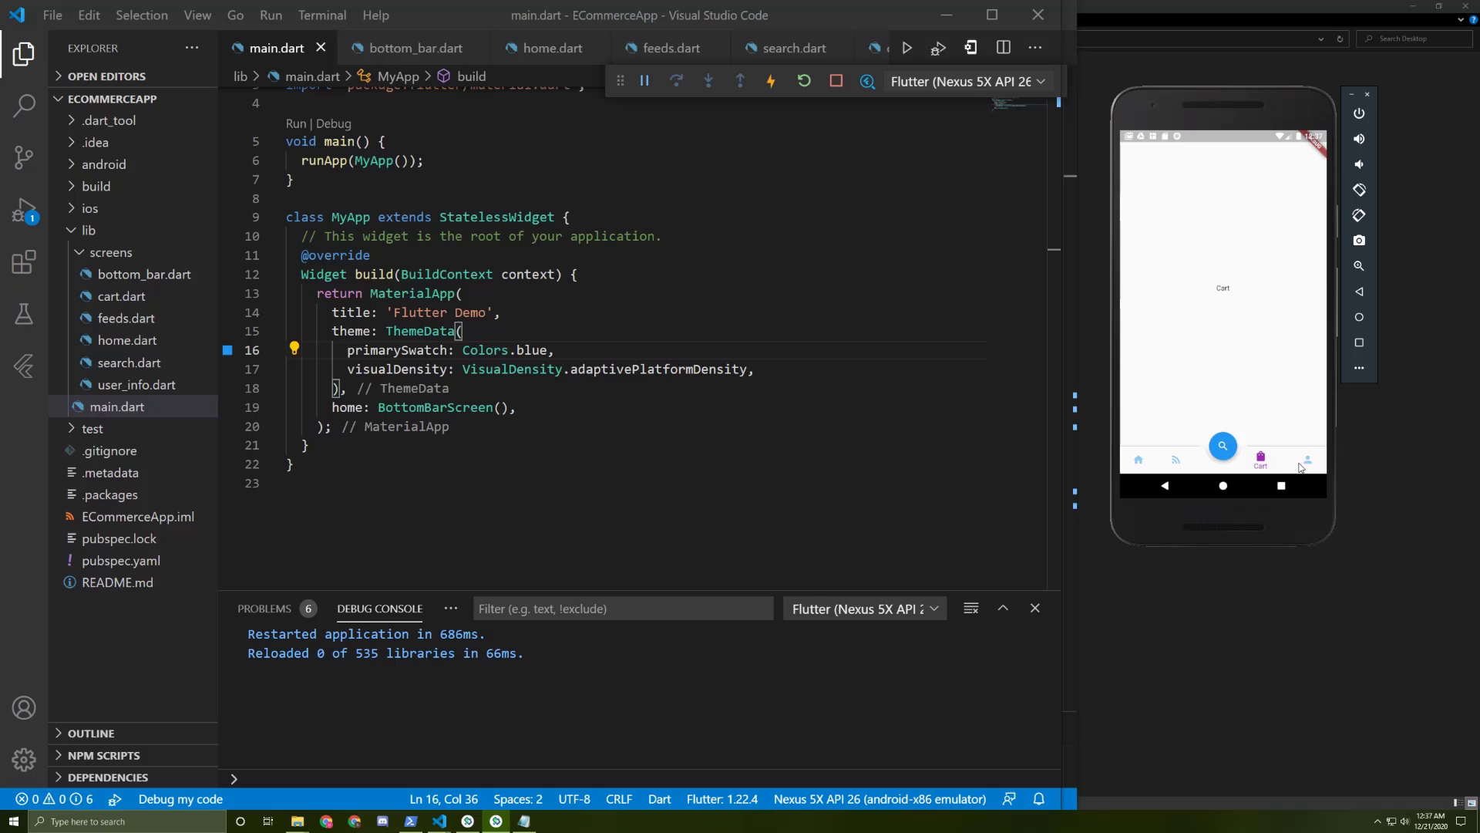
{"action": "left_click", "coordinate": [1147, 459]}
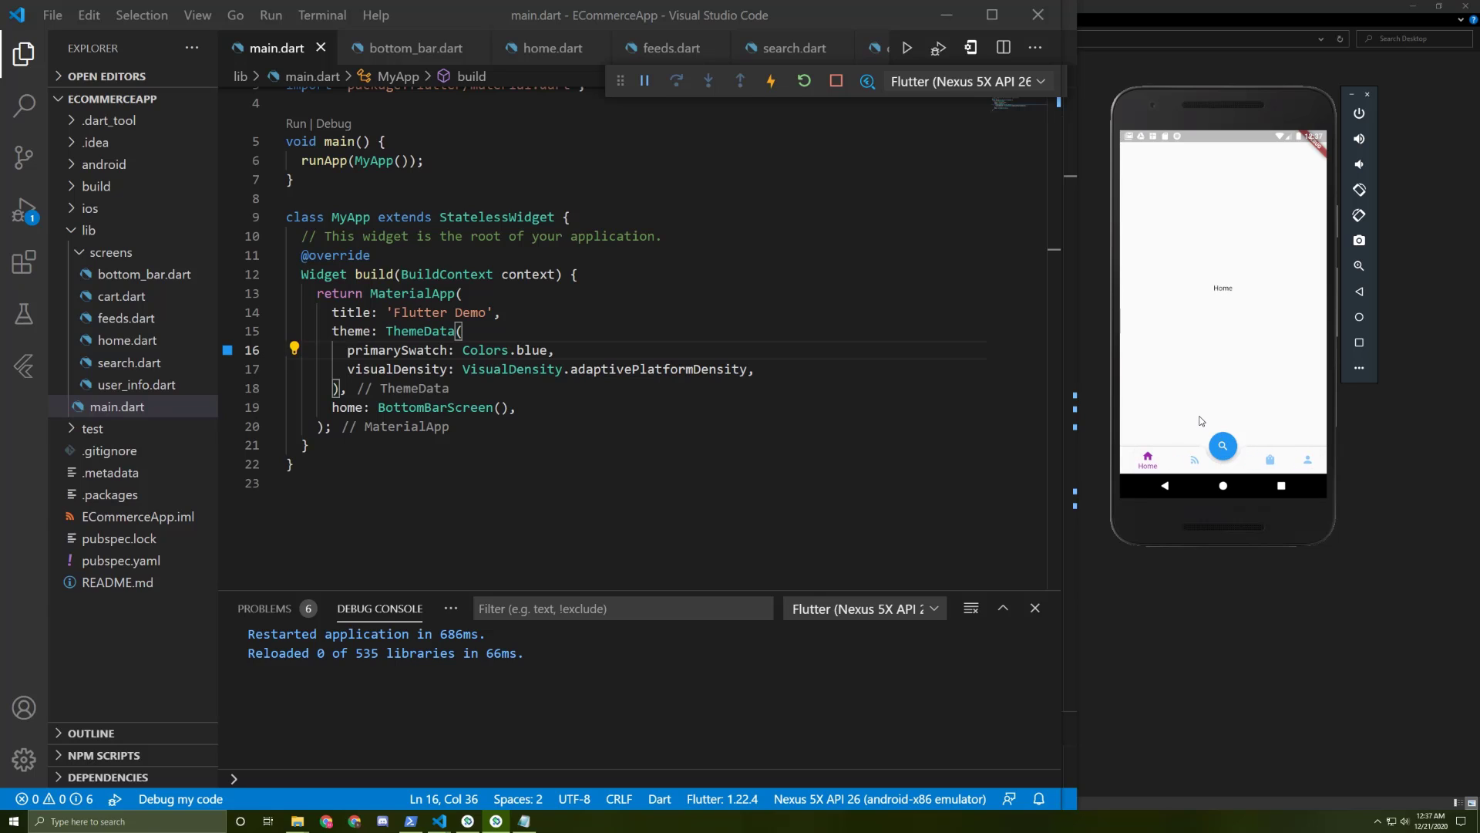